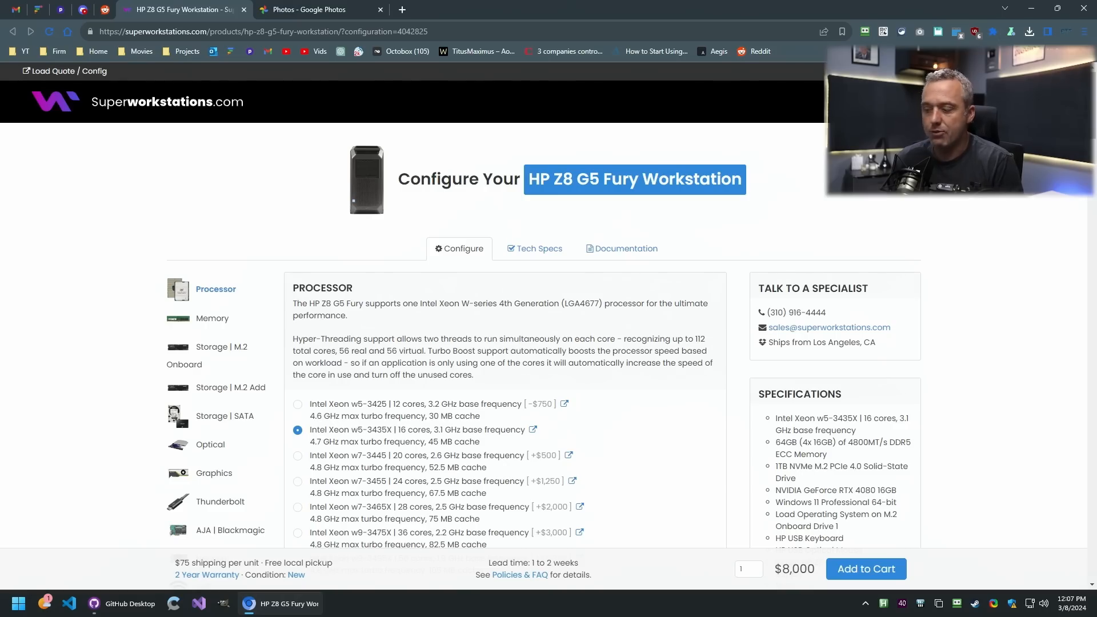
{"action": "mouse_move", "coordinate": [747, 208]}
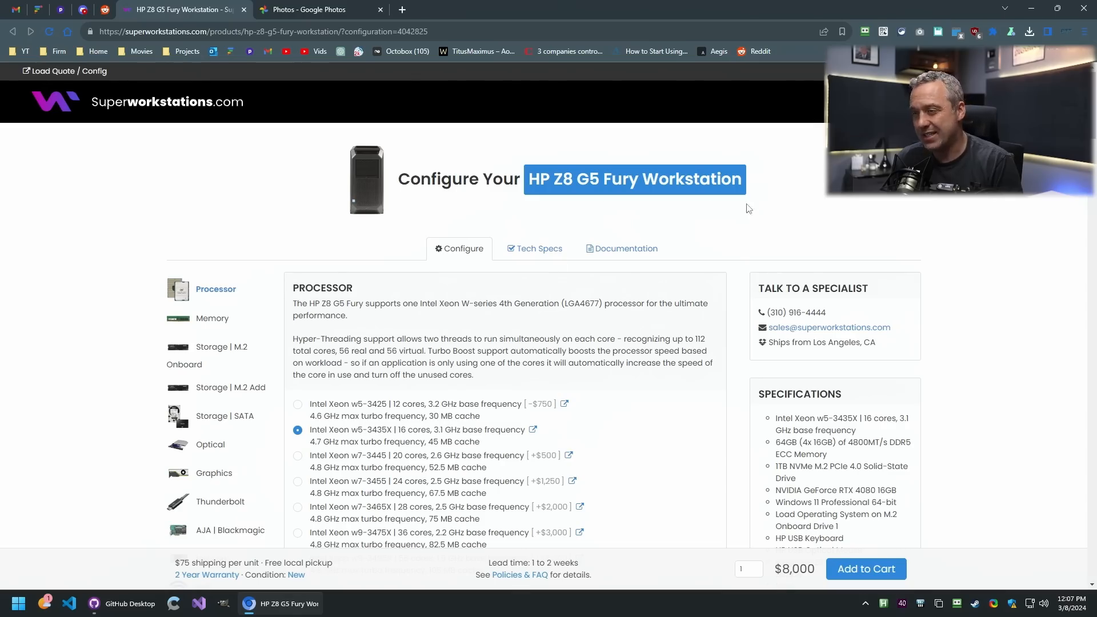
{"action": "mouse_move", "coordinate": [277, 163]}
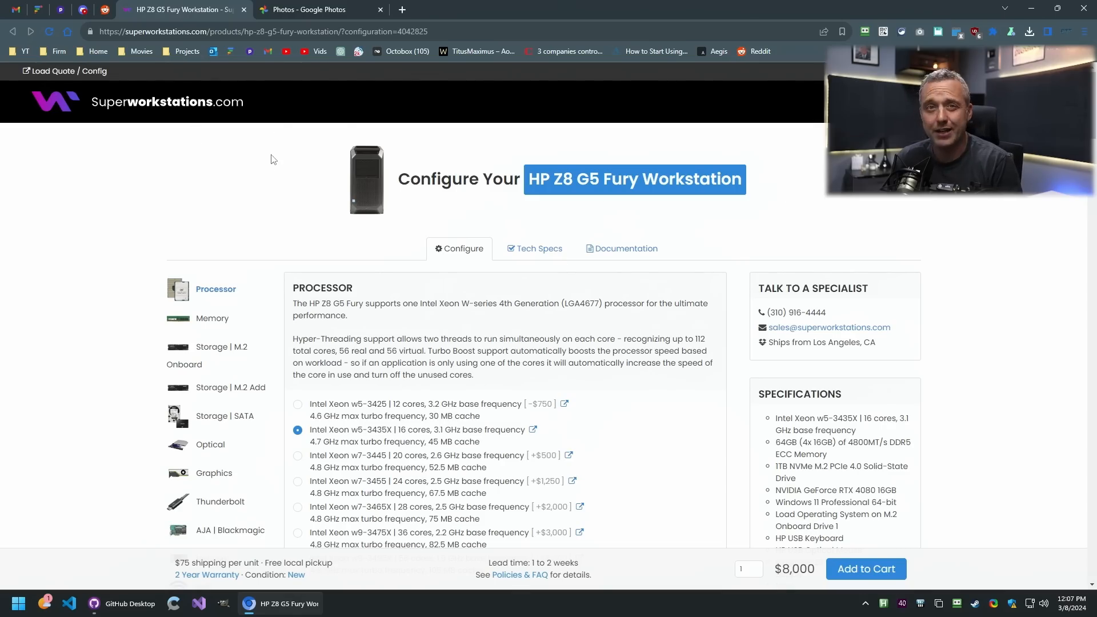
{"action": "mouse_move", "coordinate": [261, 248]}
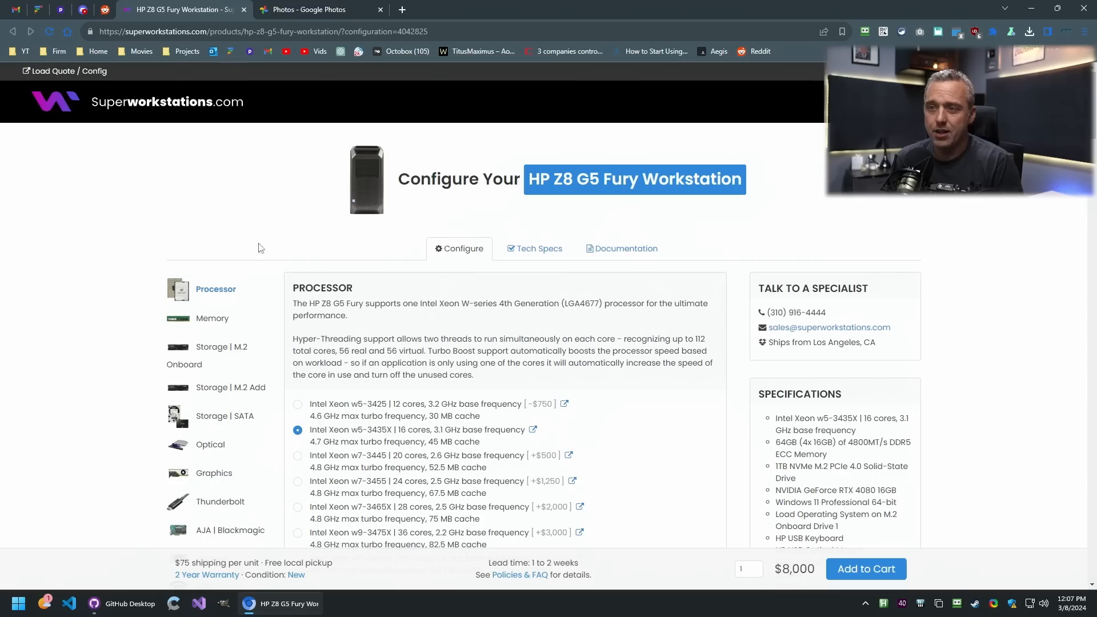
{"action": "mouse_move", "coordinate": [272, 214]}
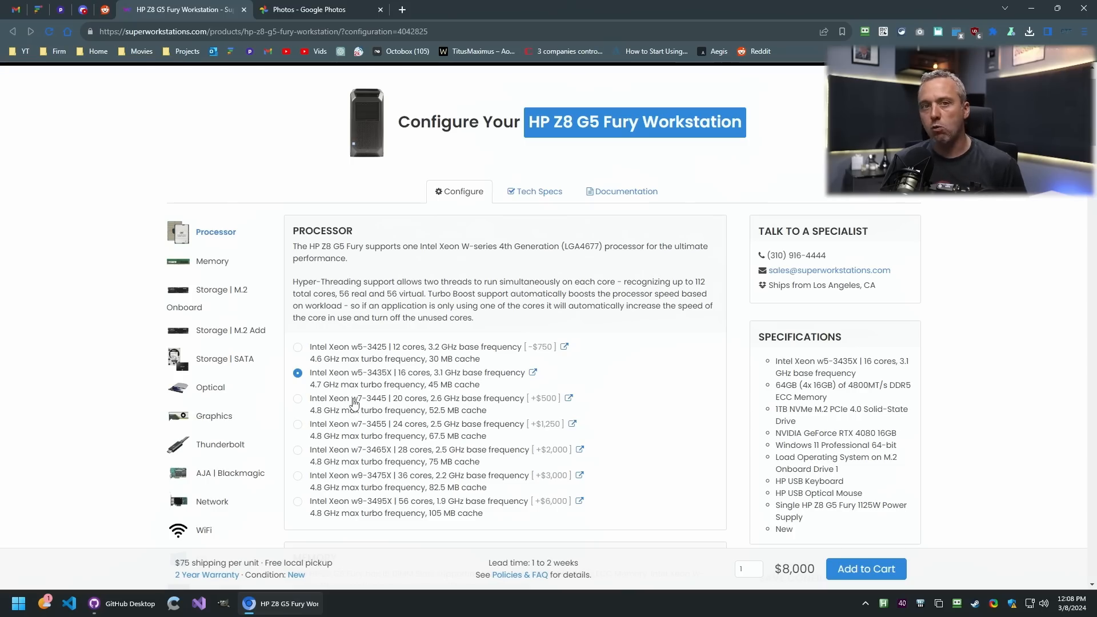
{"action": "mouse_move", "coordinate": [355, 405]}
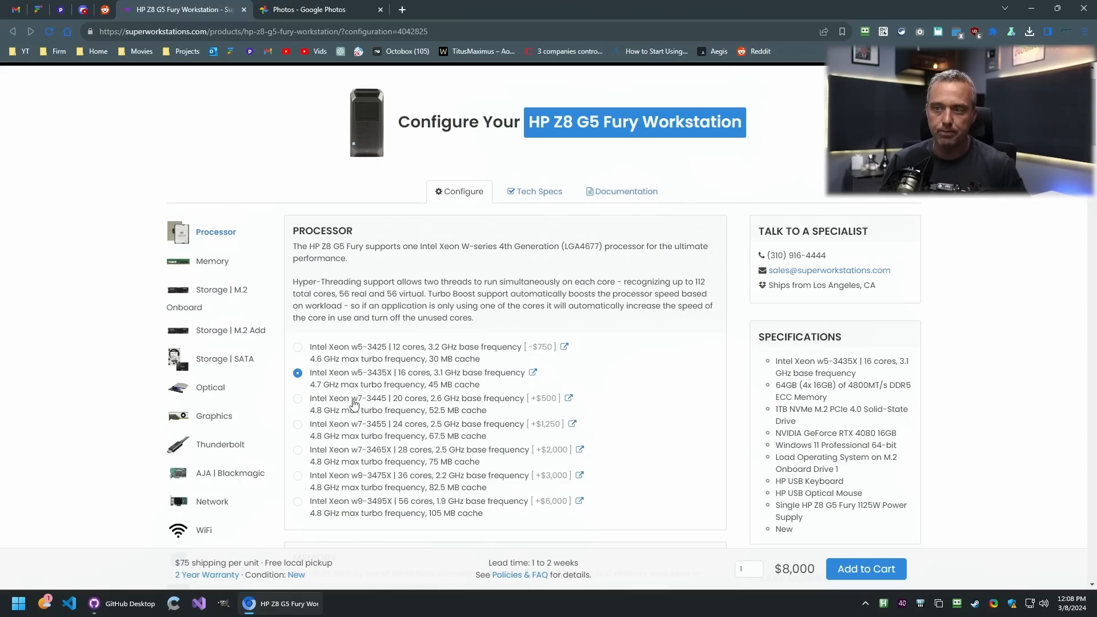
{"action": "mouse_move", "coordinate": [564, 404]}
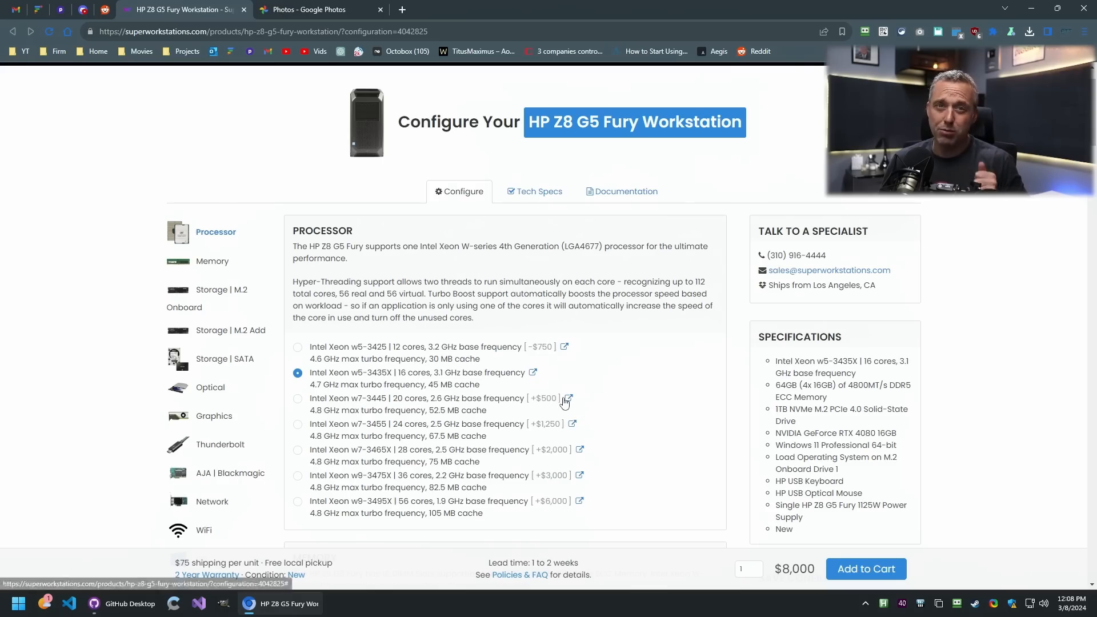
- Scroll the HP Z8 G5 Fury configurator past Memory and M.2 storage to the SATA drive bays
{"action": "scroll", "scroll_direction": "down", "scroll_amount": 3}
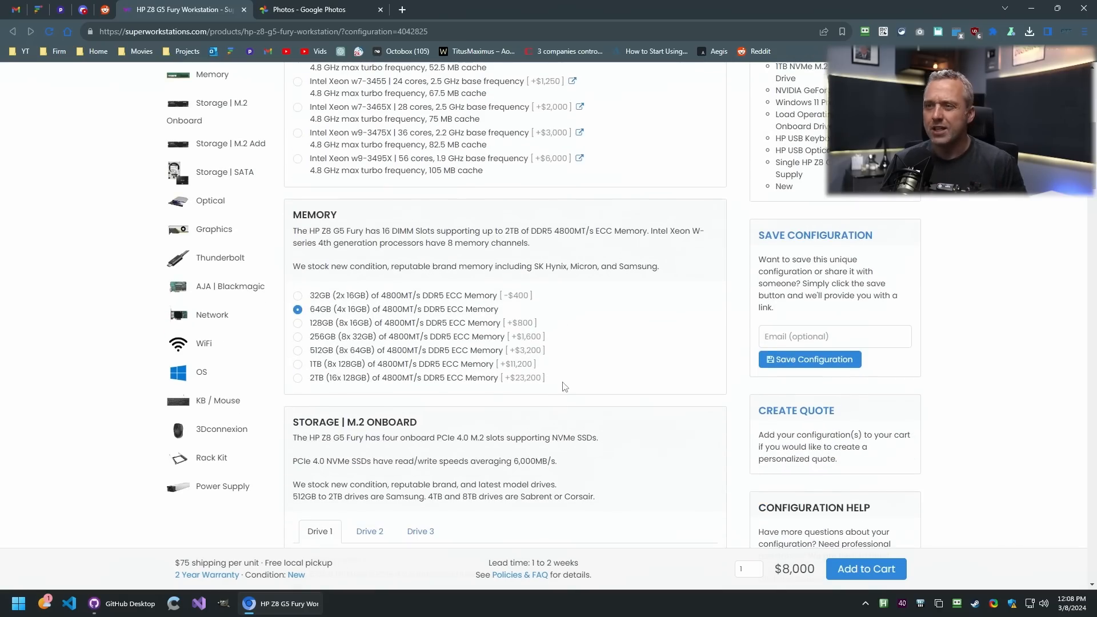
{"action": "mouse_move", "coordinate": [553, 368]}
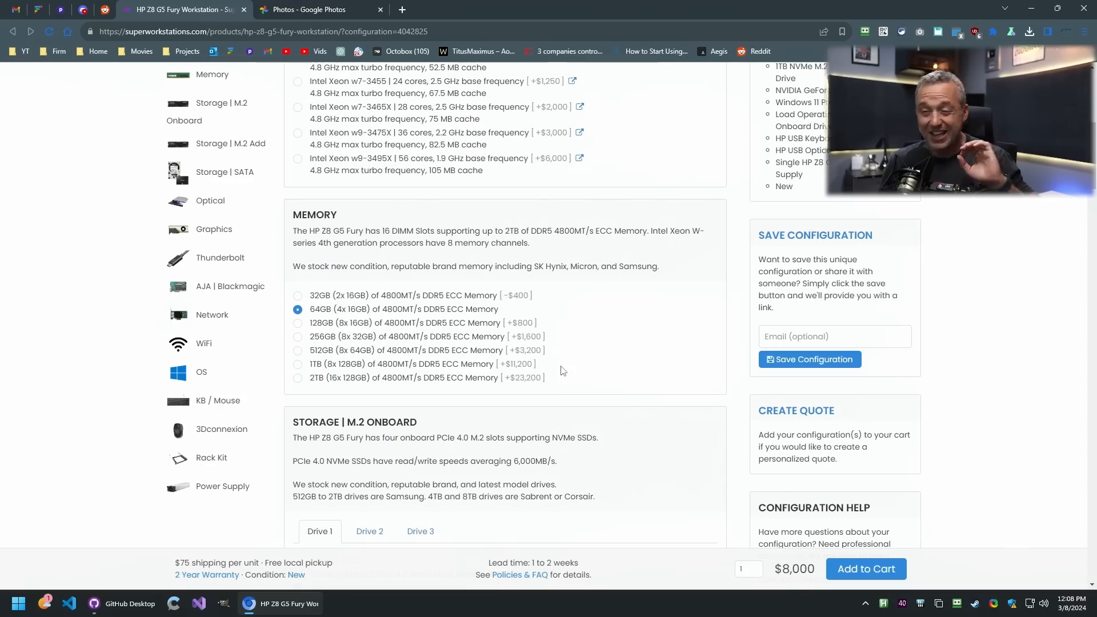
{"action": "mouse_move", "coordinate": [555, 364]}
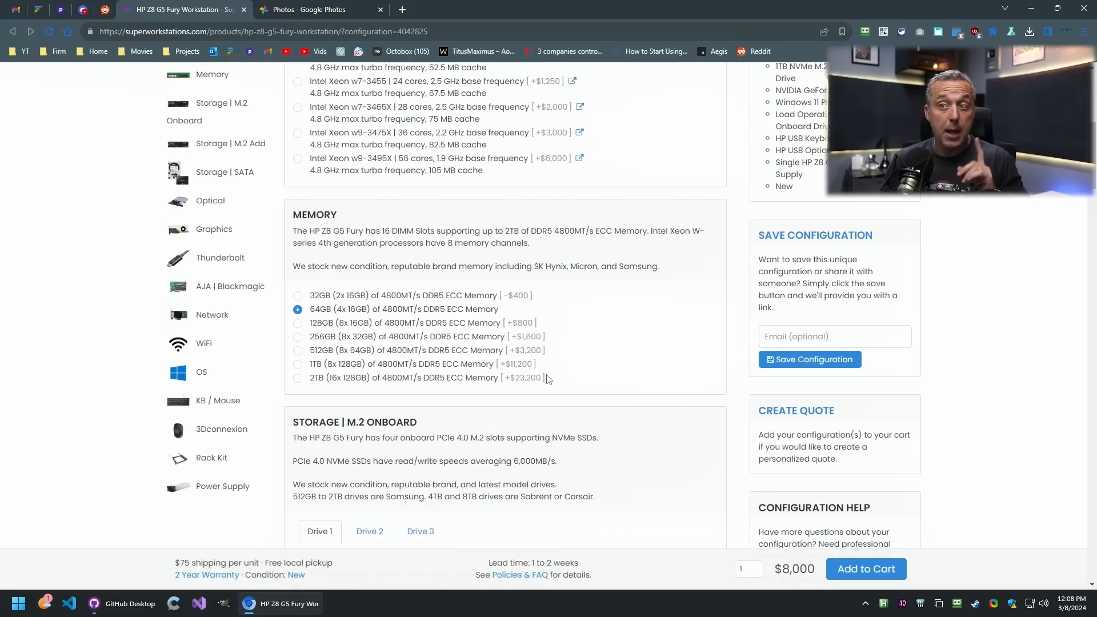
{"action": "scroll", "scroll_direction": "down", "scroll_amount": 3}
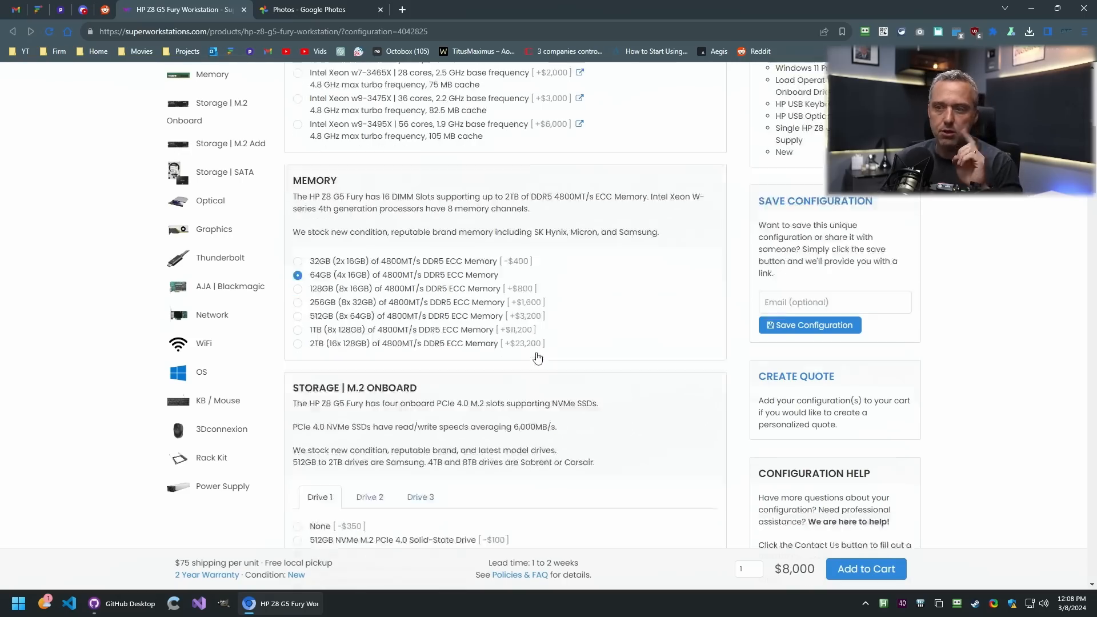
{"action": "scroll", "scroll_direction": "down", "scroll_amount": 3}
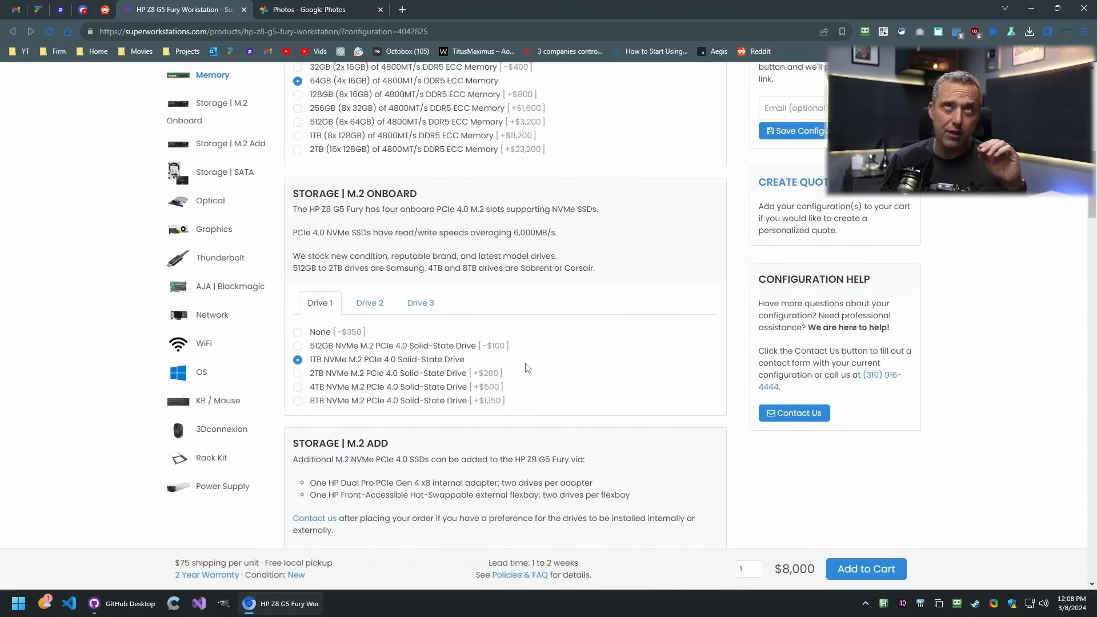
{"action": "mouse_move", "coordinate": [519, 369]}
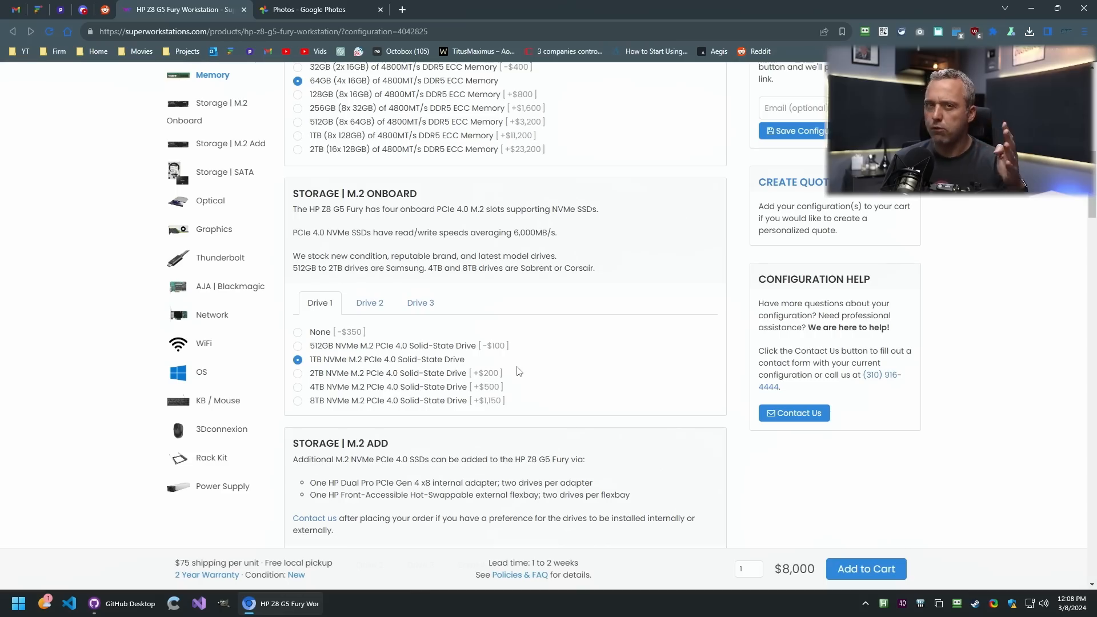
{"action": "mouse_move", "coordinate": [512, 372]}
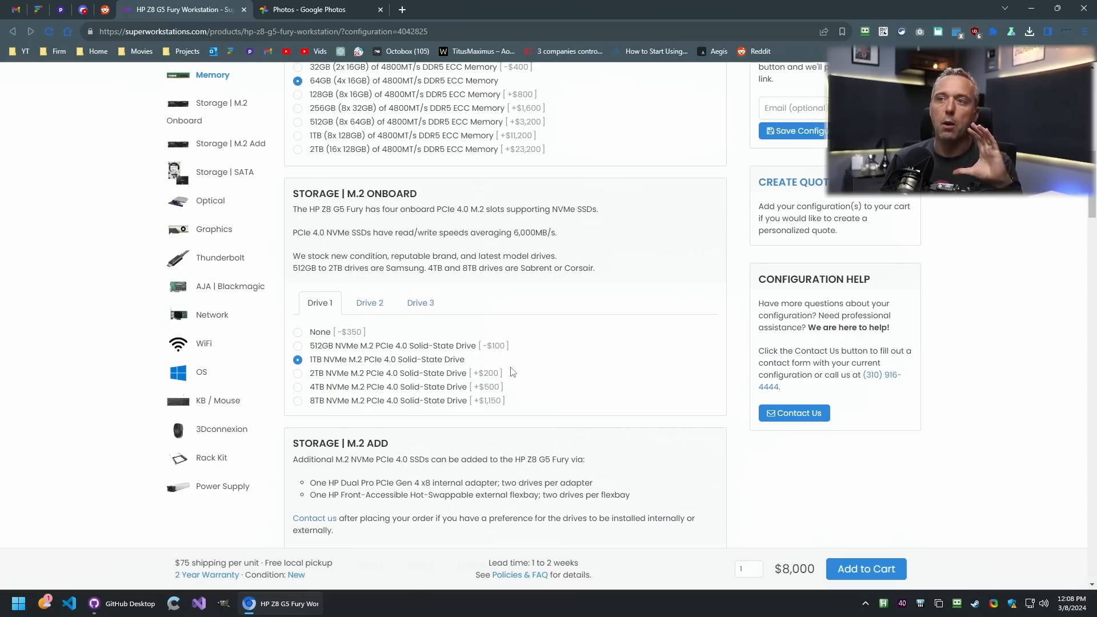
{"action": "mouse_move", "coordinate": [508, 366]}
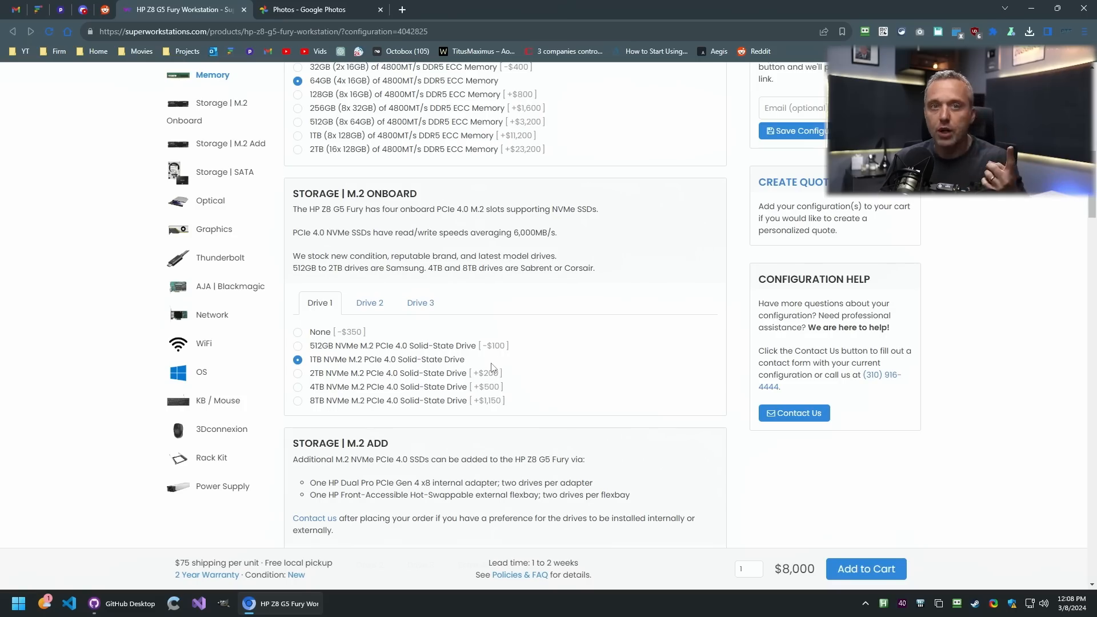
{"action": "scroll", "scroll_direction": "down", "scroll_amount": 3}
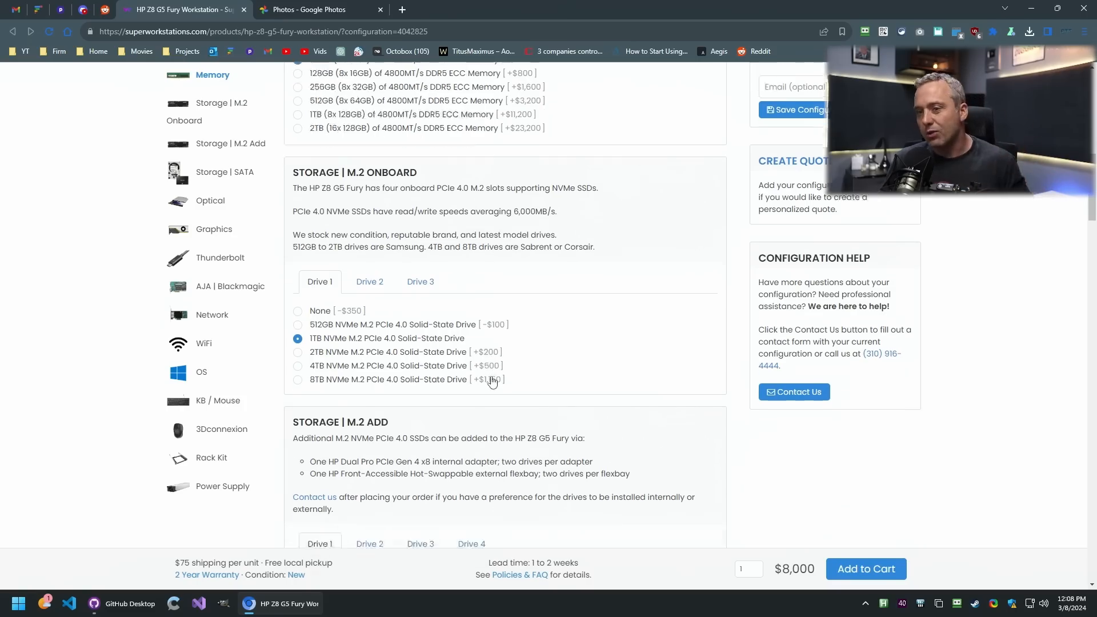
{"action": "scroll", "scroll_direction": "down", "scroll_amount": 3}
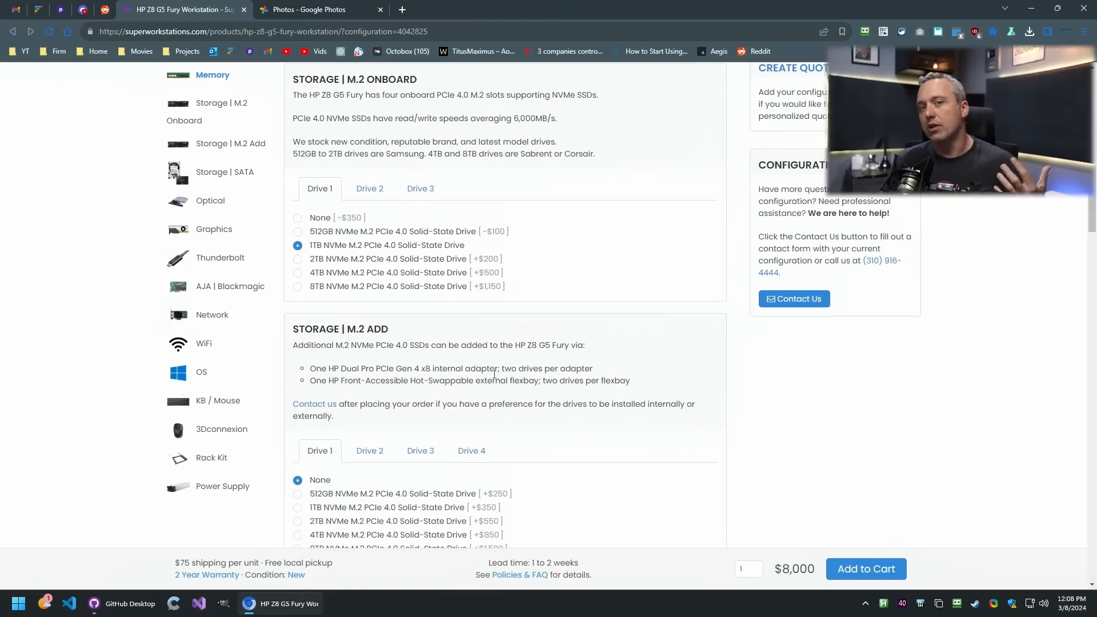
{"action": "scroll", "scroll_direction": "down", "scroll_amount": 3}
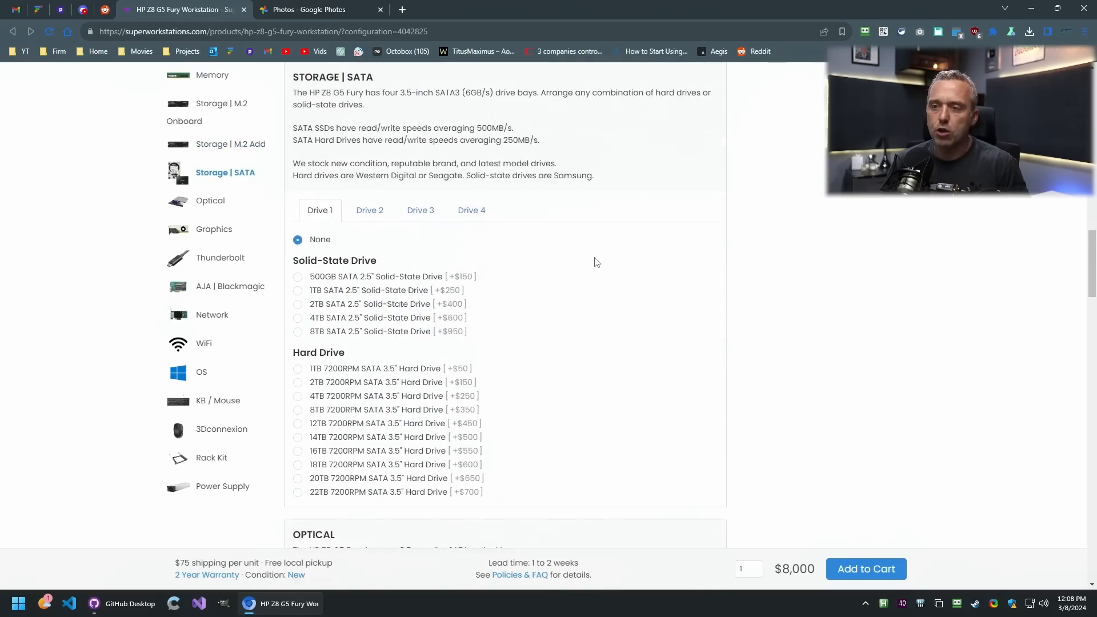
- Scroll the configurator past the SATA drives to the Optical and NVIDIA Quadro graphics options
{"action": "scroll", "scroll_direction": "down", "scroll_amount": 3}
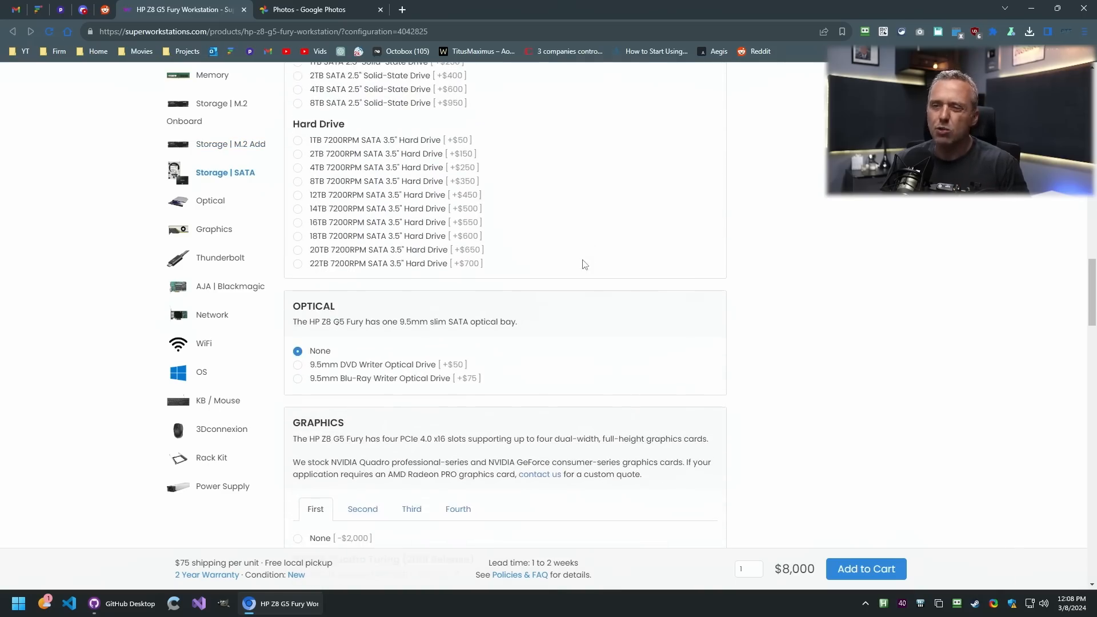
{"action": "scroll", "scroll_direction": "up", "scroll_amount": 3}
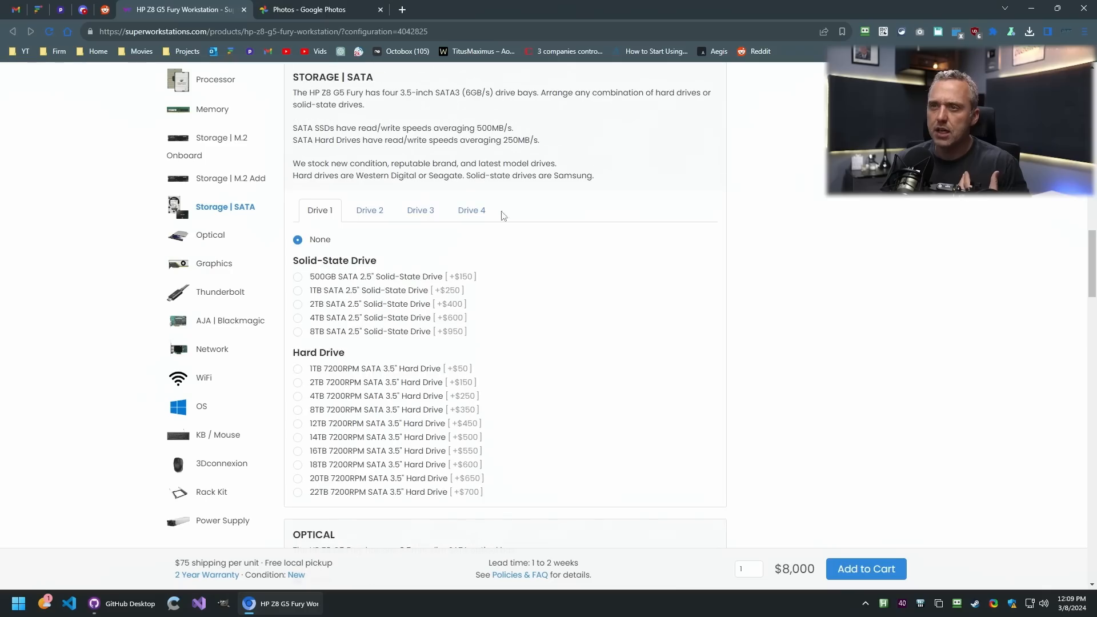
{"action": "mouse_move", "coordinate": [535, 313]}
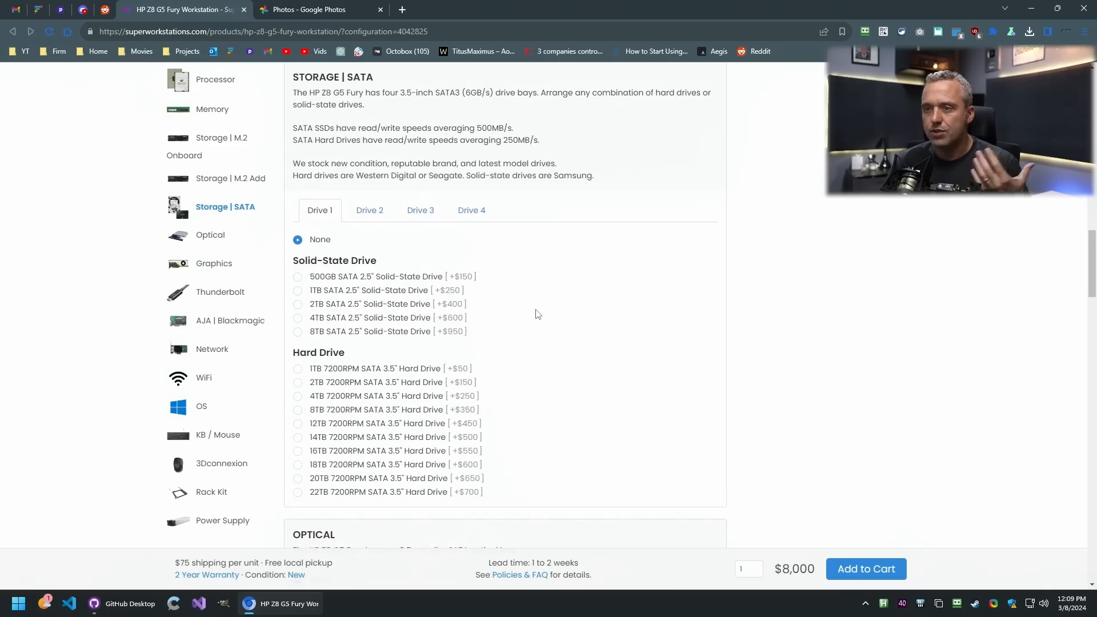
{"action": "scroll", "scroll_direction": "down", "scroll_amount": 3}
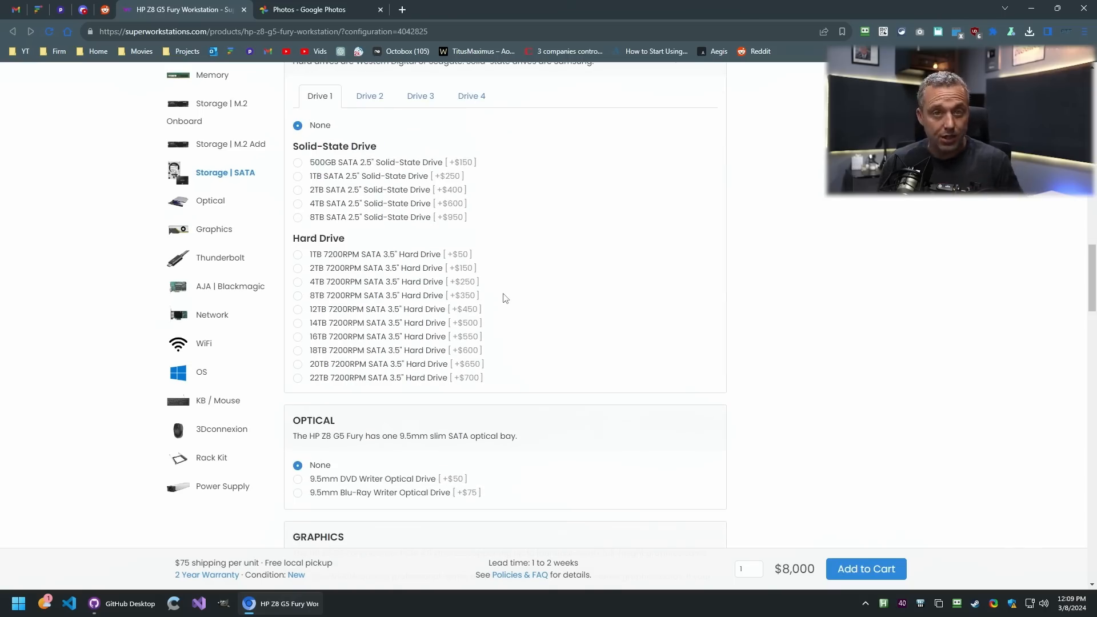
{"action": "mouse_move", "coordinate": [503, 311]}
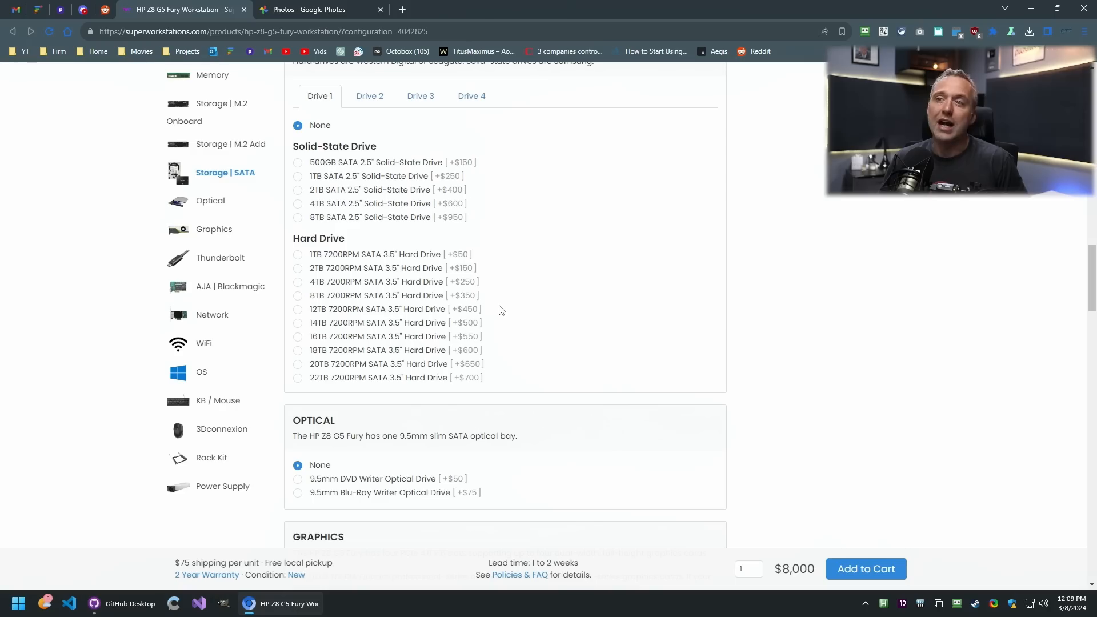
{"action": "mouse_move", "coordinate": [506, 312]}
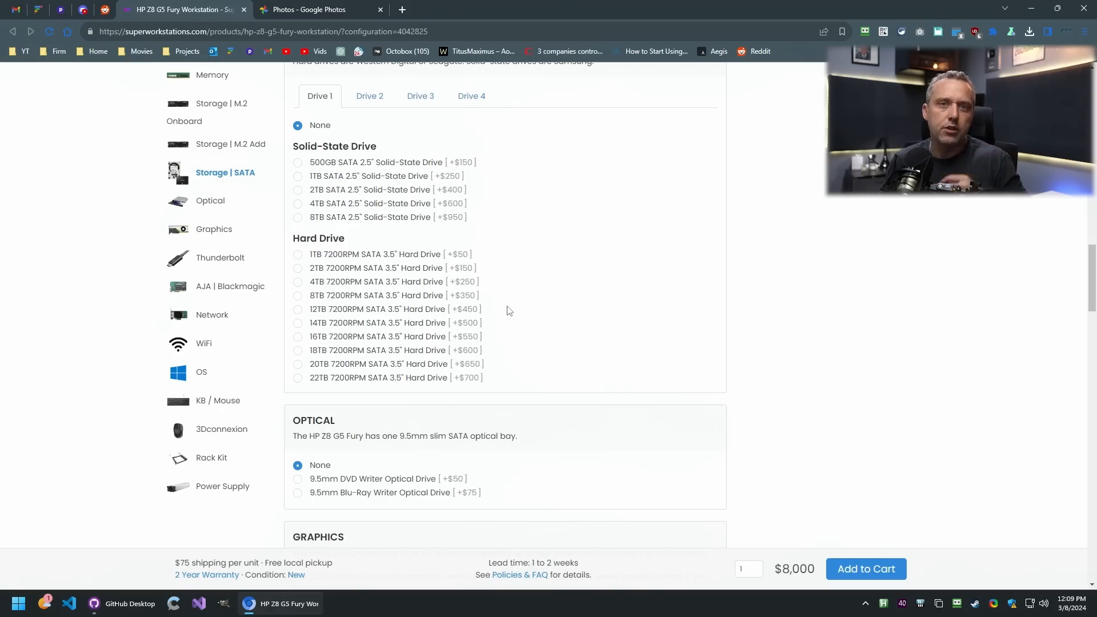
{"action": "mouse_move", "coordinate": [616, 293]}
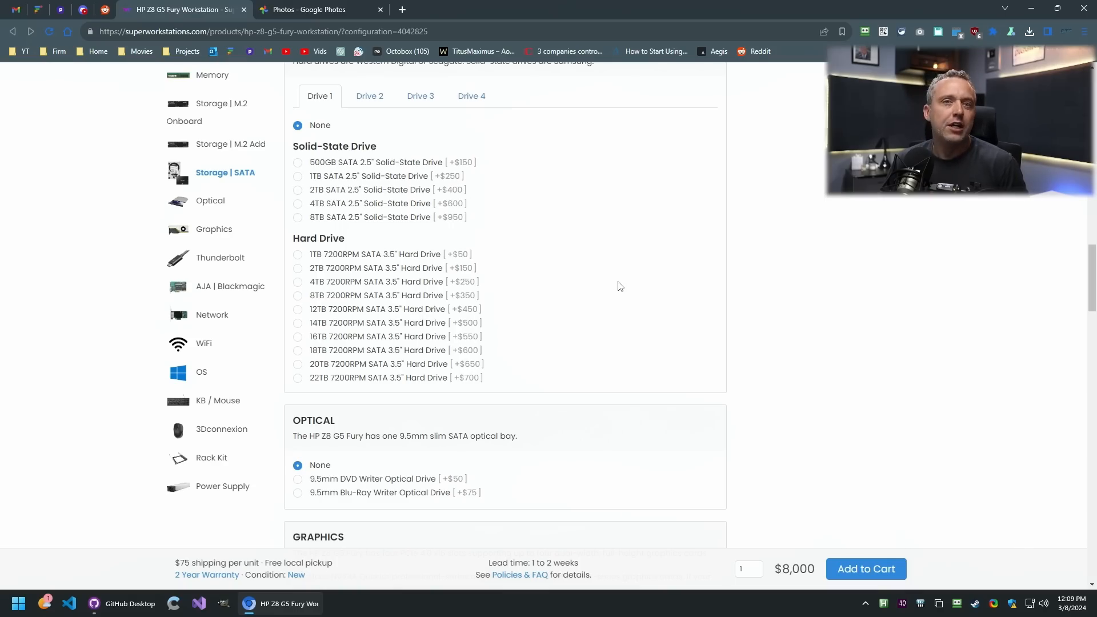
{"action": "mouse_move", "coordinate": [618, 281]}
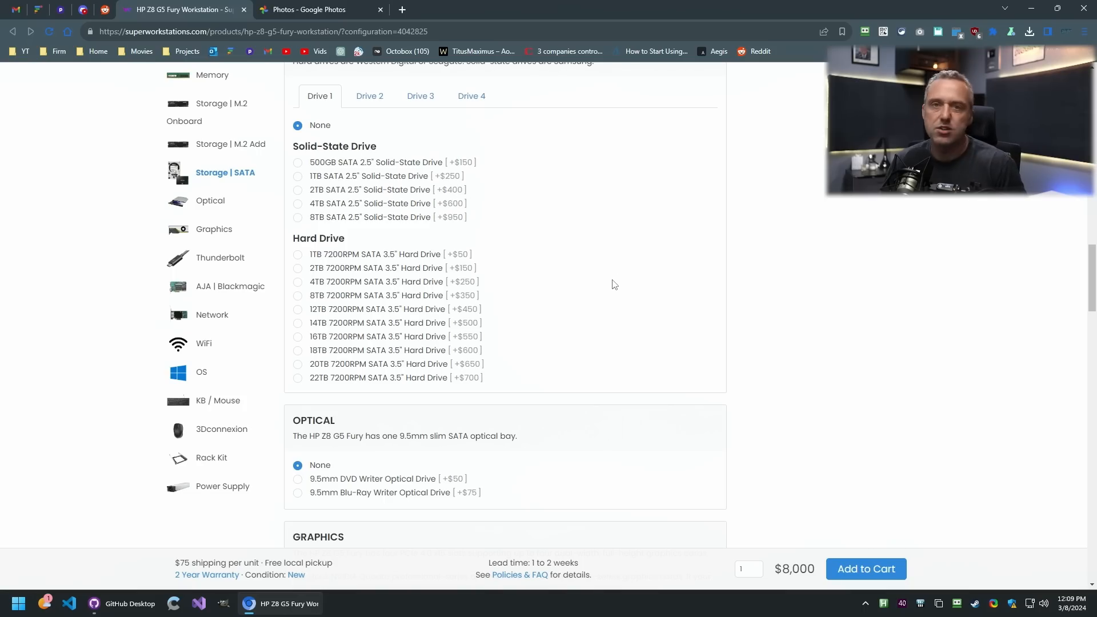
{"action": "mouse_move", "coordinate": [612, 283]}
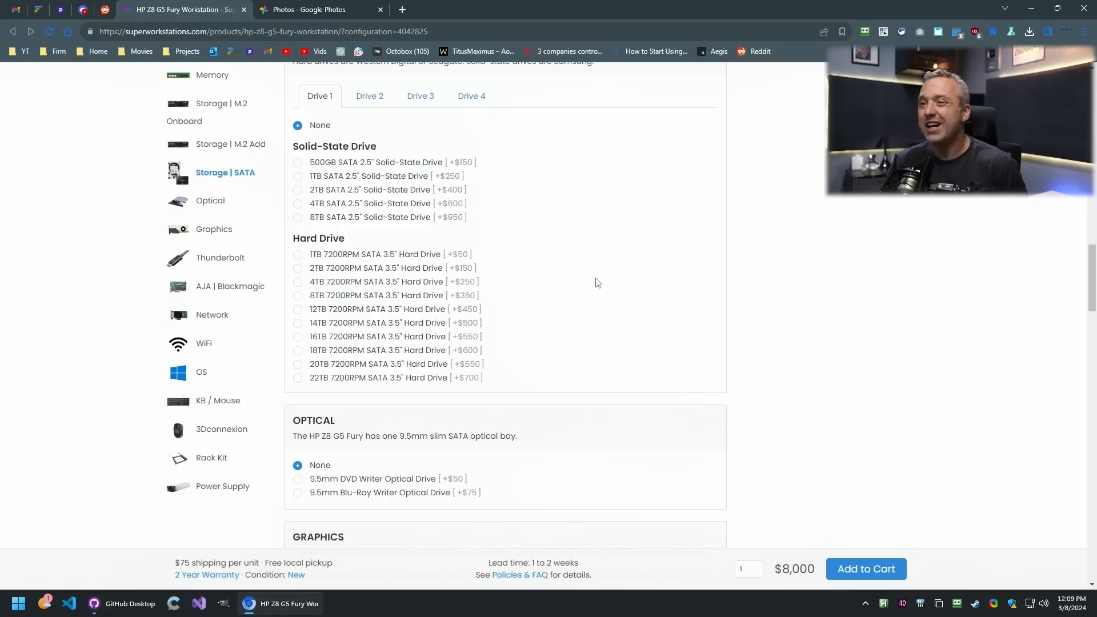
{"action": "mouse_move", "coordinate": [591, 278]}
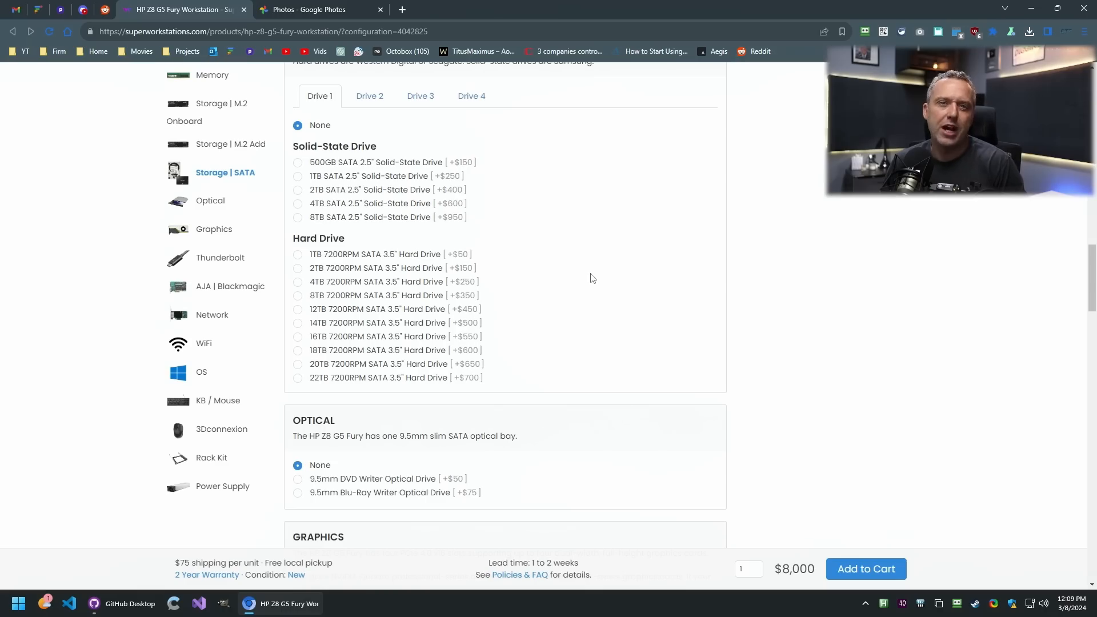
{"action": "mouse_move", "coordinate": [587, 283]}
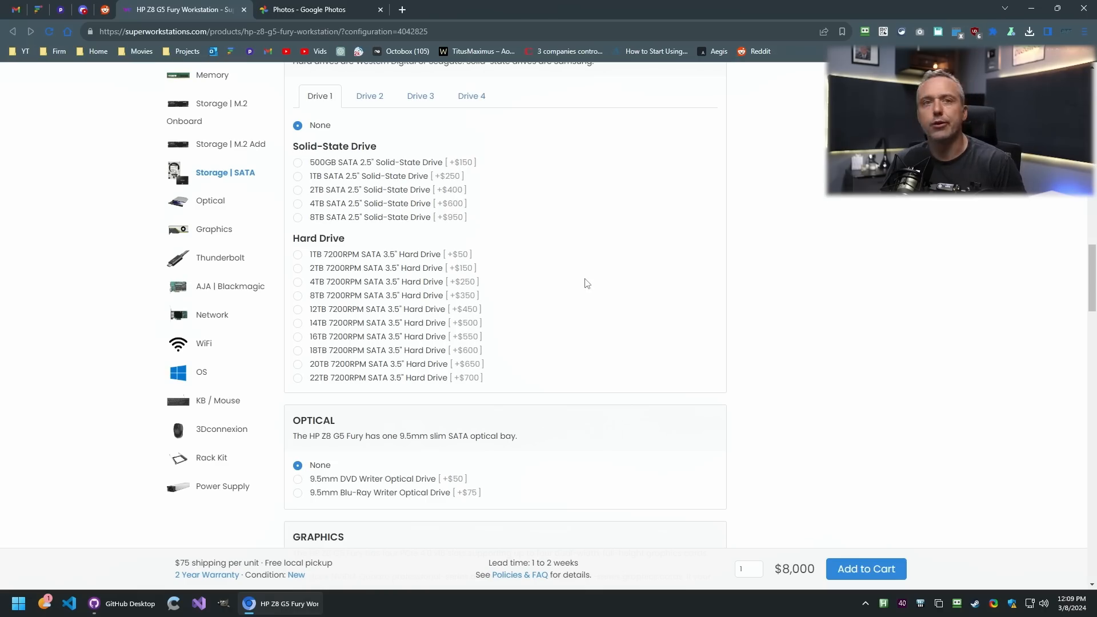
{"action": "scroll", "scroll_direction": "down", "scroll_amount": 3}
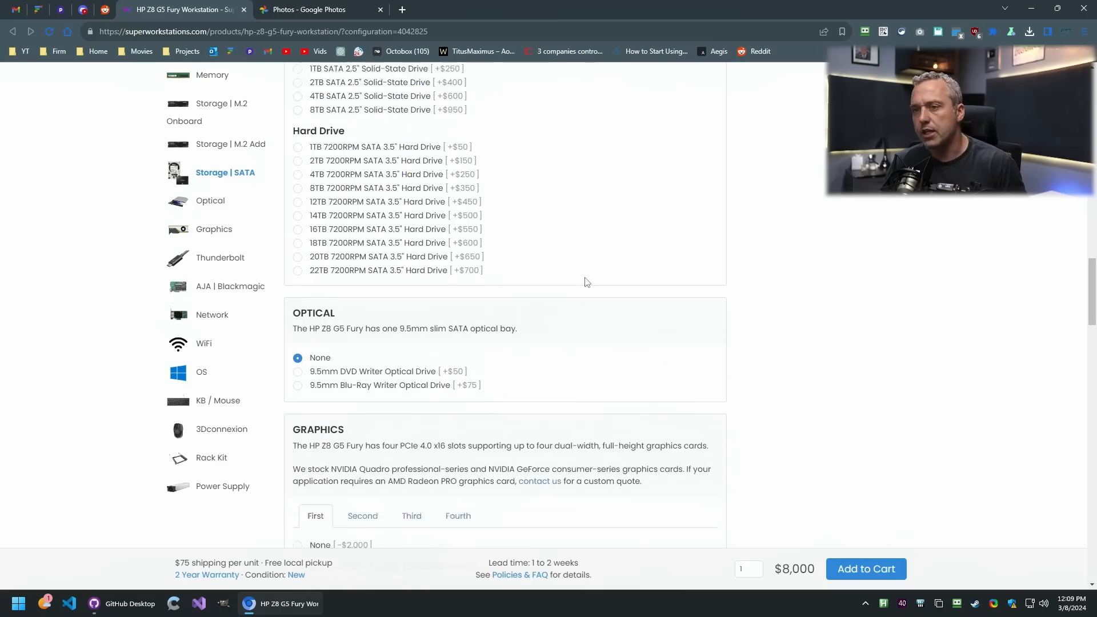
{"action": "scroll", "scroll_direction": "down", "scroll_amount": 3}
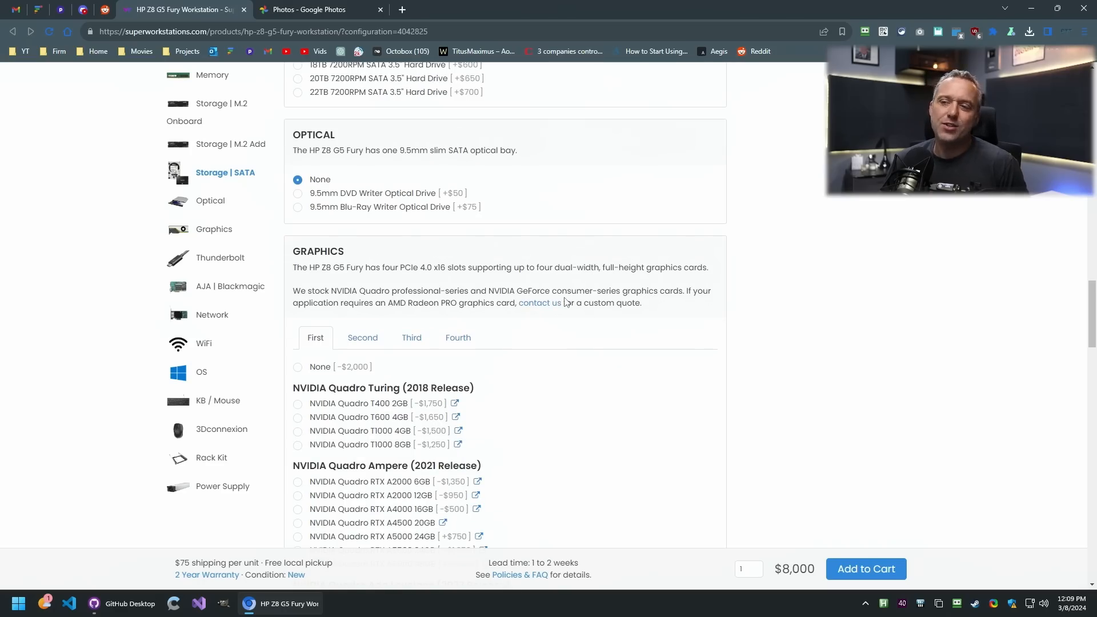
{"action": "right_click", "coordinate": [17, 602]}
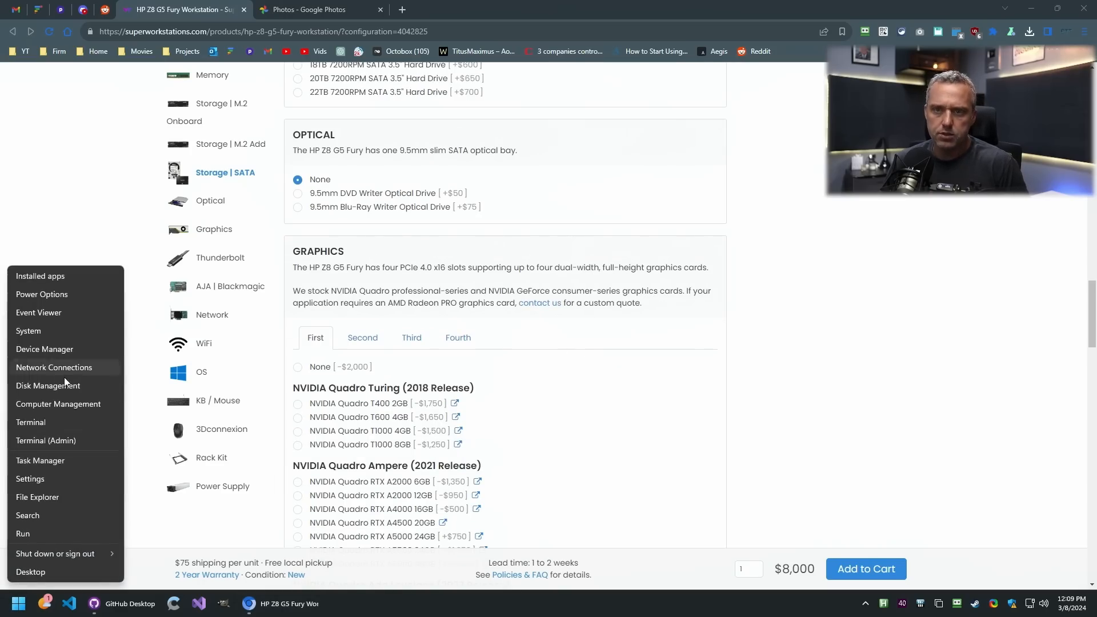
{"action": "left_click", "coordinate": [48, 385]}
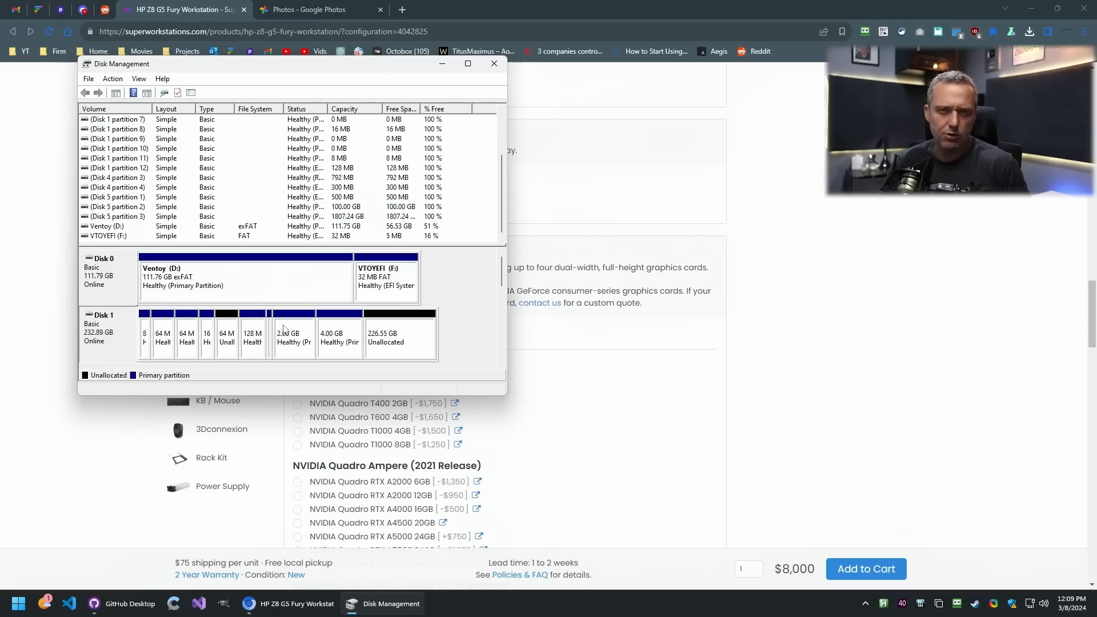
{"action": "mouse_move", "coordinate": [467, 304]}
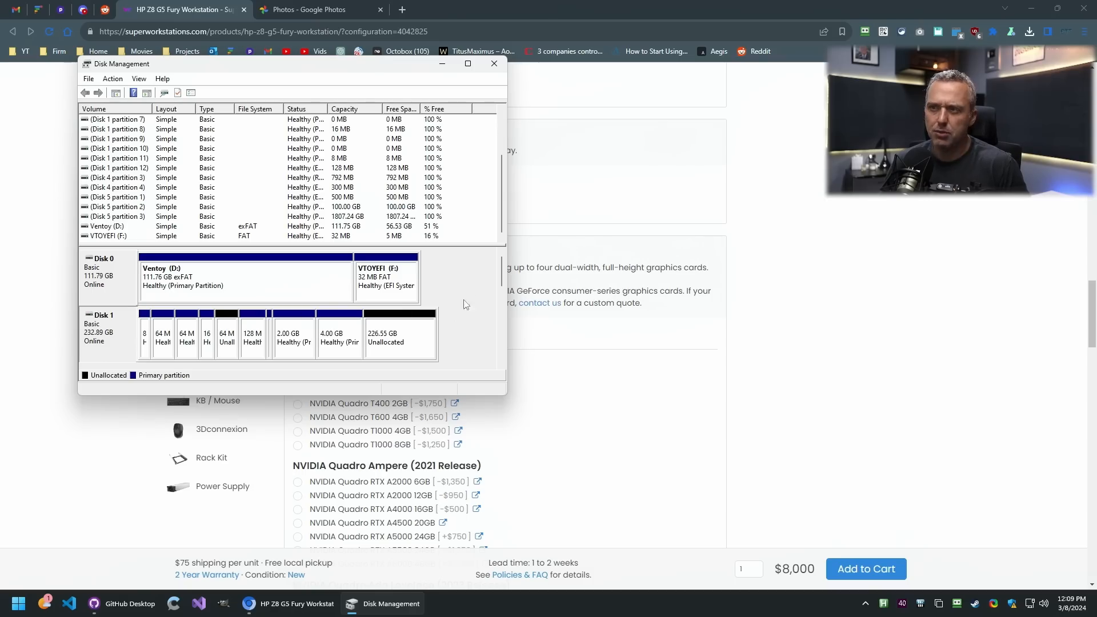
{"action": "scroll", "scroll_direction": "down", "scroll_amount": 3}
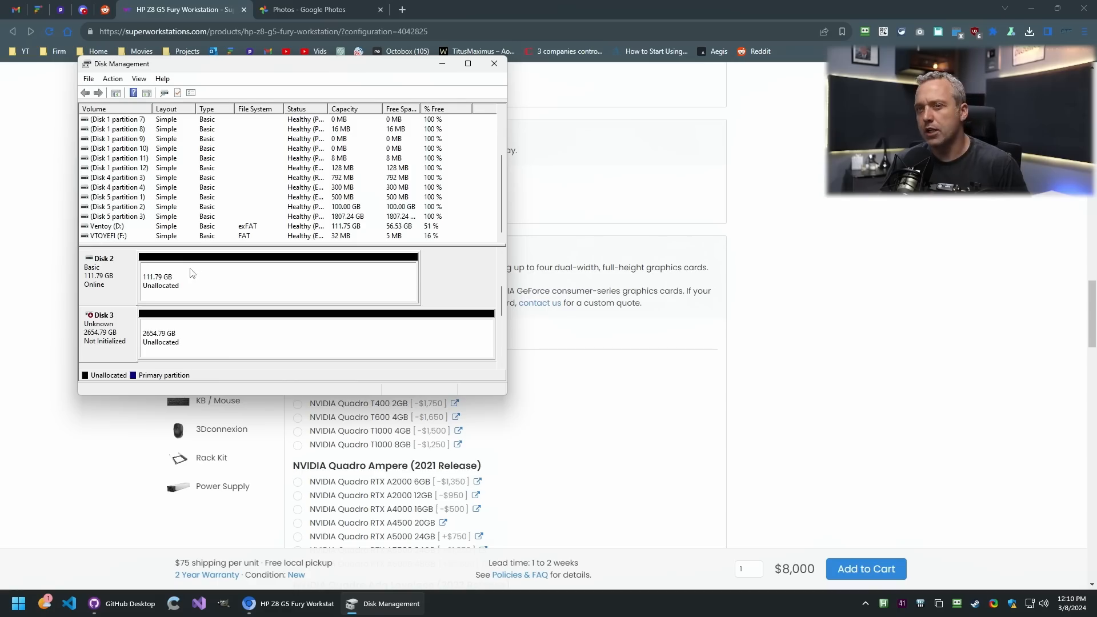
{"action": "left_click", "coordinate": [279, 278]}
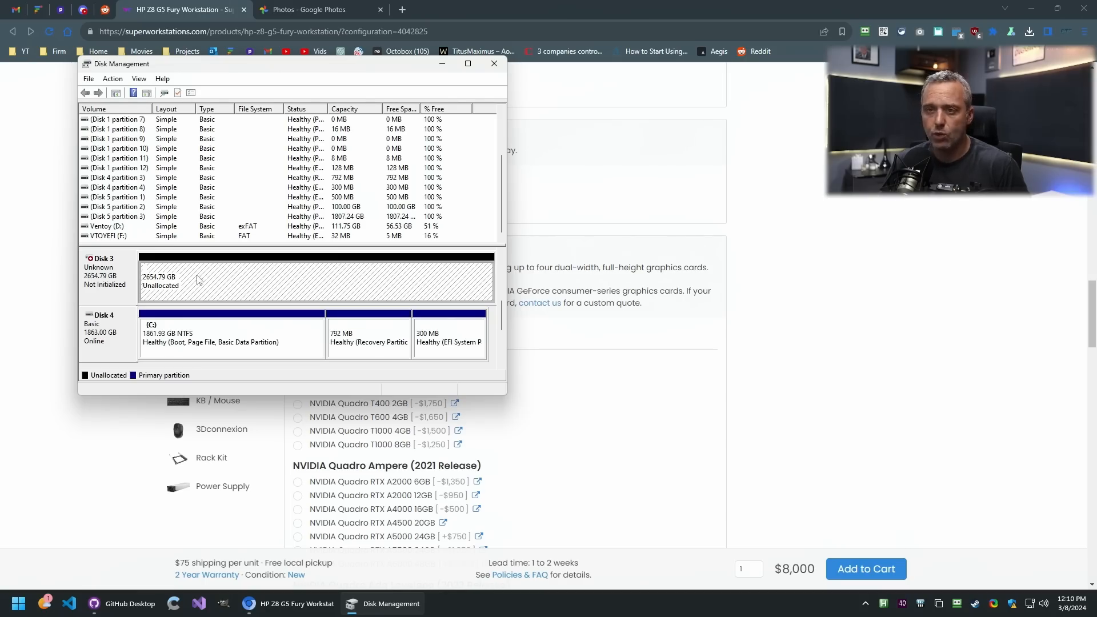
{"action": "scroll", "scroll_direction": "down", "scroll_amount": 3}
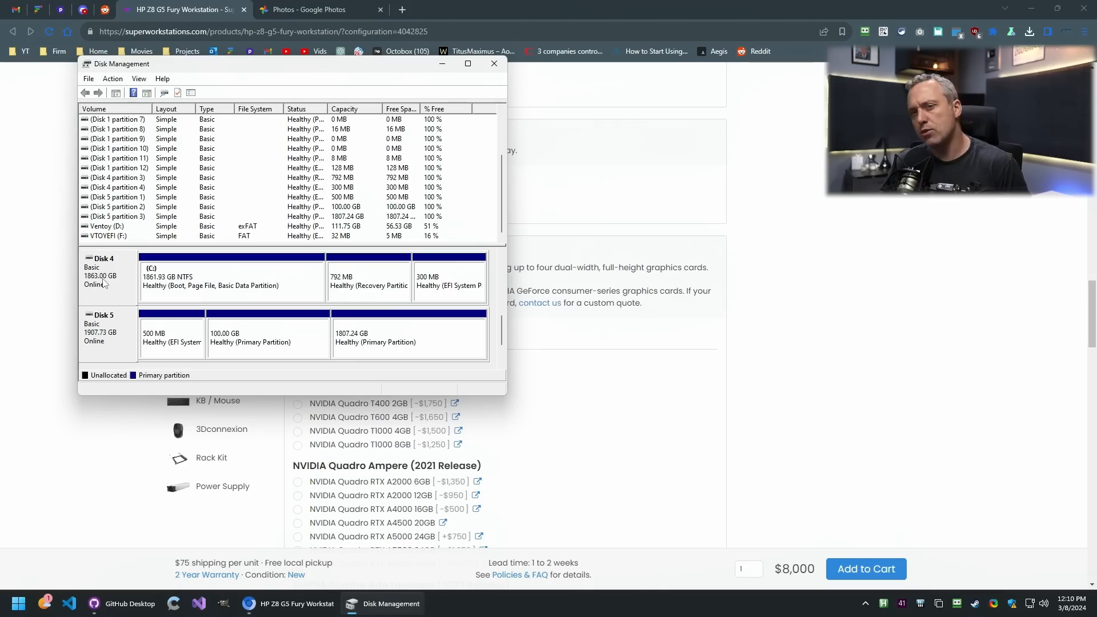
{"action": "mouse_move", "coordinate": [164, 343]}
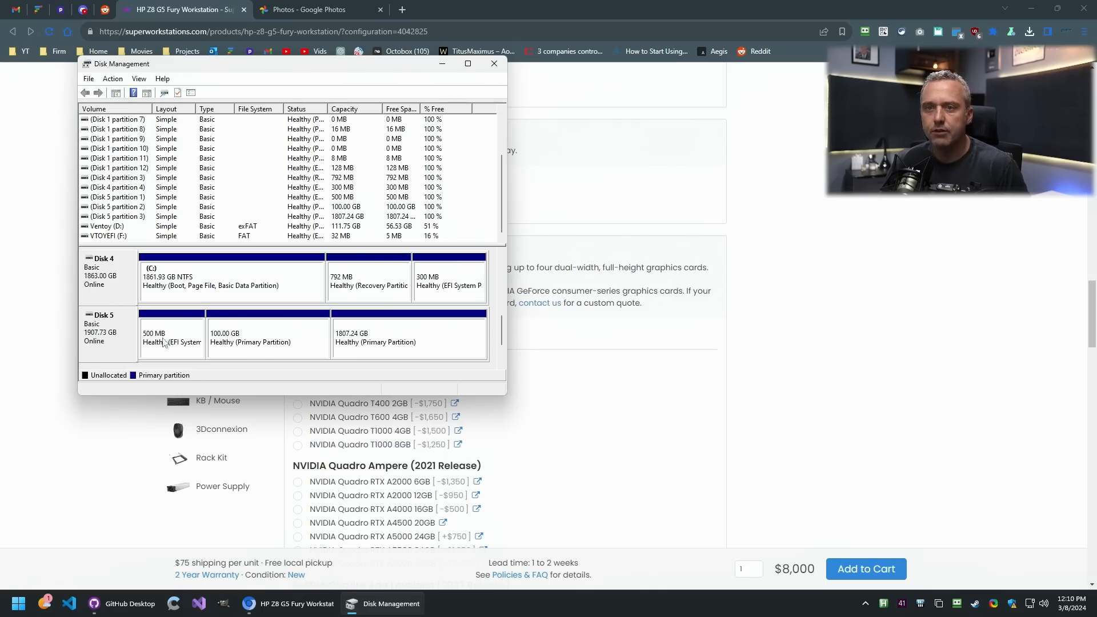
{"action": "scroll", "scroll_direction": "down", "scroll_amount": 3}
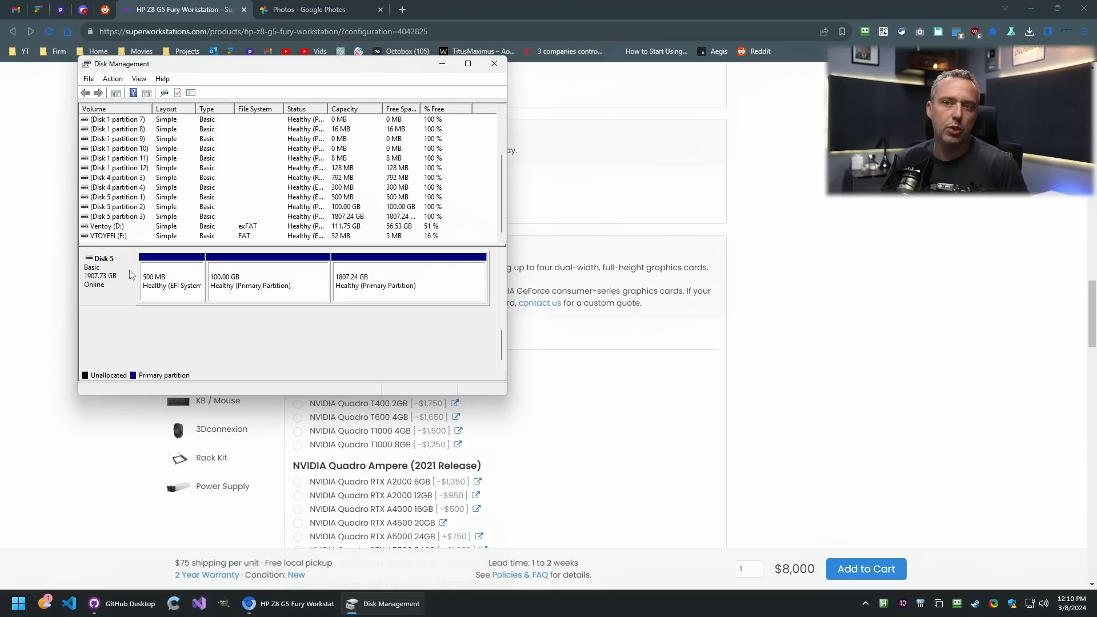
{"action": "mouse_move", "coordinate": [280, 287]}
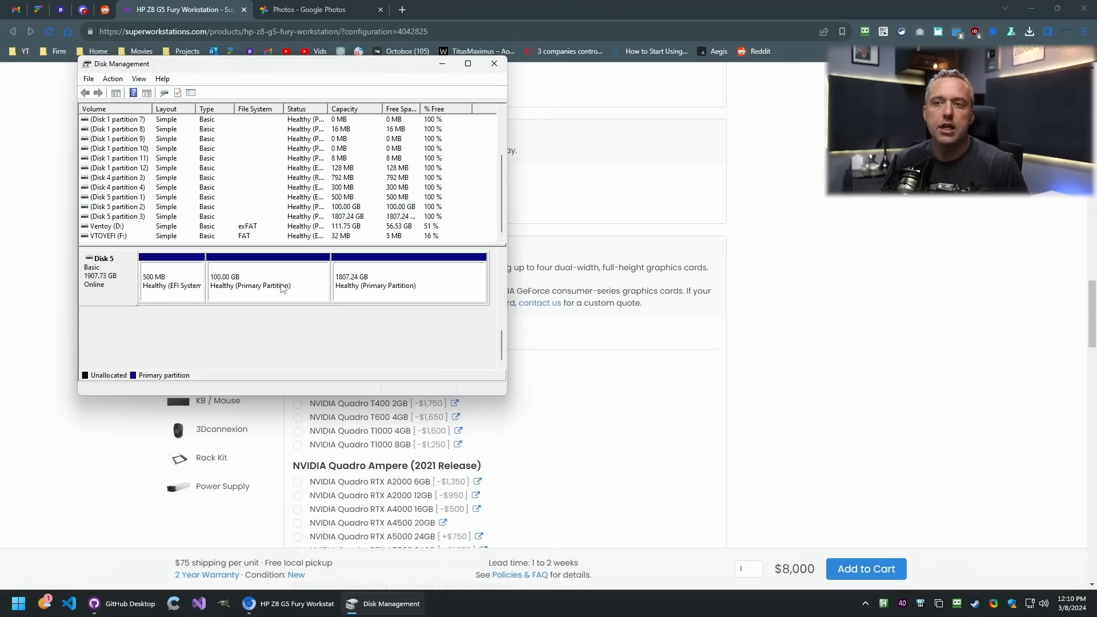
{"action": "mouse_move", "coordinate": [100, 290]}
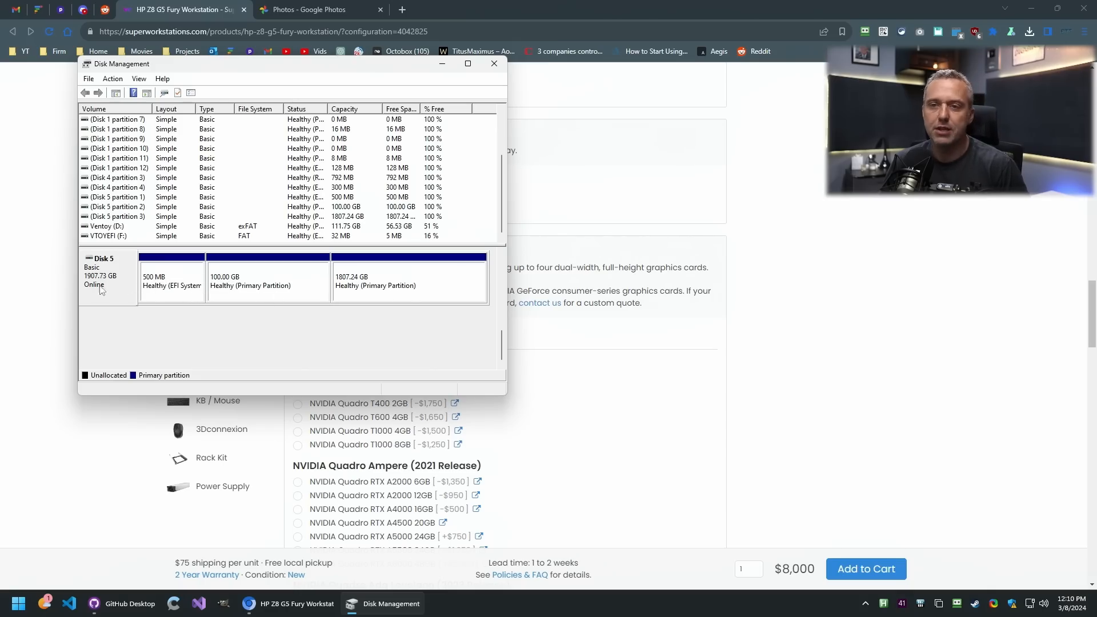
{"action": "mouse_move", "coordinate": [173, 306]}
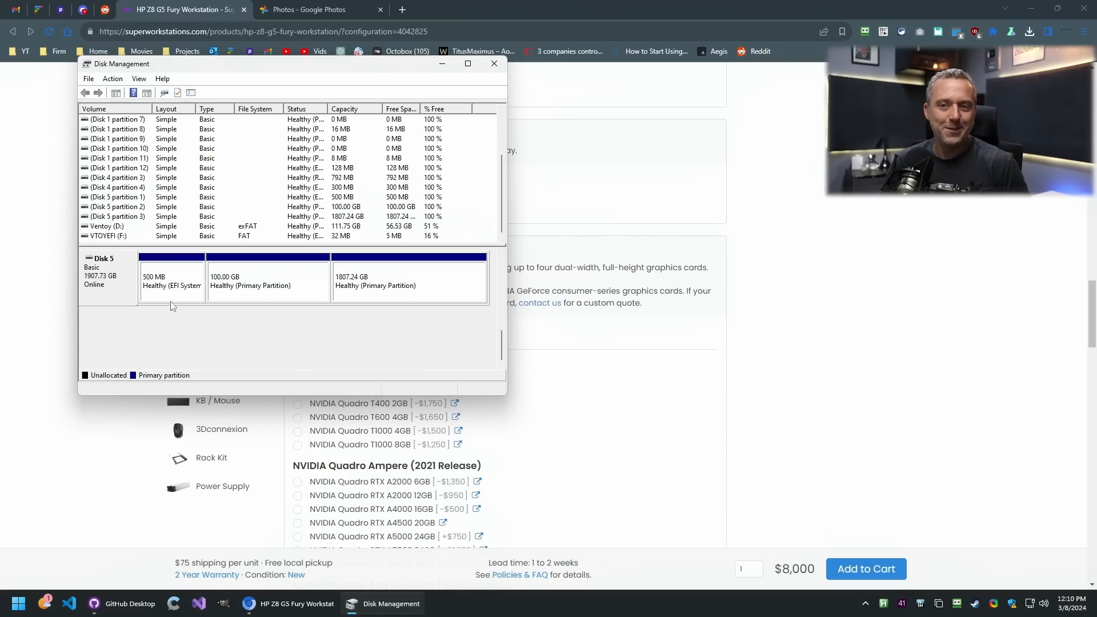
{"action": "mouse_move", "coordinate": [126, 295]}
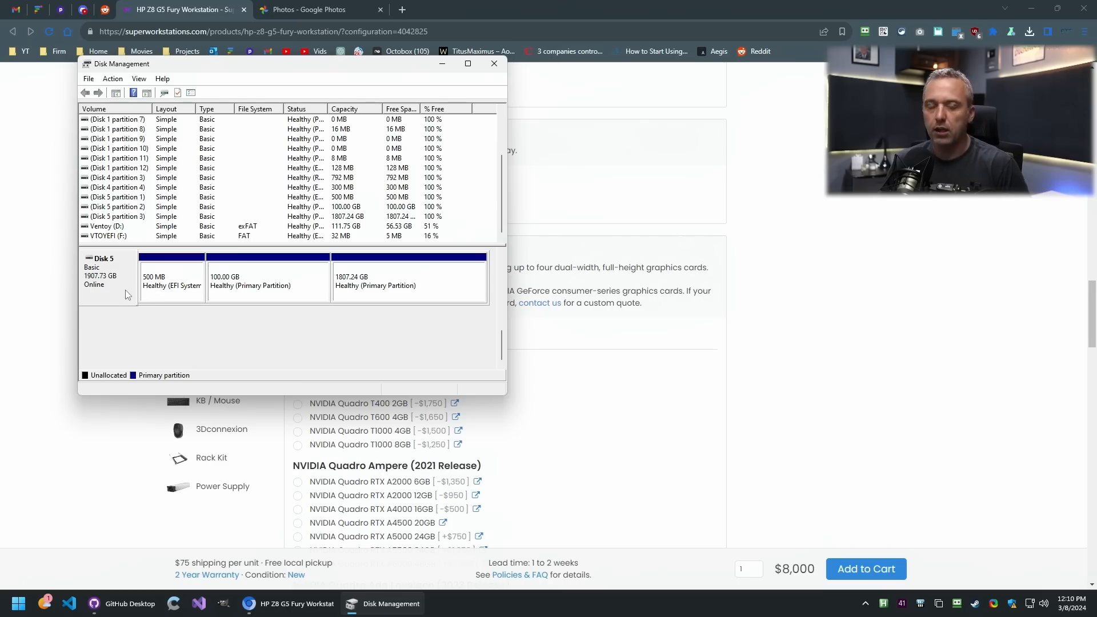
{"action": "mouse_move", "coordinate": [494, 64]}
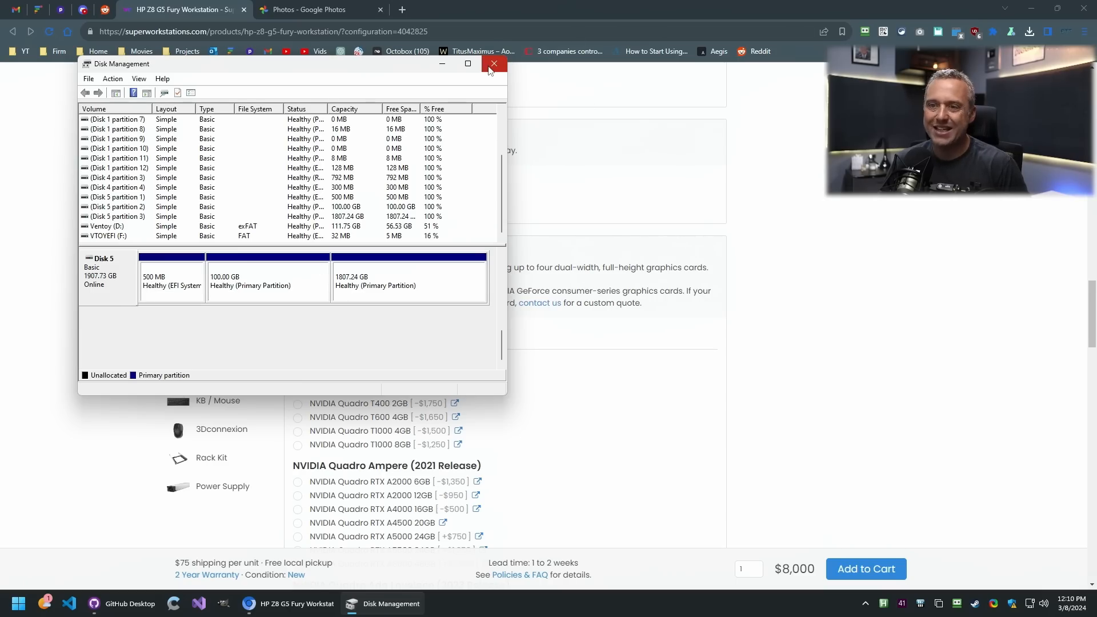
{"action": "mouse_move", "coordinate": [494, 64]}
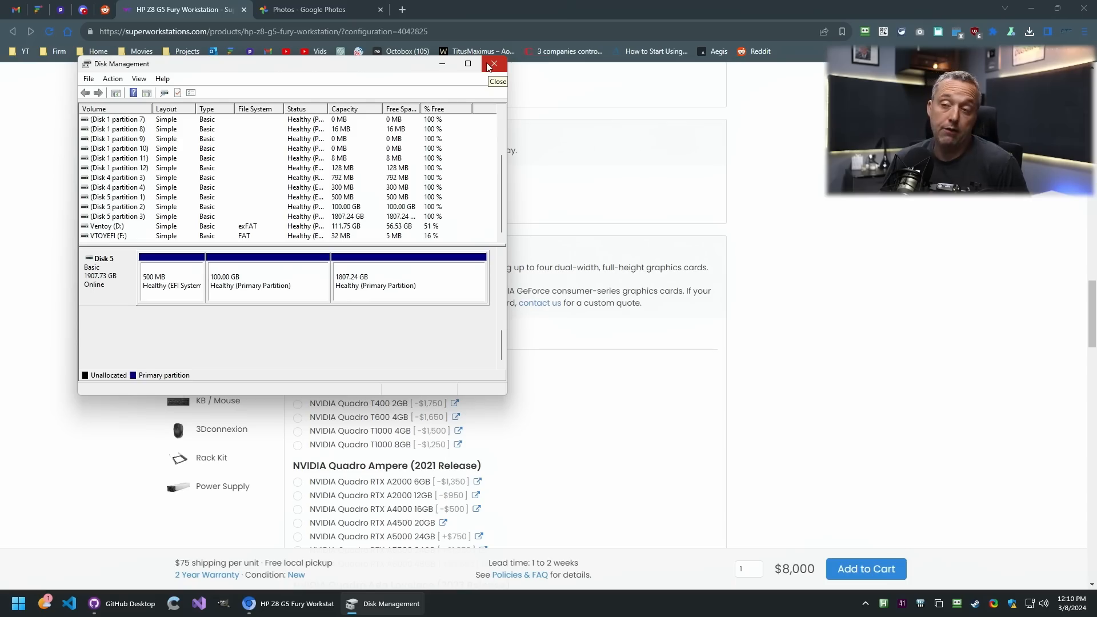
{"action": "mouse_move", "coordinate": [488, 75]}
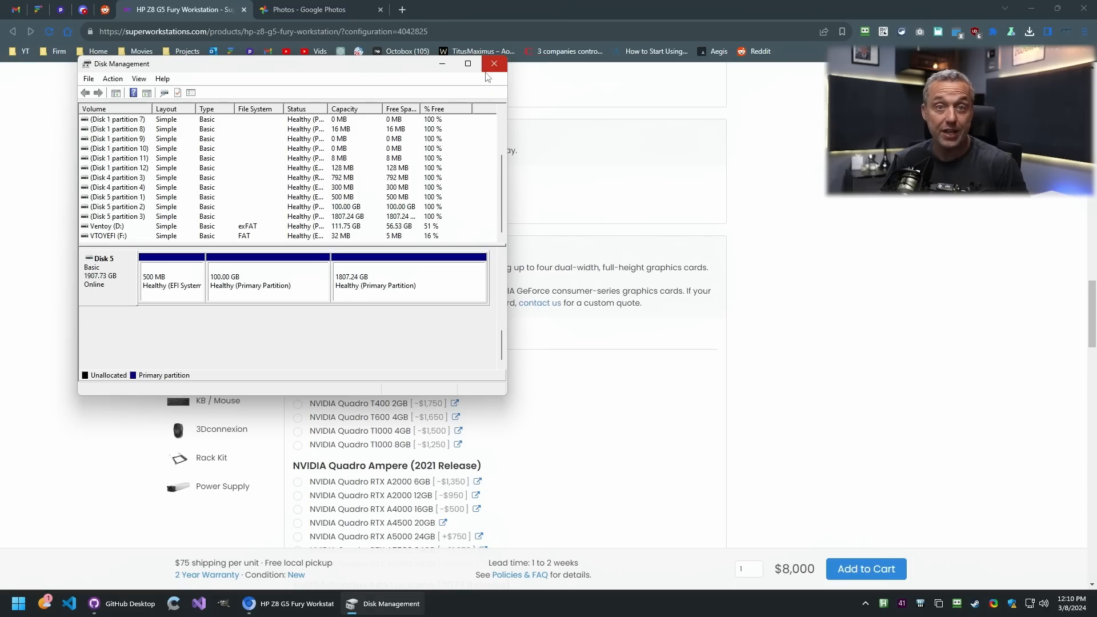
{"action": "mouse_move", "coordinate": [494, 64]}
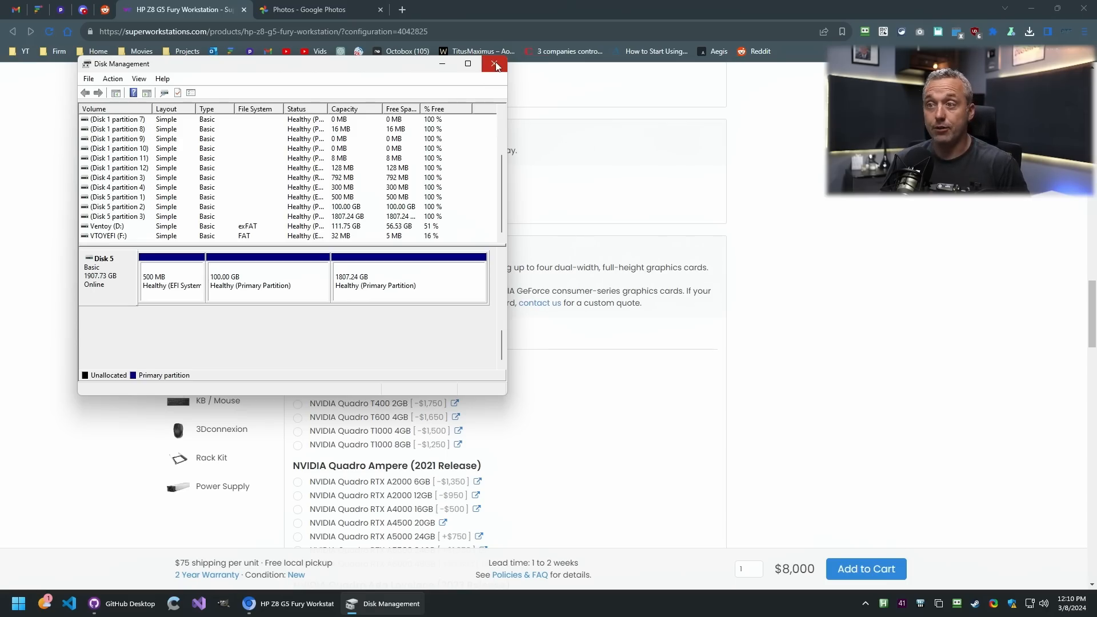
{"action": "mouse_move", "coordinate": [495, 64]}
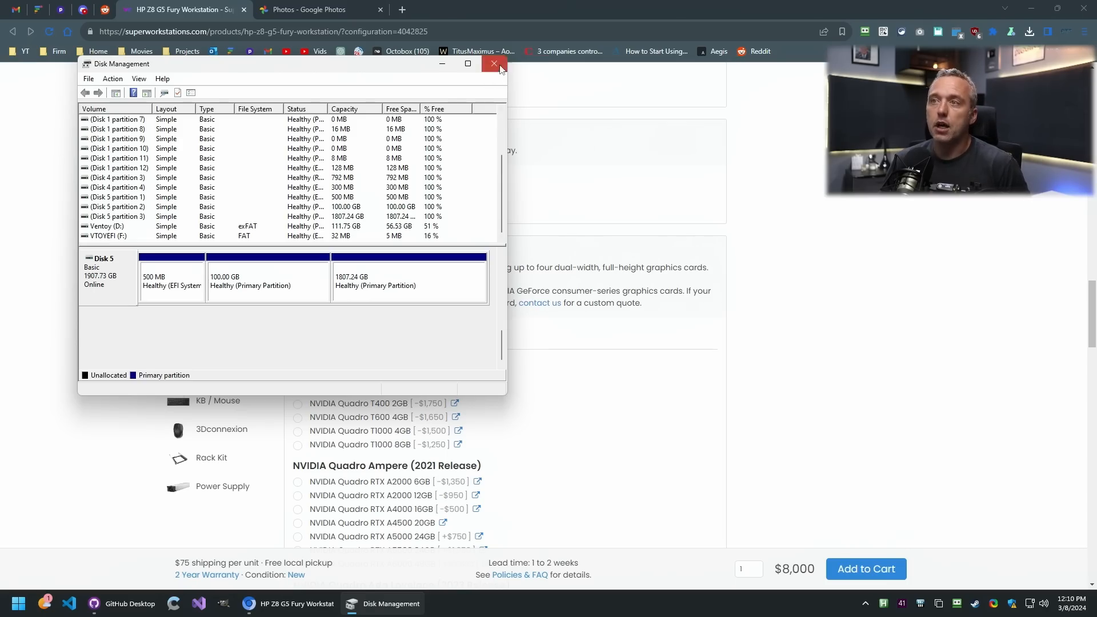
{"action": "left_click", "coordinate": [497, 64]}
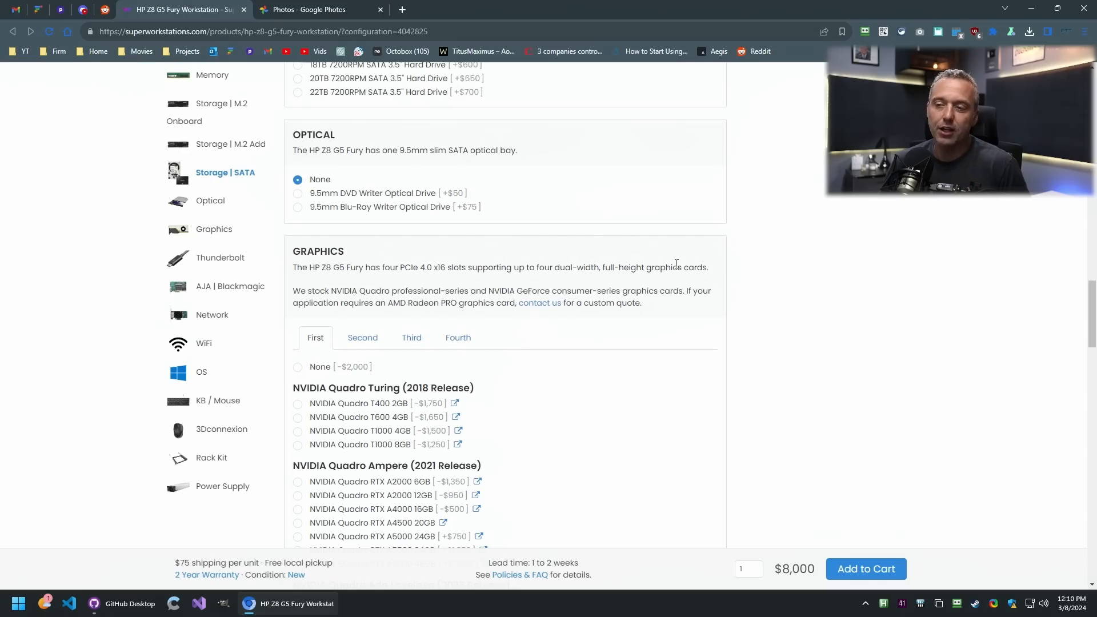
{"action": "mouse_move", "coordinate": [761, 282]}
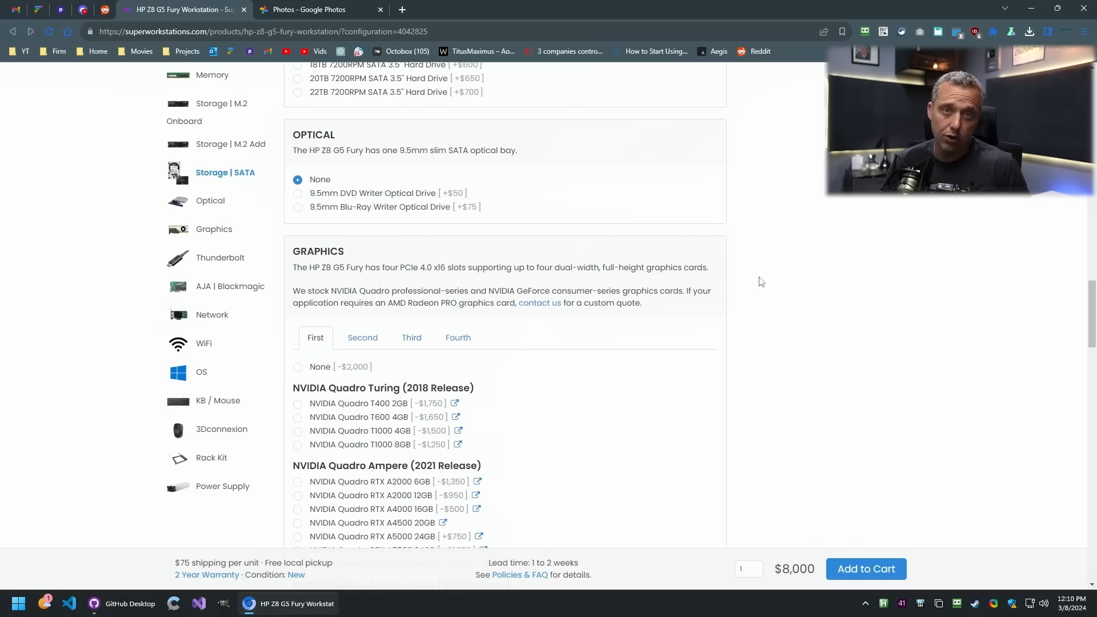
{"action": "scroll", "scroll_direction": "down", "scroll_amount": 3}
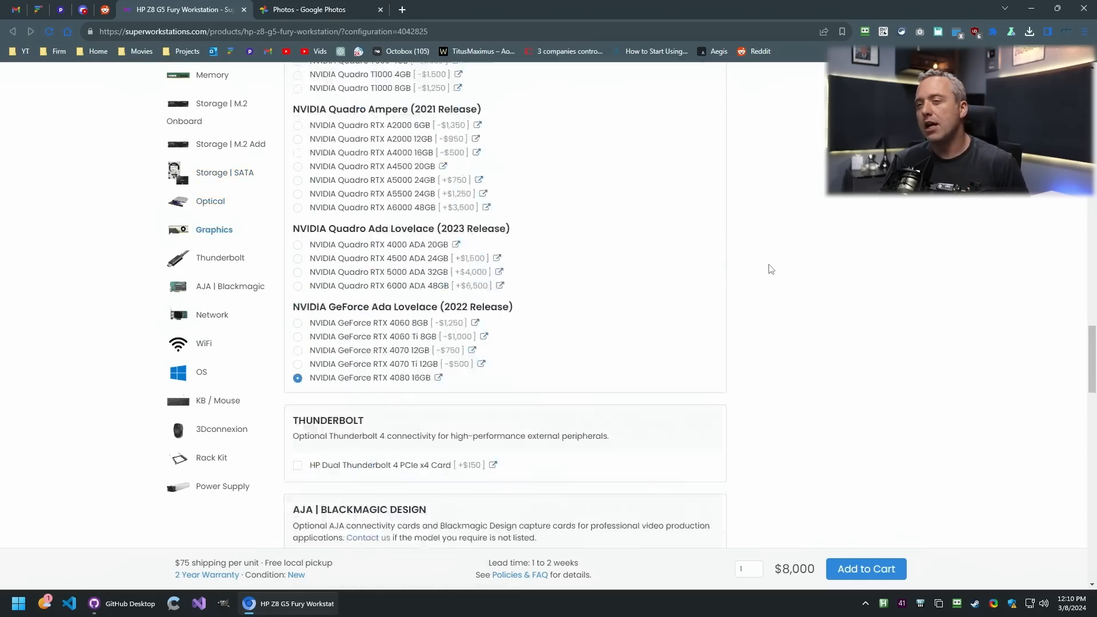
{"action": "scroll", "scroll_direction": "down", "scroll_amount": 3}
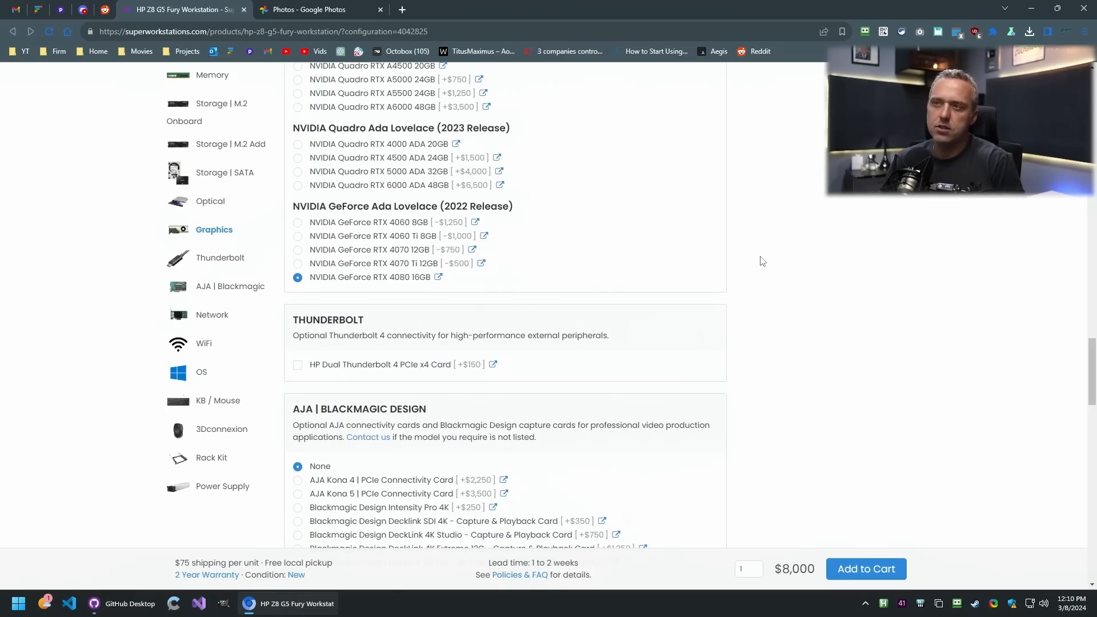
{"action": "mouse_move", "coordinate": [757, 262]}
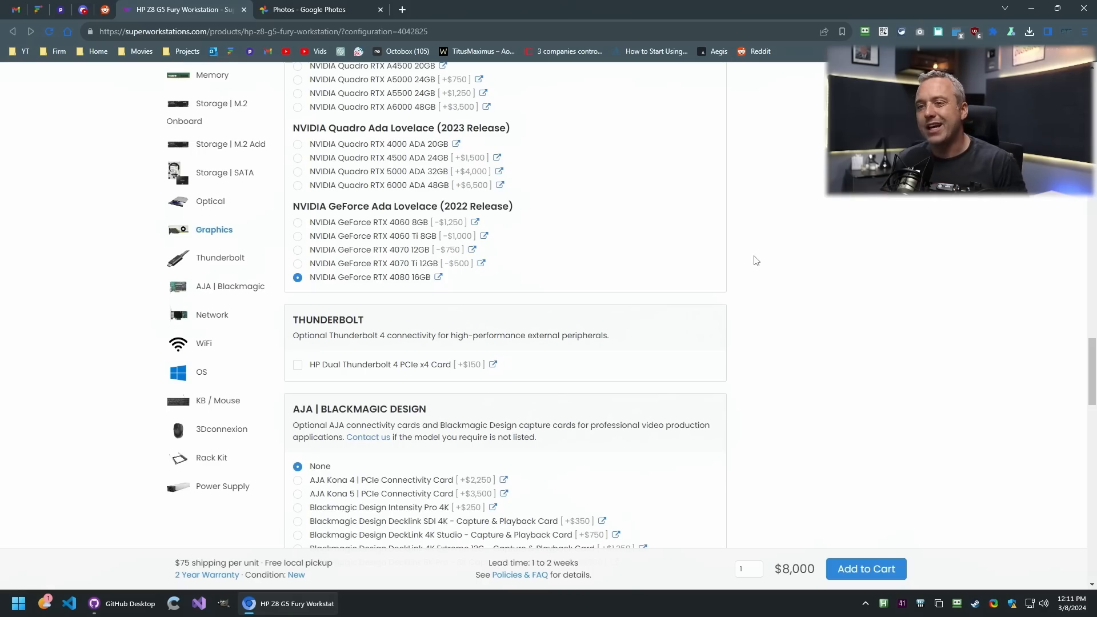
{"action": "scroll", "scroll_direction": "down", "scroll_amount": 3}
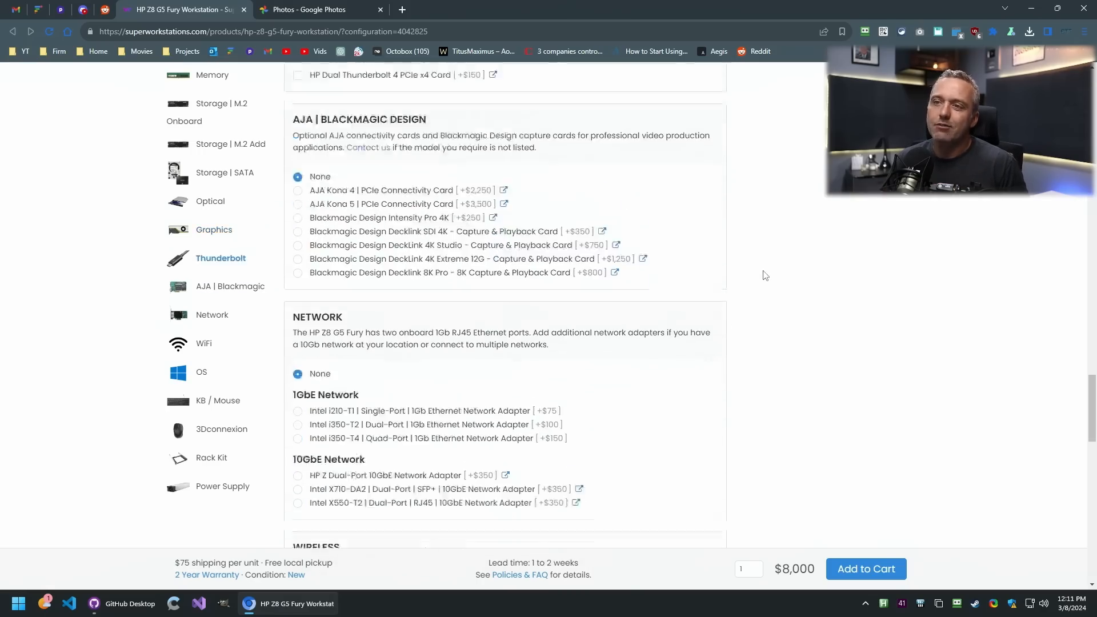
{"action": "scroll", "scroll_direction": "down", "scroll_amount": 3}
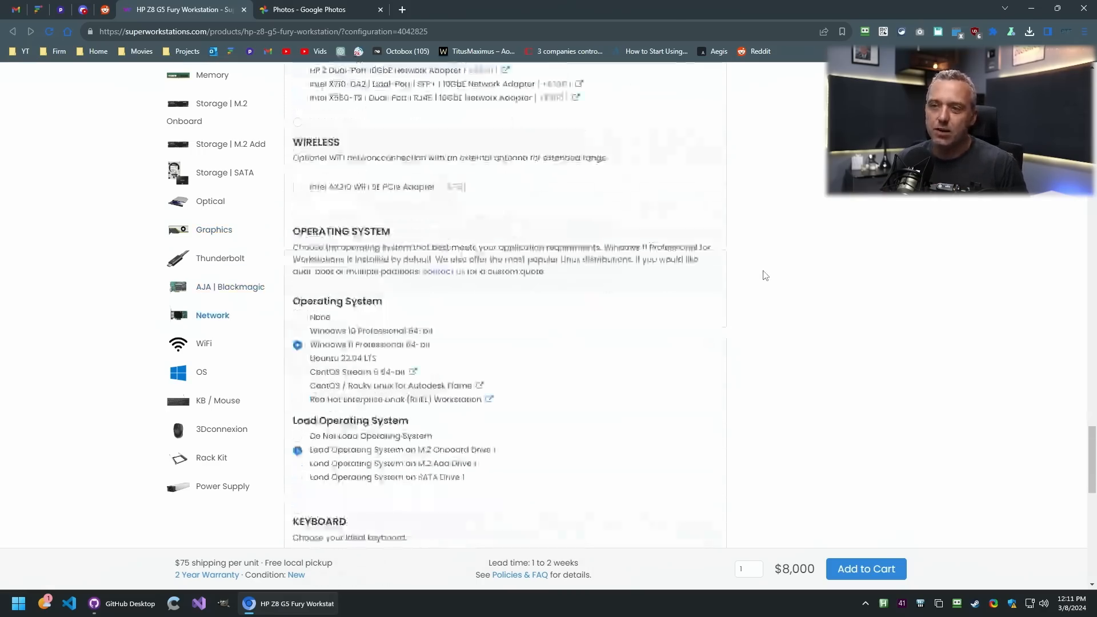
{"action": "scroll", "scroll_direction": "down", "scroll_amount": 3}
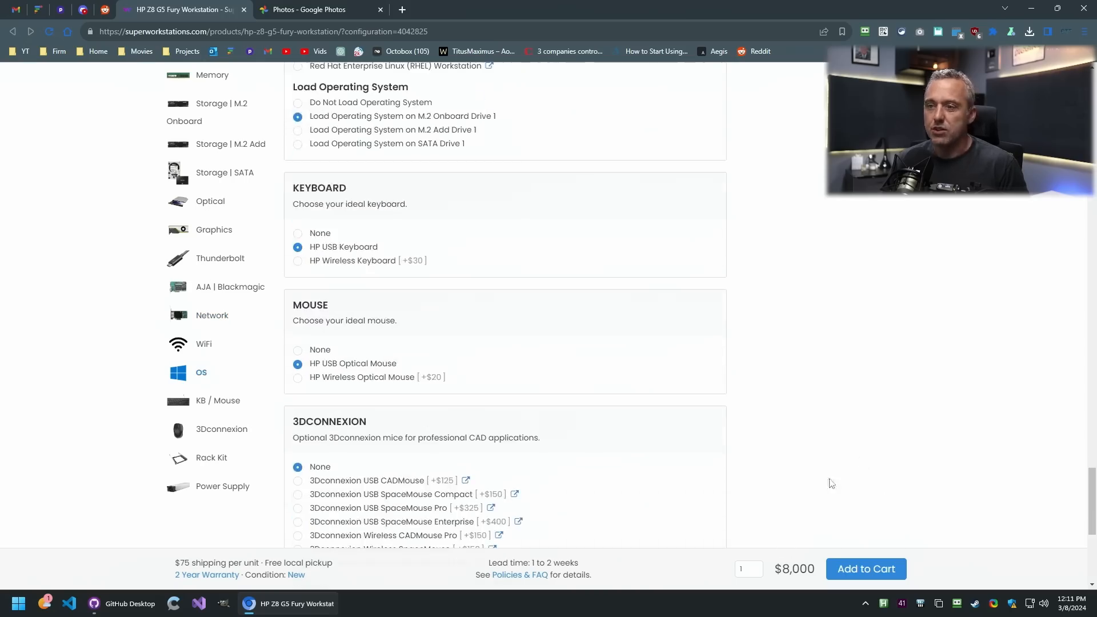
{"action": "mouse_move", "coordinate": [798, 562]}
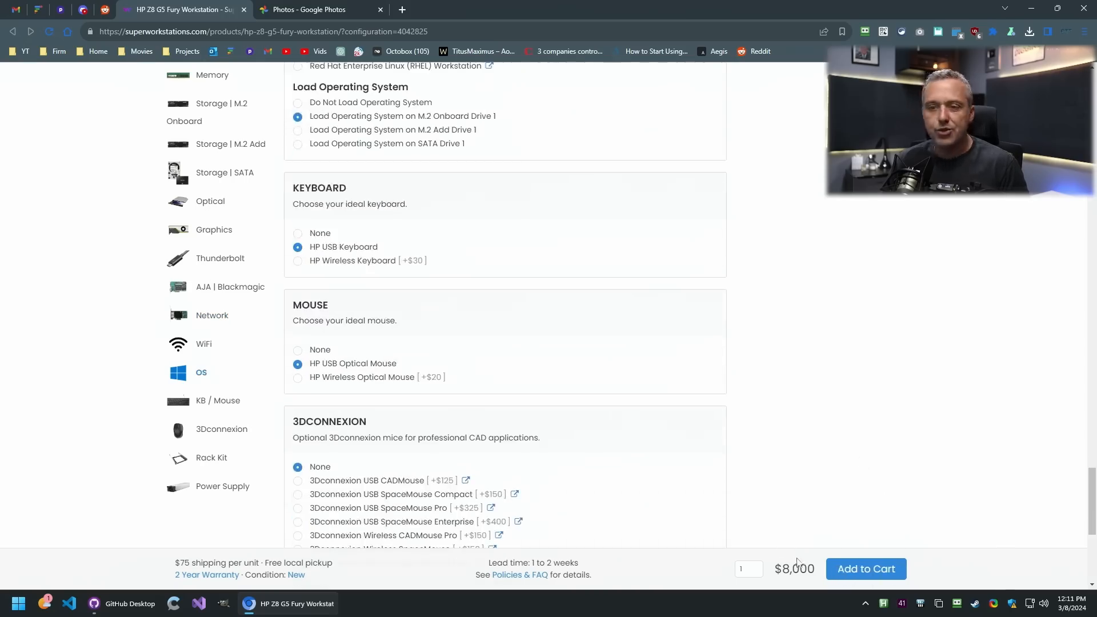
{"action": "scroll", "scroll_direction": "up", "scroll_amount": 3}
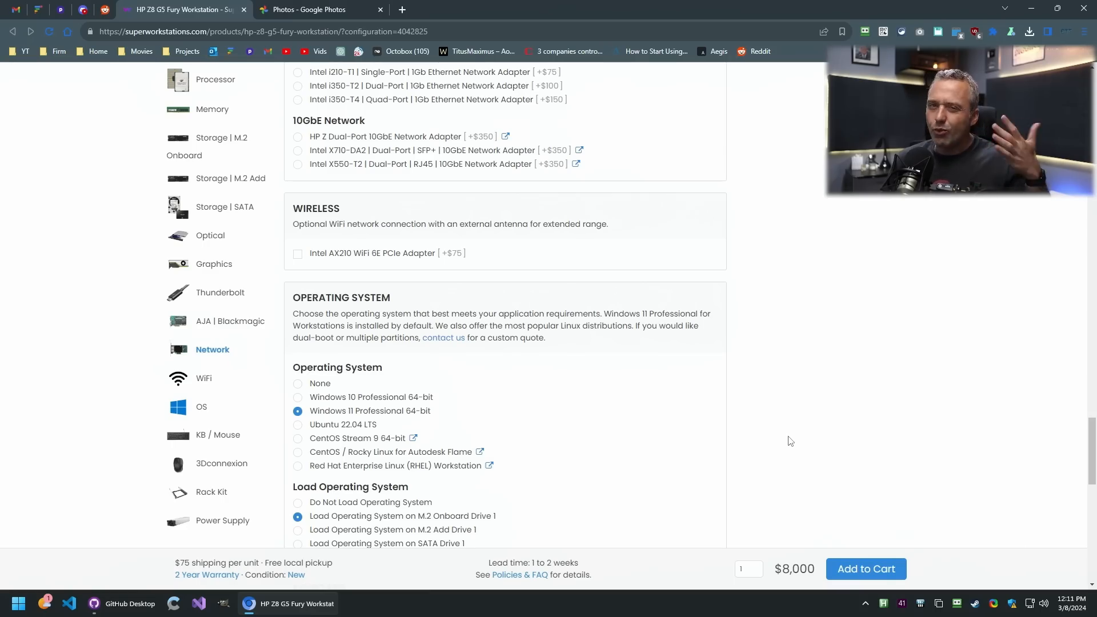
{"action": "mouse_move", "coordinate": [847, 466]}
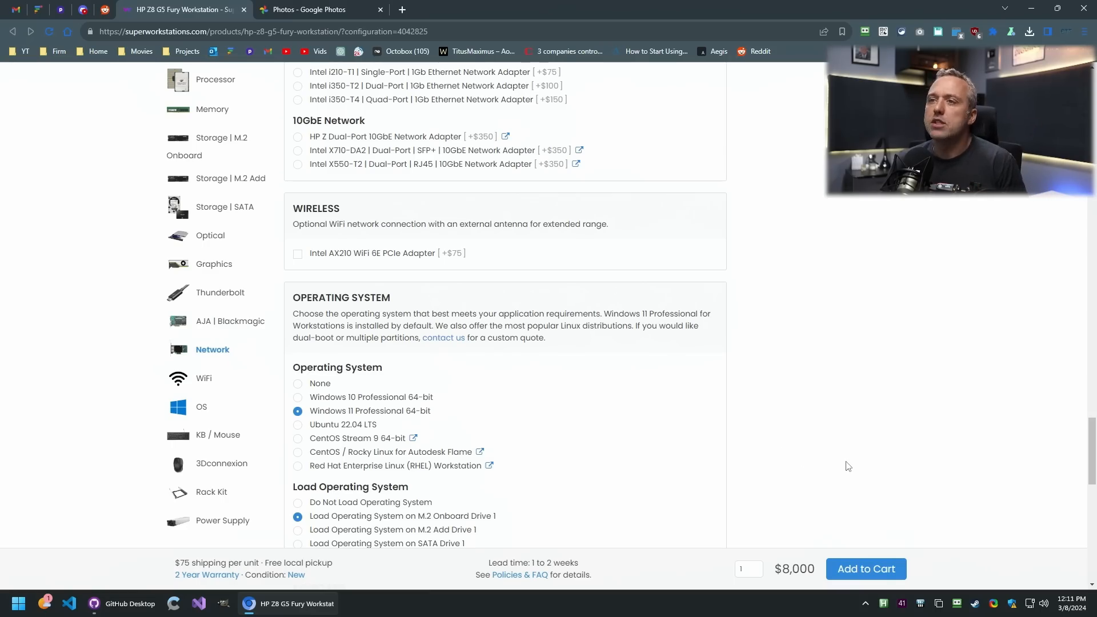
{"action": "scroll", "scroll_direction": "up", "scroll_amount": 3}
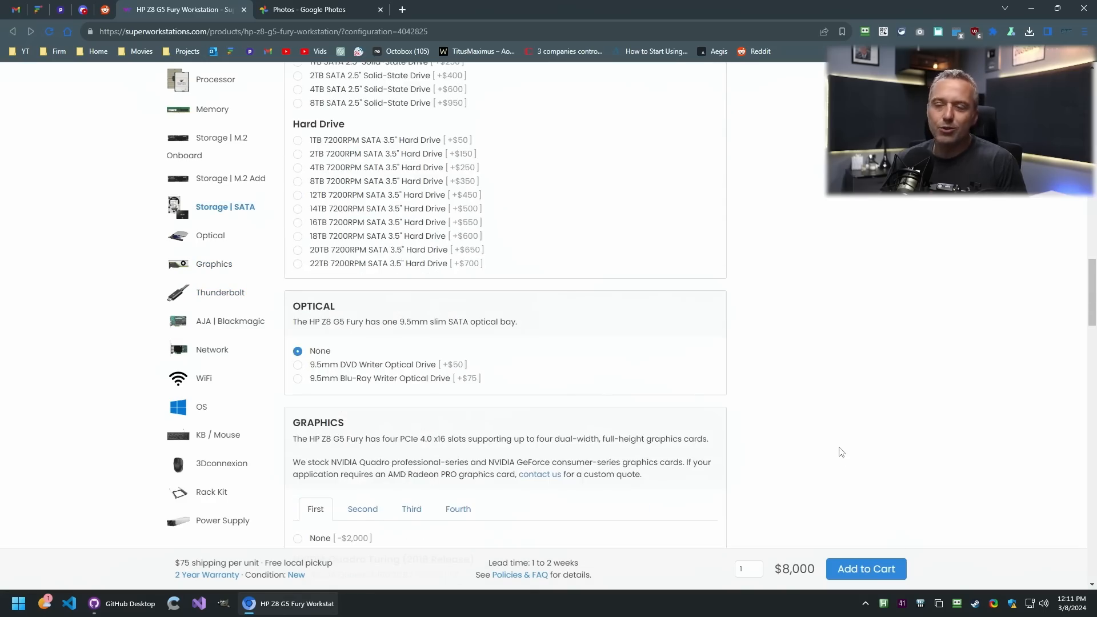
{"action": "scroll", "scroll_direction": "up", "scroll_amount": 3}
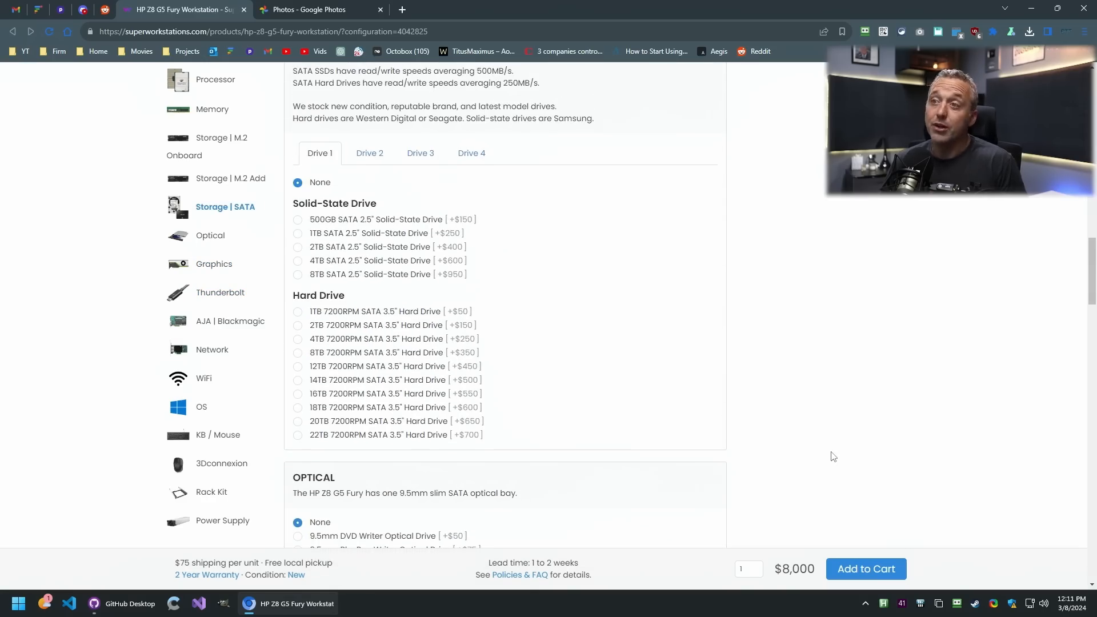
{"action": "scroll", "scroll_direction": "up", "scroll_amount": 3}
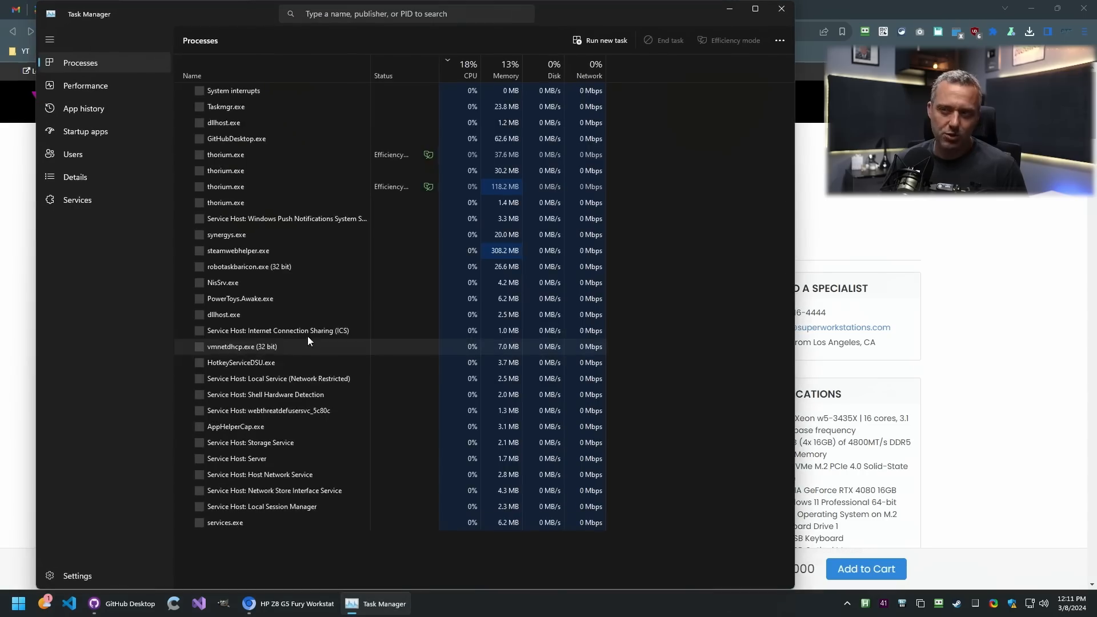
- Show Task Manager's CPU performance graphs for the Xeon w5-3435X's 32 logical processors
{"action": "left_click", "coordinate": [86, 86]}
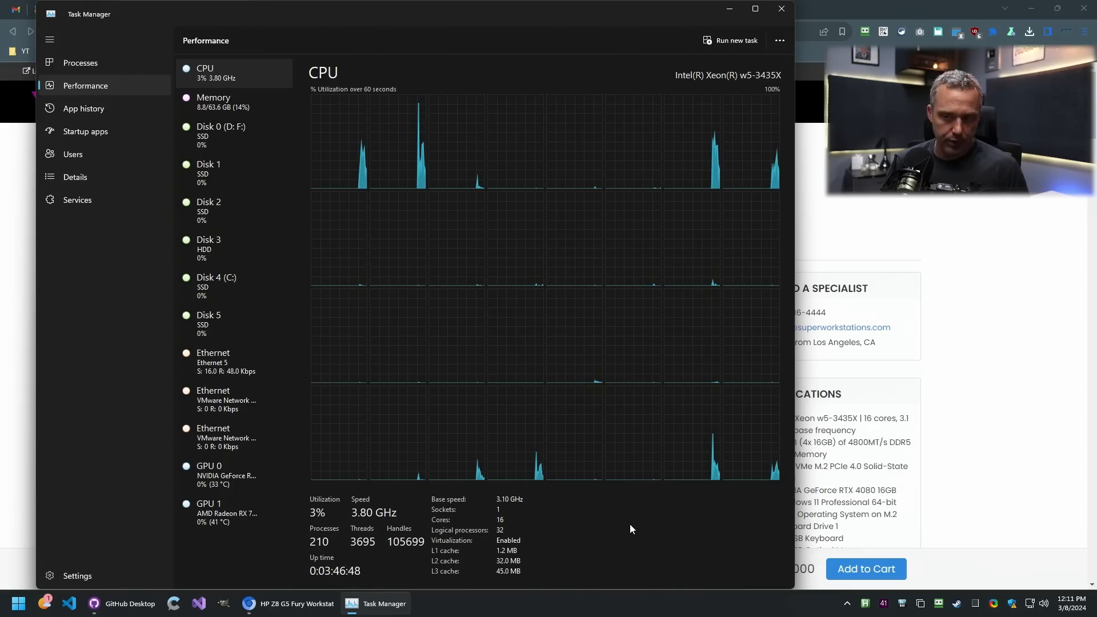
{"action": "mouse_move", "coordinate": [600, 417]}
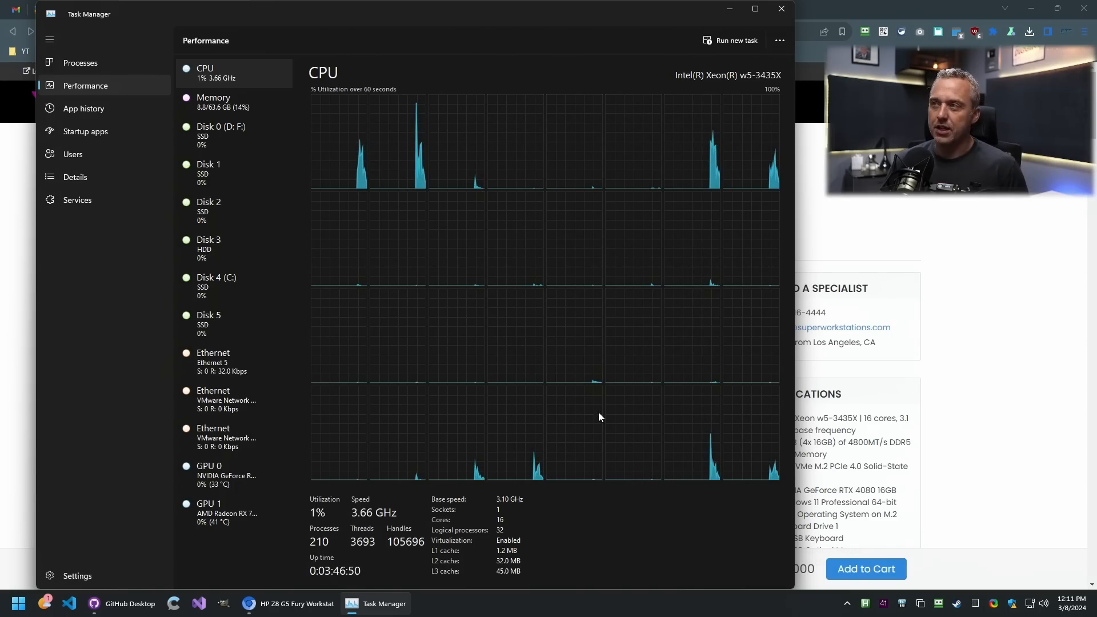
{"action": "mouse_move", "coordinate": [595, 389]}
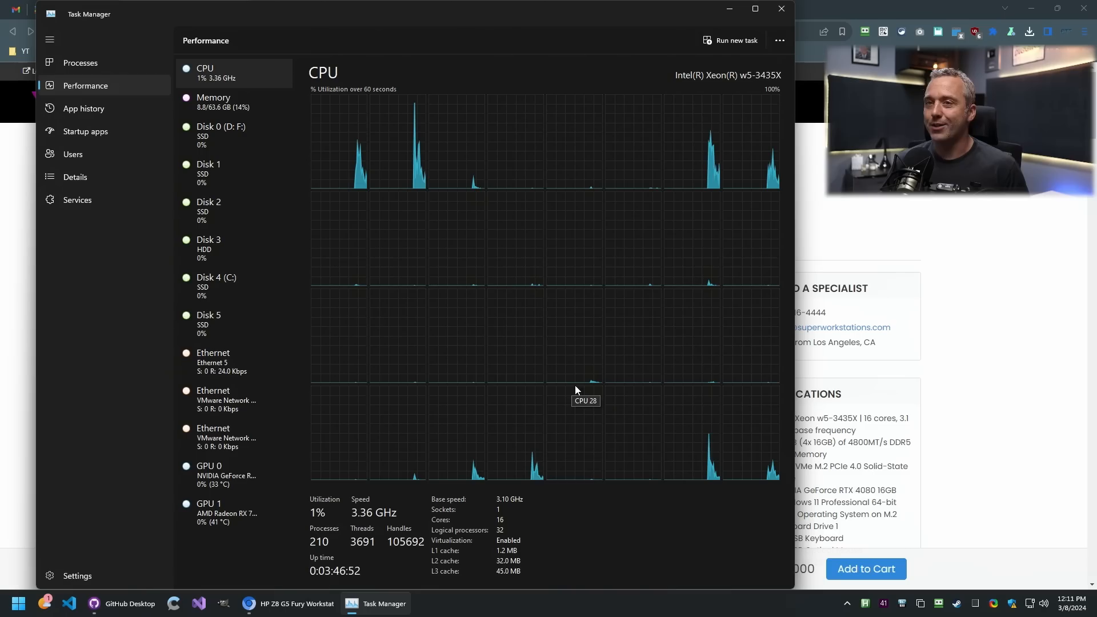
{"action": "mouse_move", "coordinate": [782, 9]}
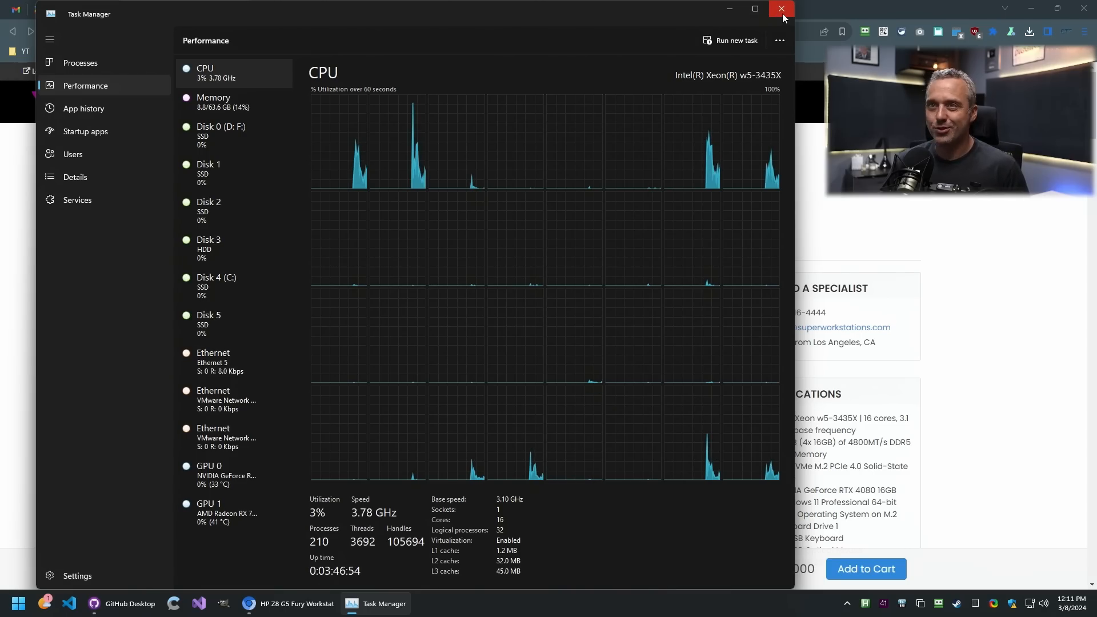
{"action": "mouse_move", "coordinate": [782, 9]}
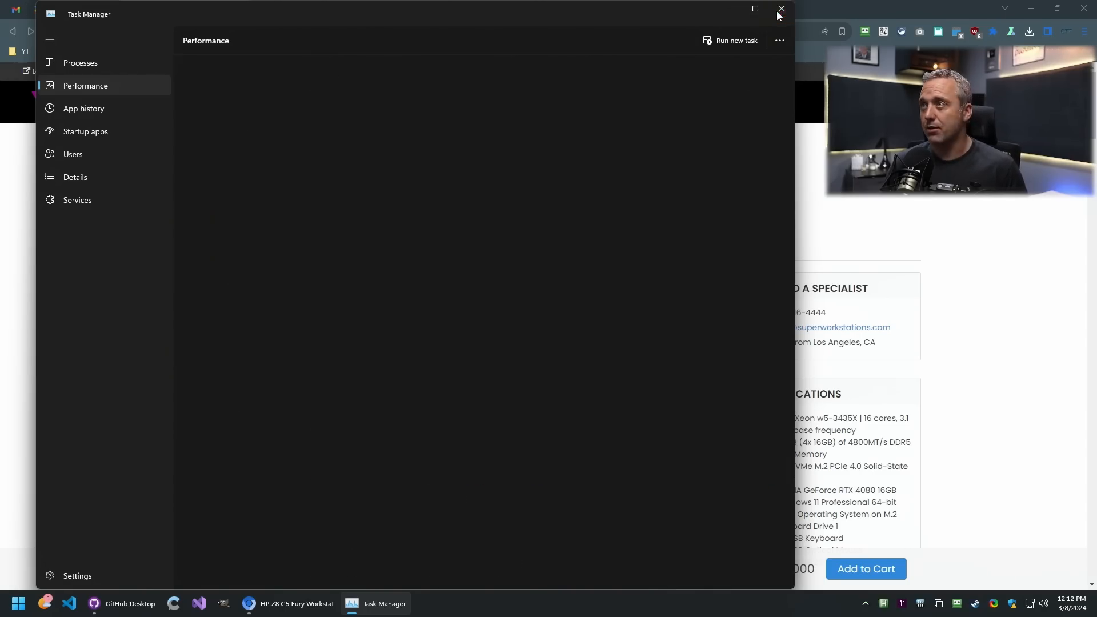
- Close Task Manager and view the toggle flow's condition, studio and studio-off branches in the editor
{"action": "left_click", "coordinate": [782, 10]}
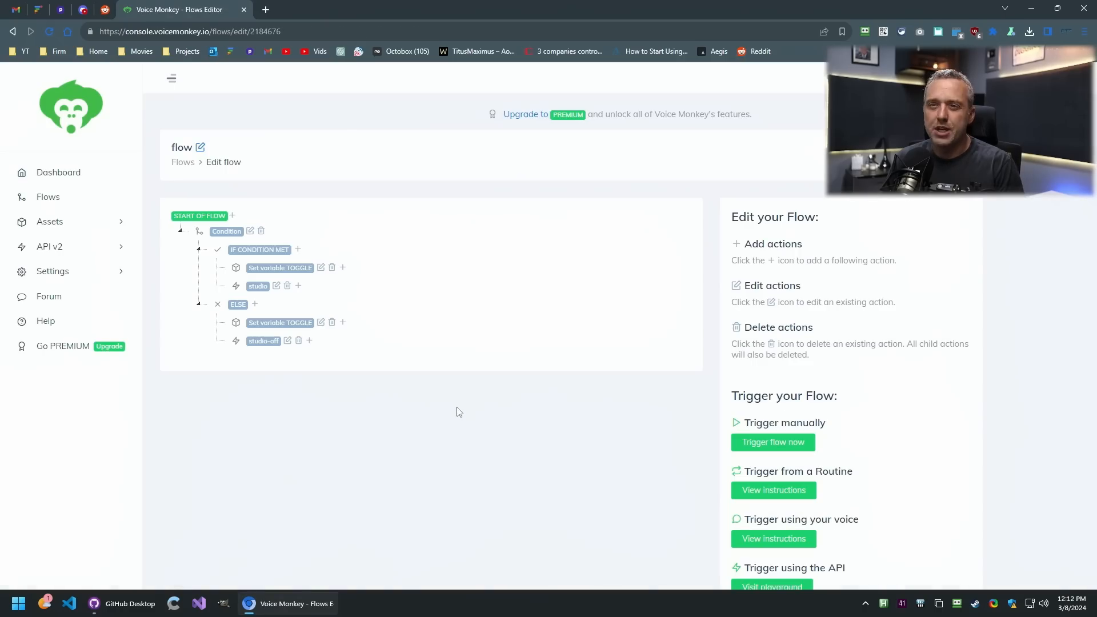
{"action": "mouse_move", "coordinate": [450, 434]}
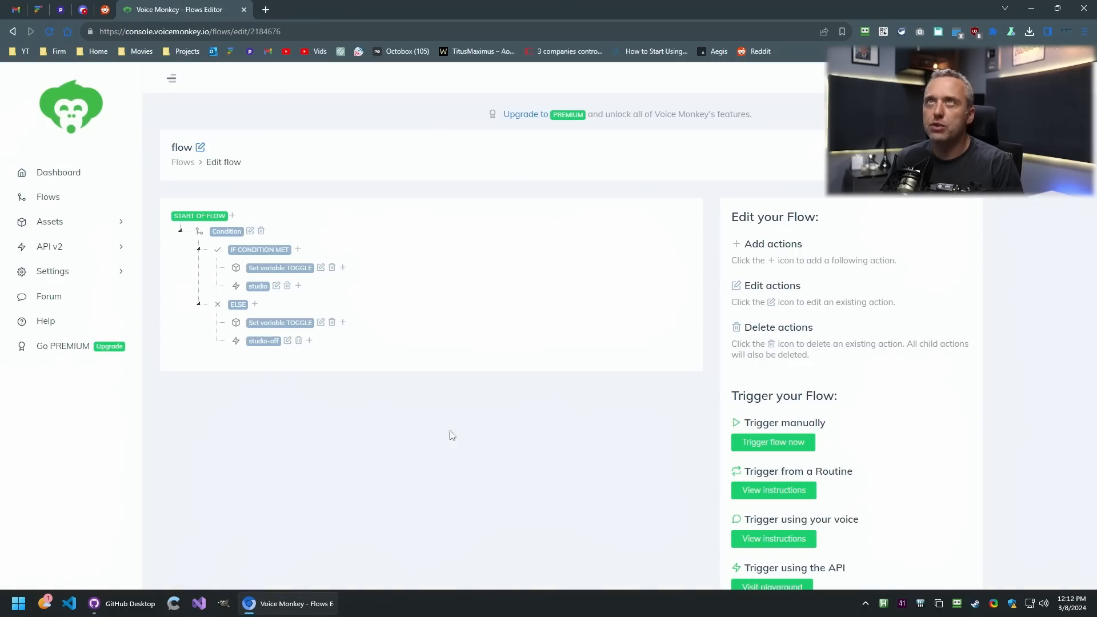
{"action": "mouse_move", "coordinate": [460, 439]}
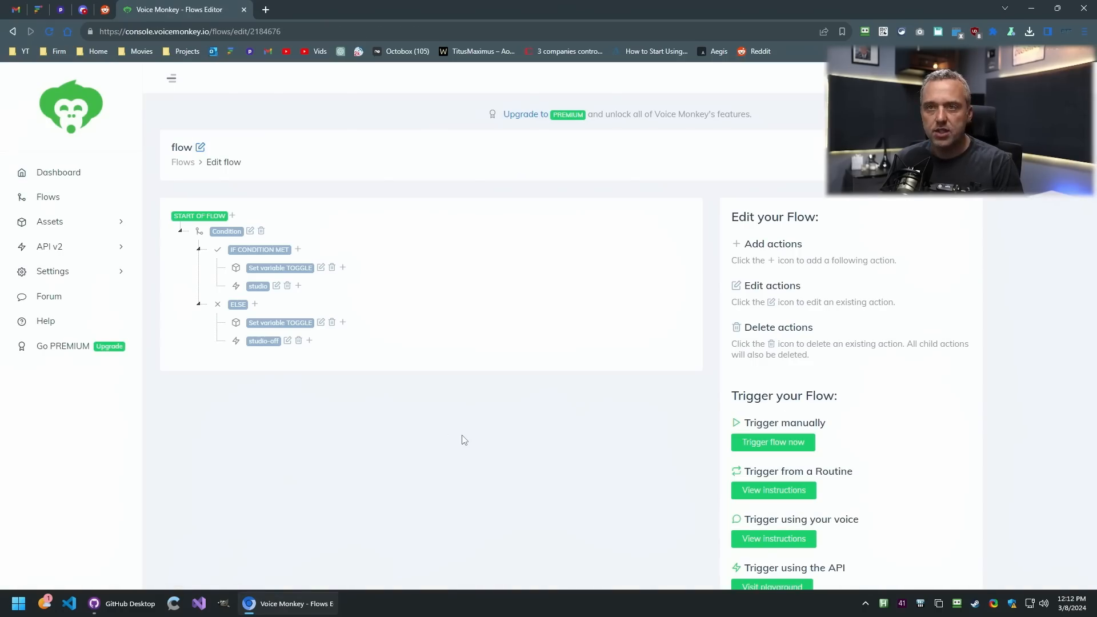
{"action": "mouse_move", "coordinate": [453, 445]}
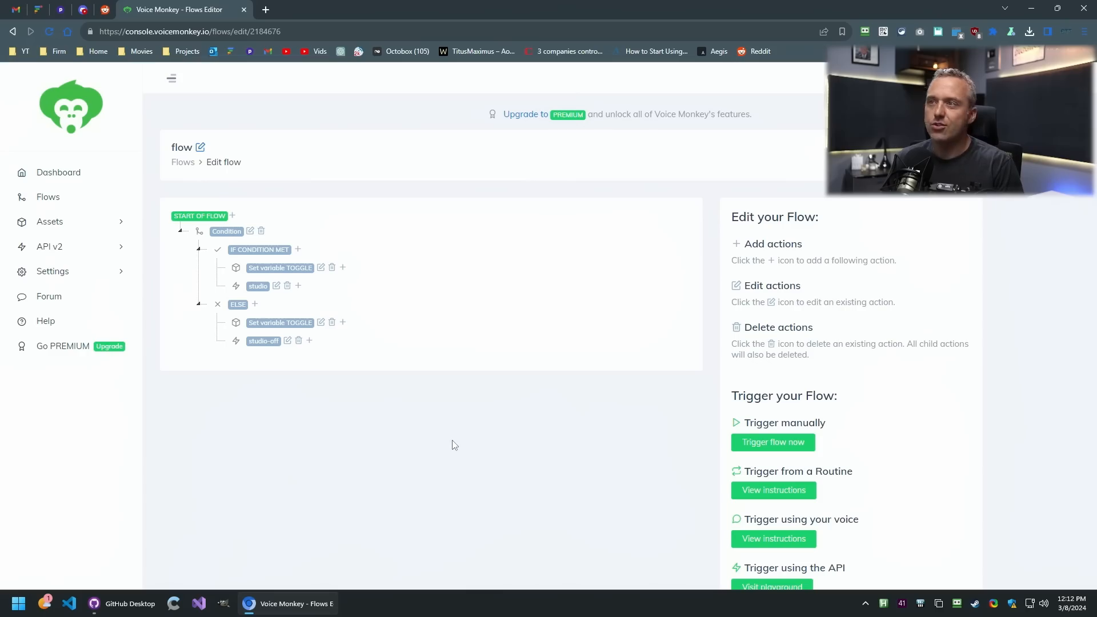
{"action": "mouse_move", "coordinate": [448, 448]}
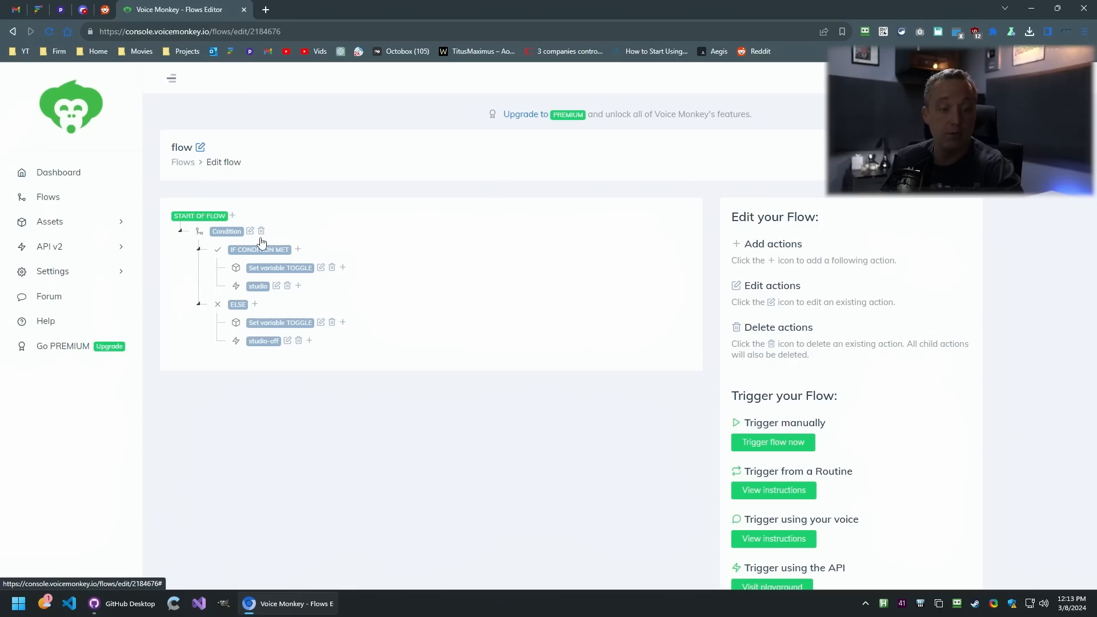
{"action": "mouse_move", "coordinate": [270, 173]}
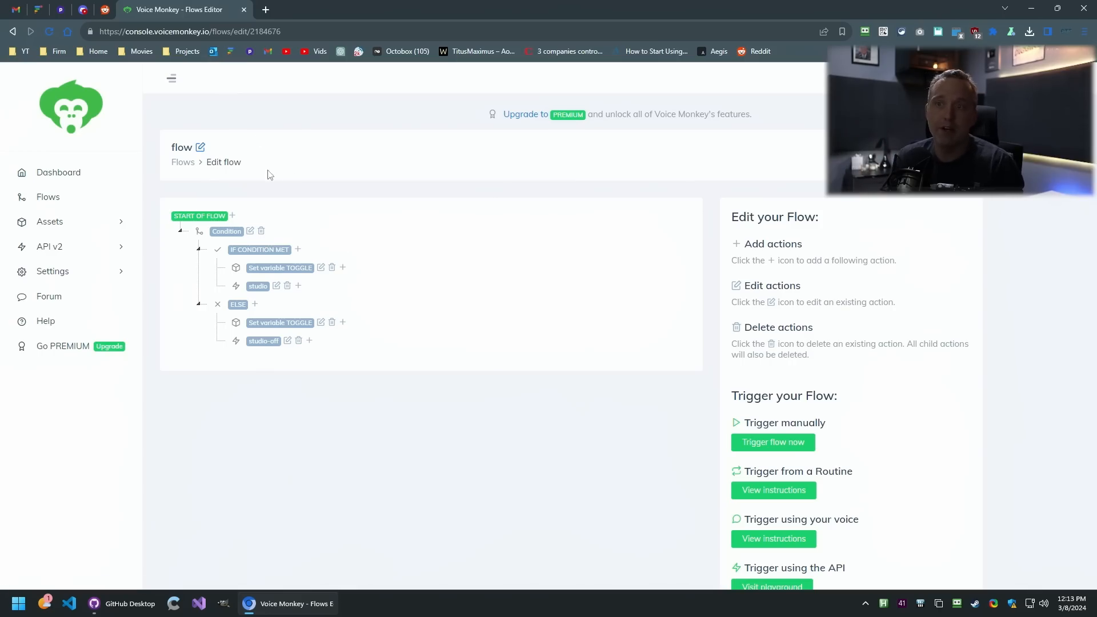
{"action": "mouse_move", "coordinate": [395, 222]}
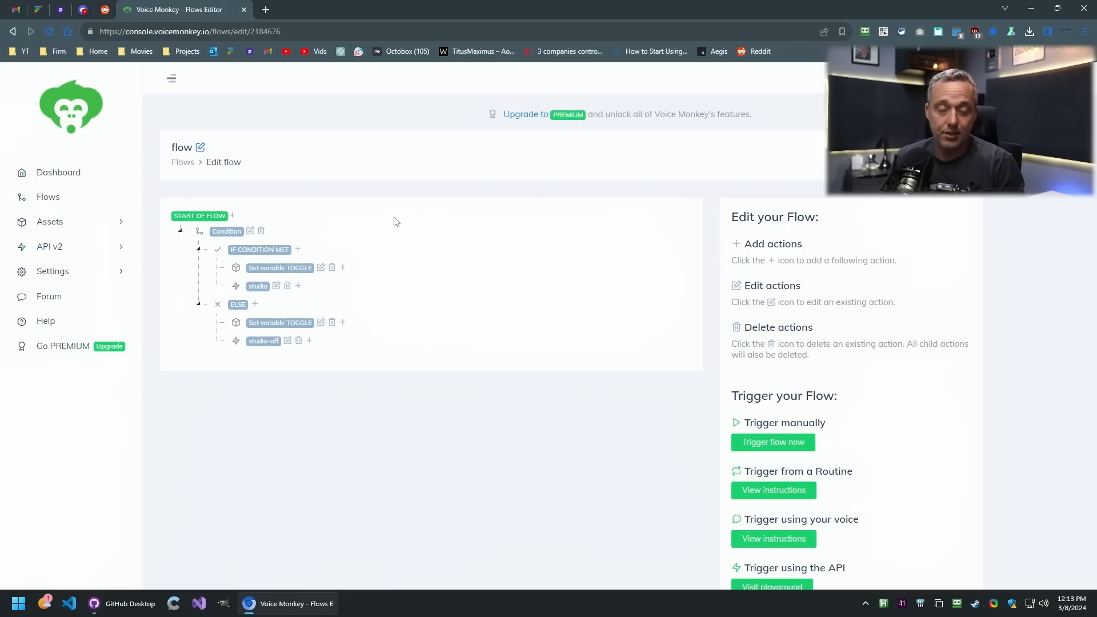
{"action": "mouse_move", "coordinate": [332, 212]}
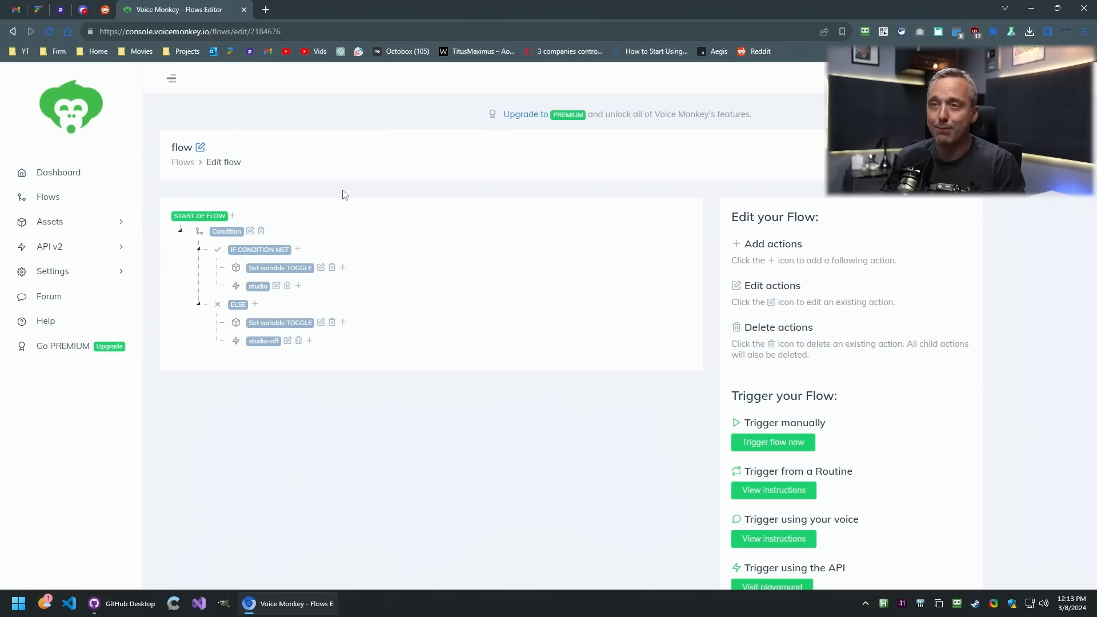
{"action": "left_click", "coordinate": [48, 197]}
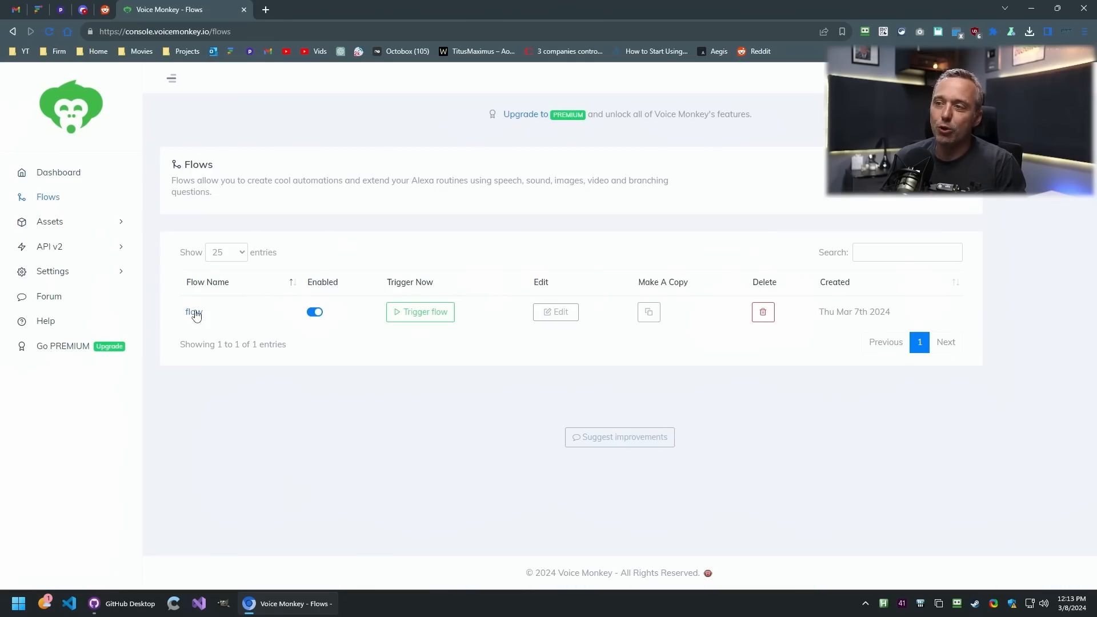
{"action": "left_click", "coordinate": [556, 312]}
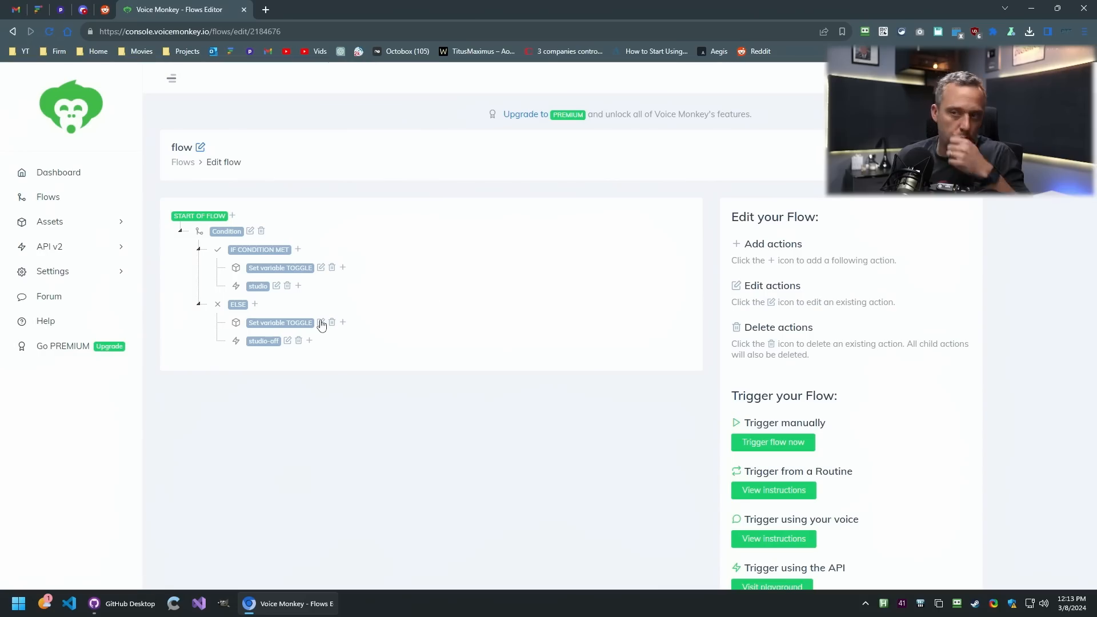
{"action": "mouse_move", "coordinate": [311, 302]}
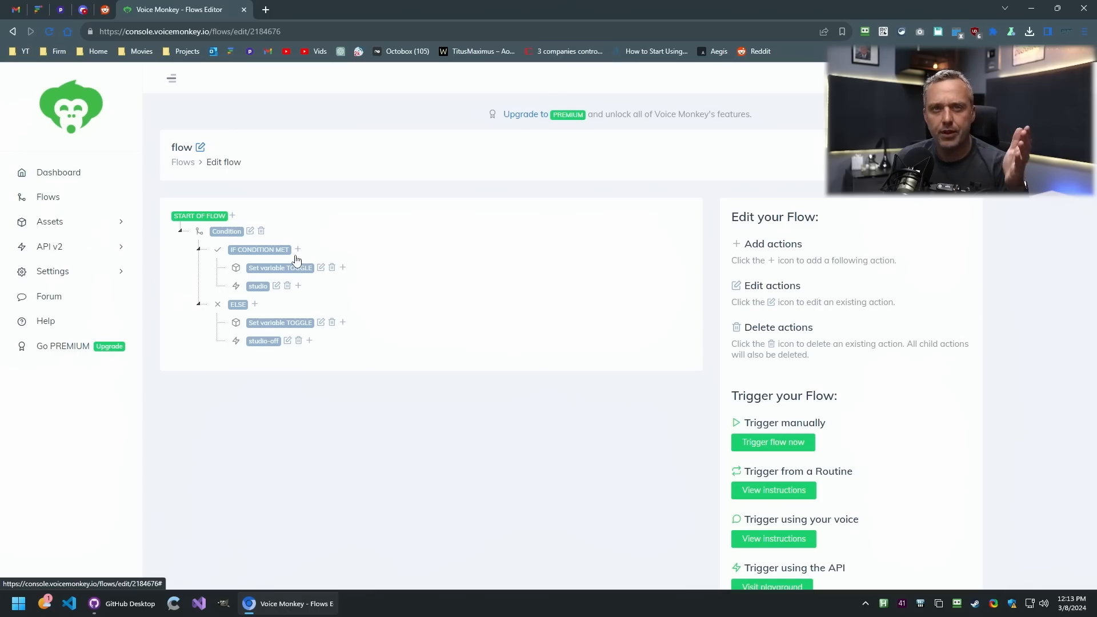
{"action": "mouse_move", "coordinate": [303, 263]}
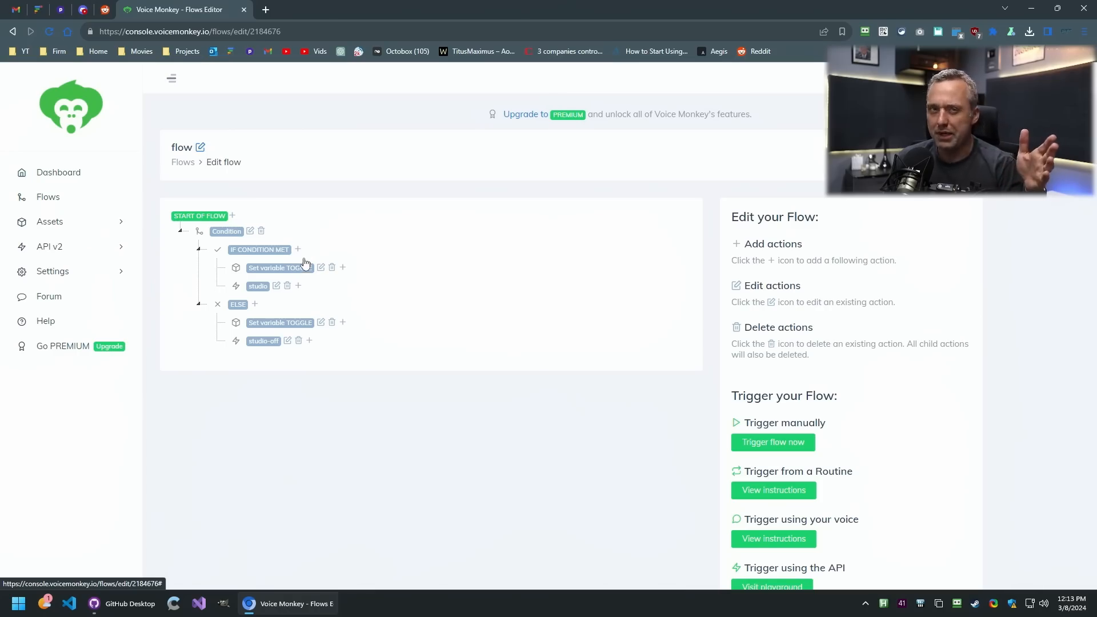
{"action": "mouse_move", "coordinate": [309, 267]}
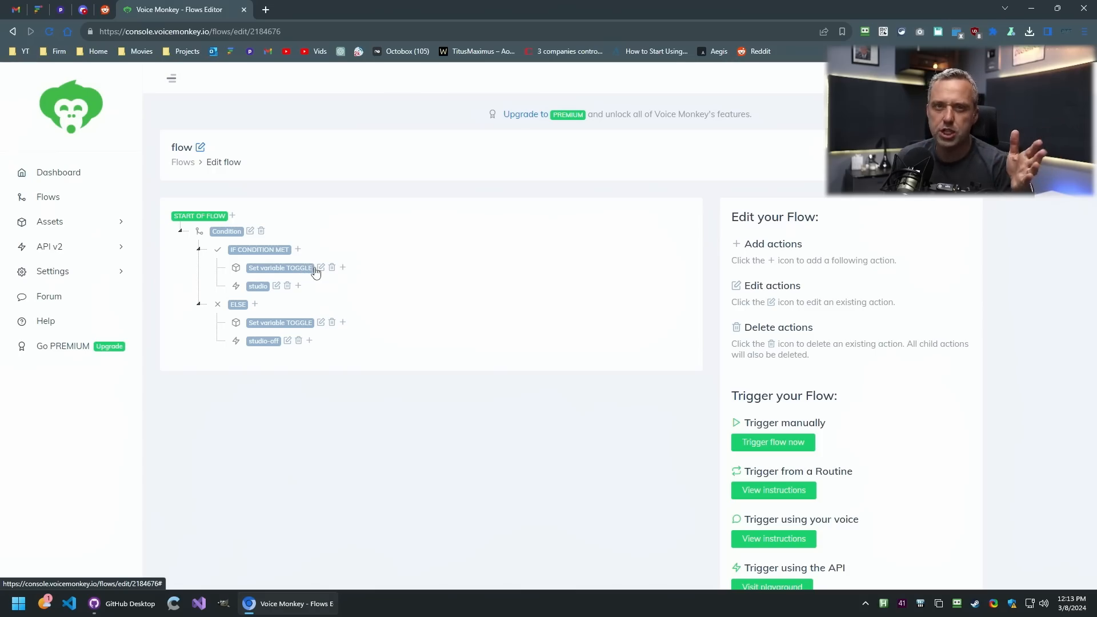
{"action": "mouse_move", "coordinate": [313, 276]}
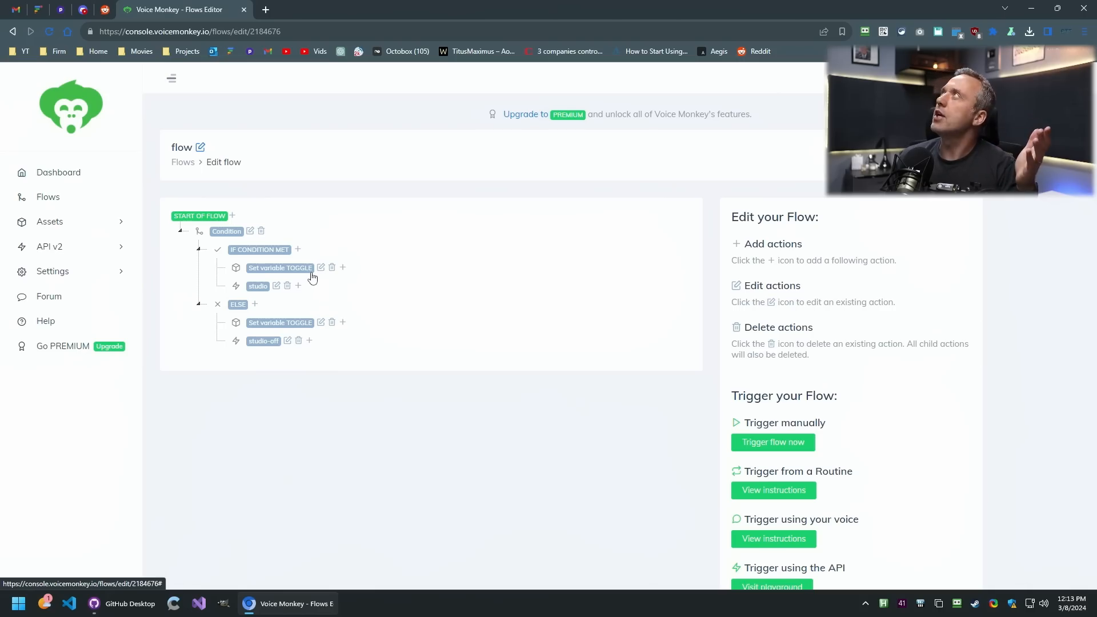
{"action": "mouse_move", "coordinate": [313, 282]}
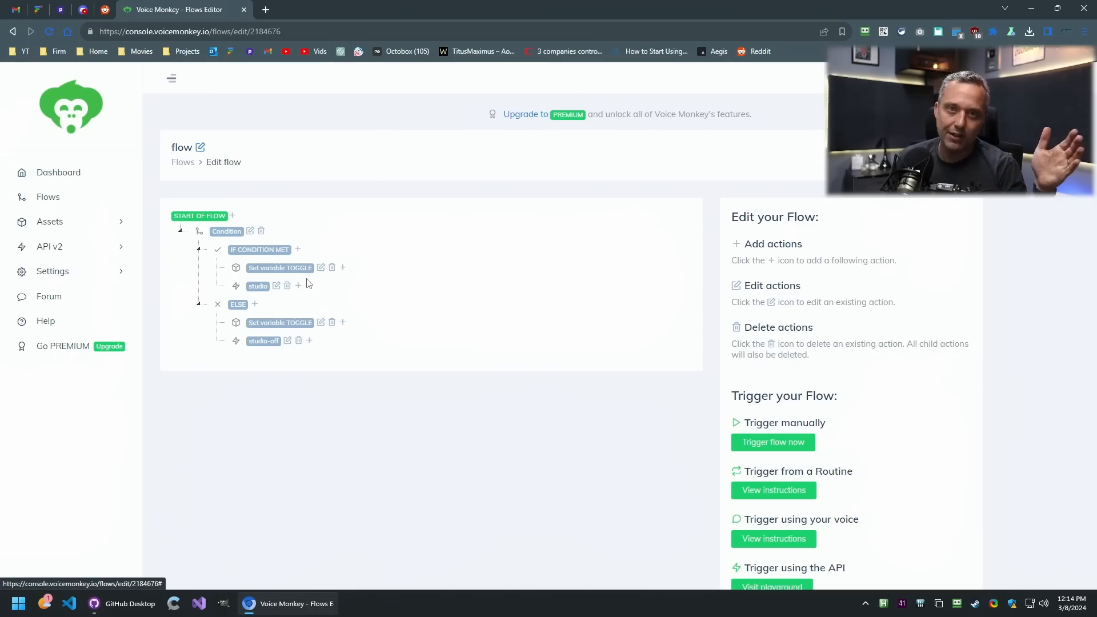
{"action": "mouse_move", "coordinate": [313, 287]}
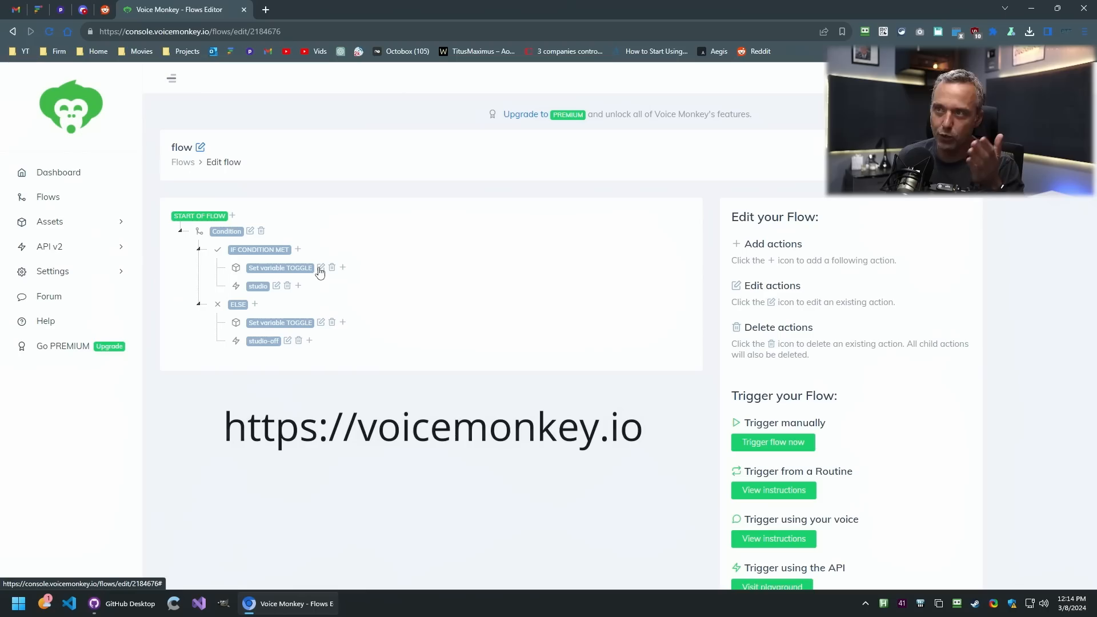
{"action": "mouse_move", "coordinate": [344, 281]}
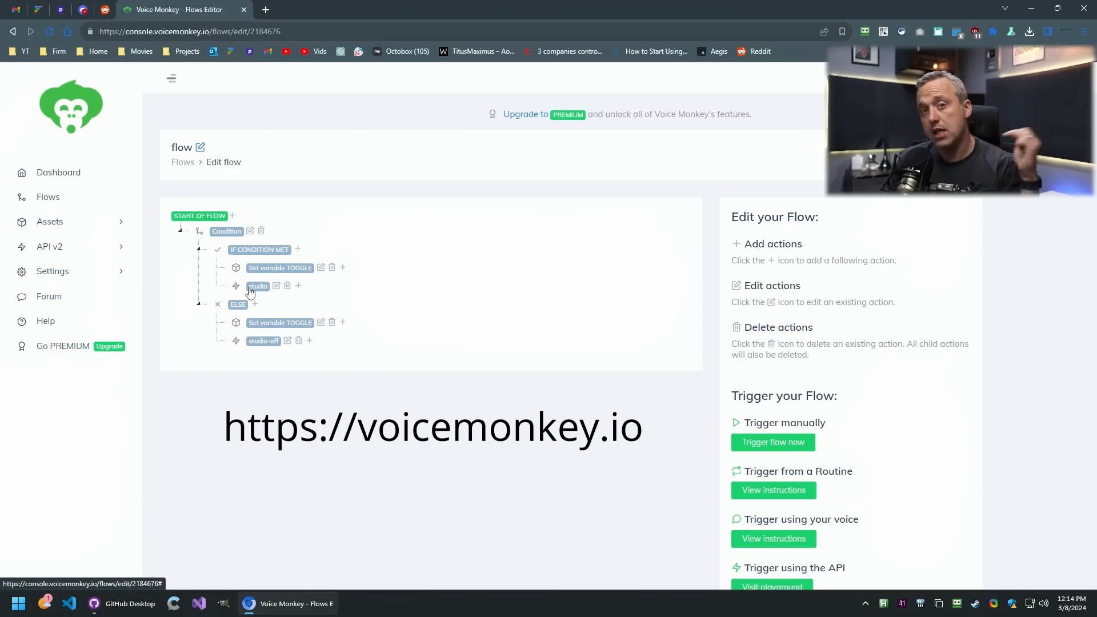
{"action": "mouse_move", "coordinate": [258, 296]}
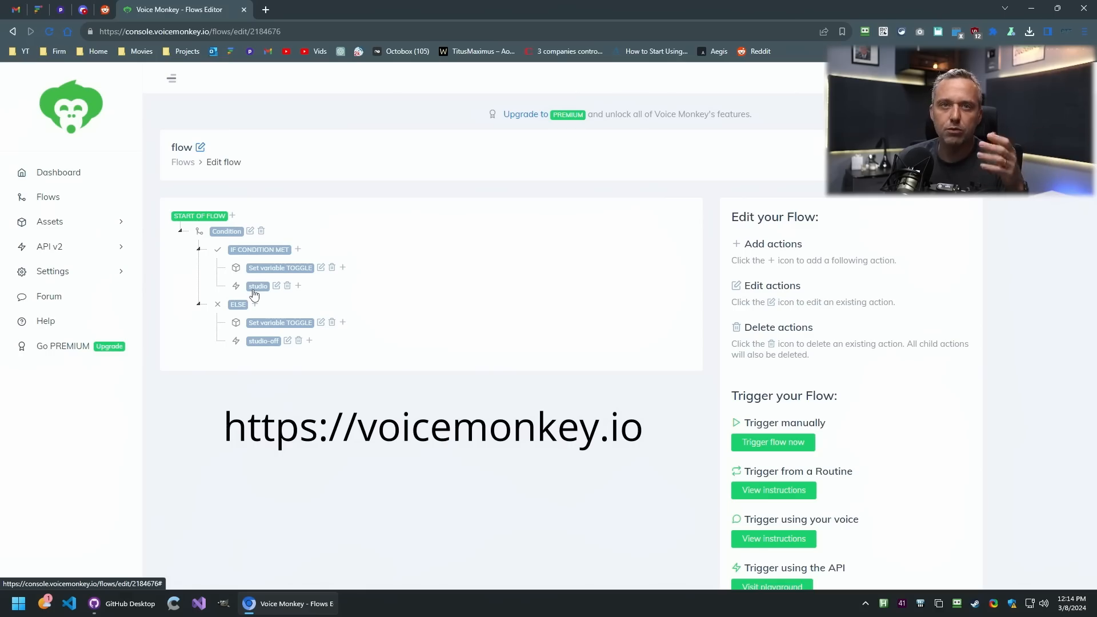
{"action": "left_click", "coordinate": [48, 197]}
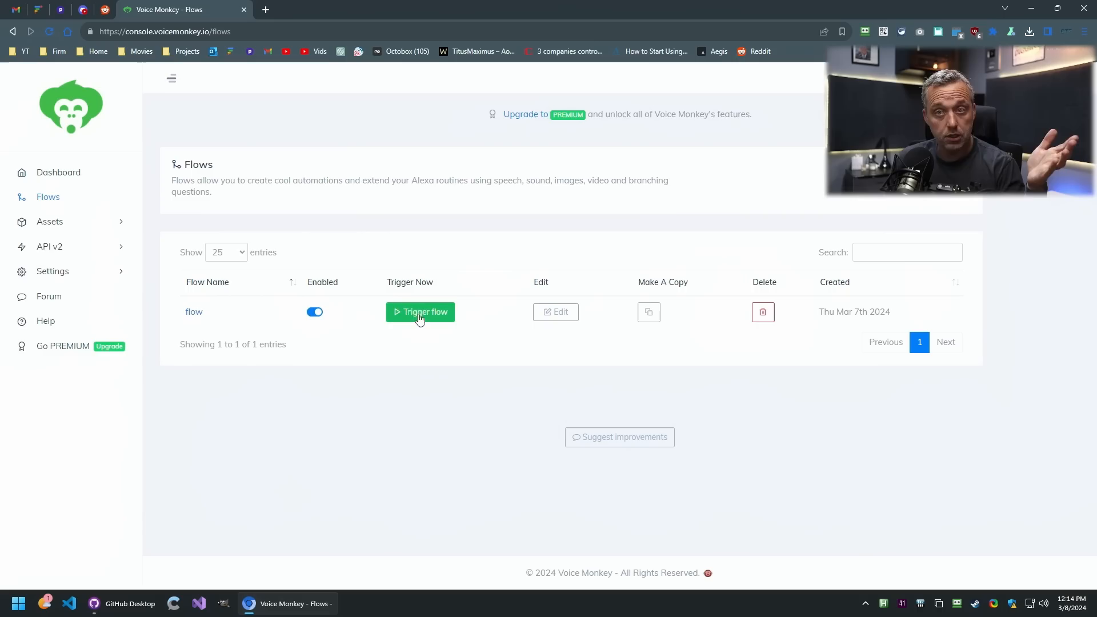
{"action": "mouse_move", "coordinate": [53, 273]}
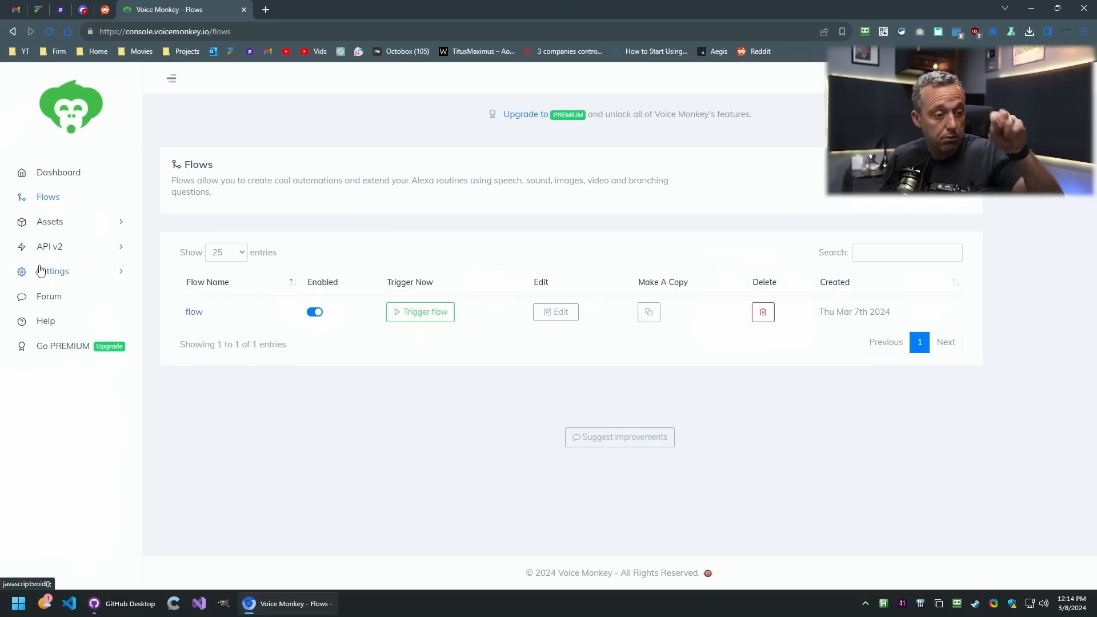
{"action": "mouse_move", "coordinate": [45, 320]}
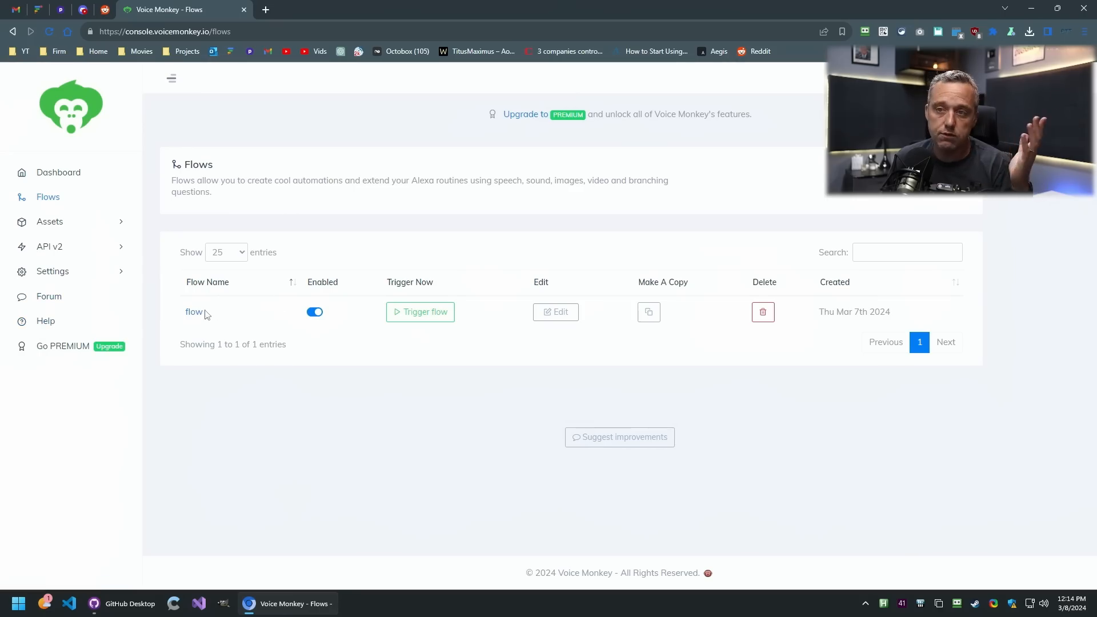
- Trigger the flow twice from the Flows list, each run confirmed by 'Flow should run shortly'
{"action": "left_click", "coordinate": [419, 311]}
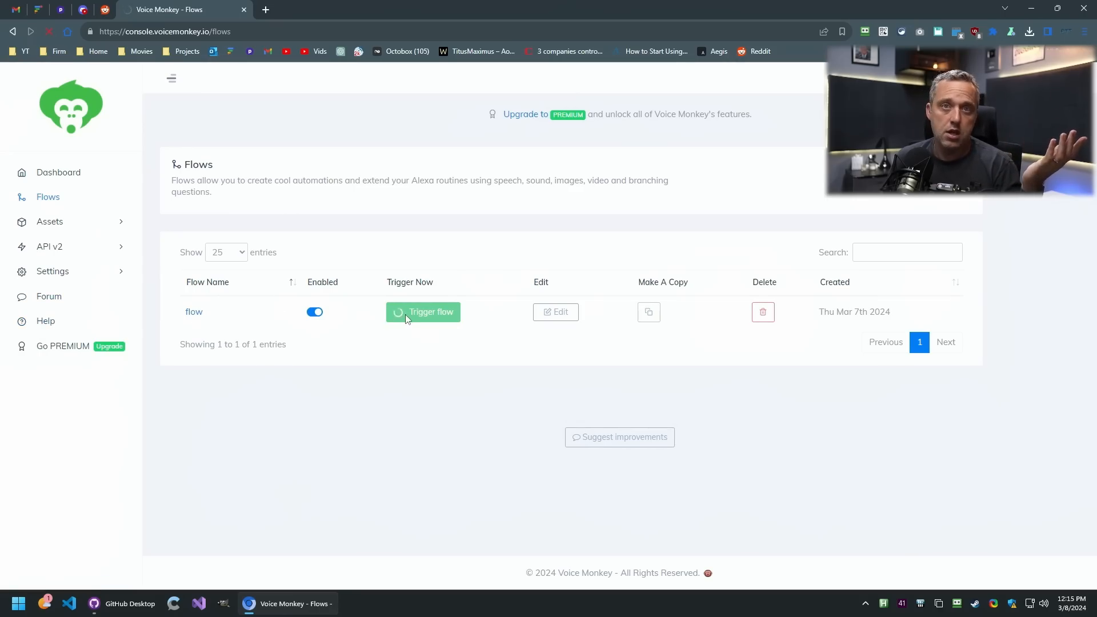
{"action": "left_click", "coordinate": [423, 312]}
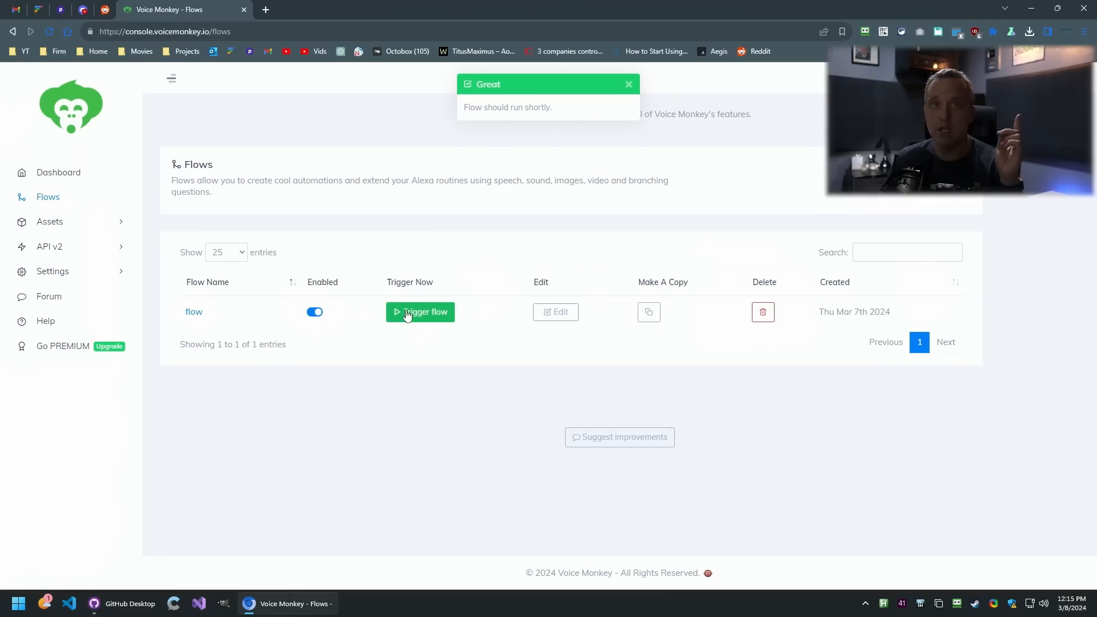
{"action": "mouse_move", "coordinate": [415, 320]}
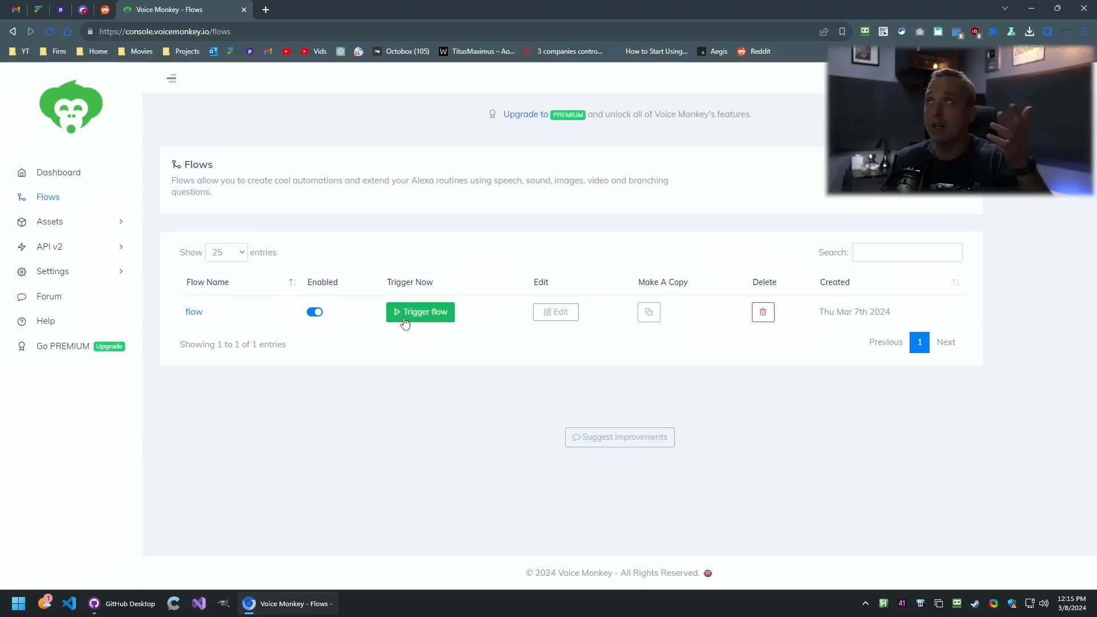
{"action": "left_click", "coordinate": [419, 310]}
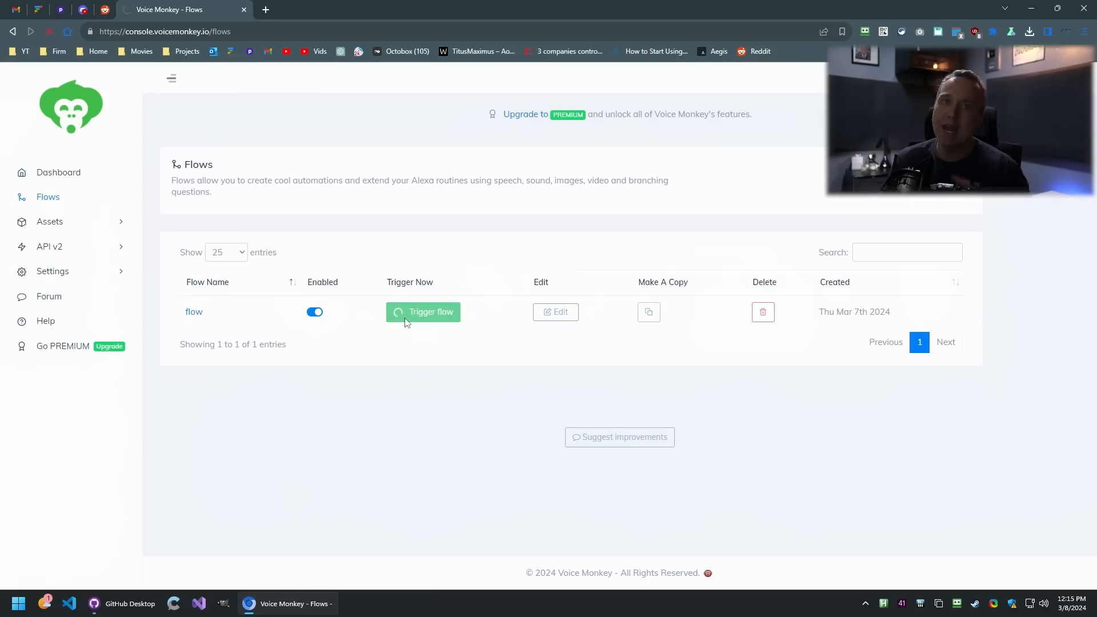
{"action": "left_click", "coordinate": [423, 312]}
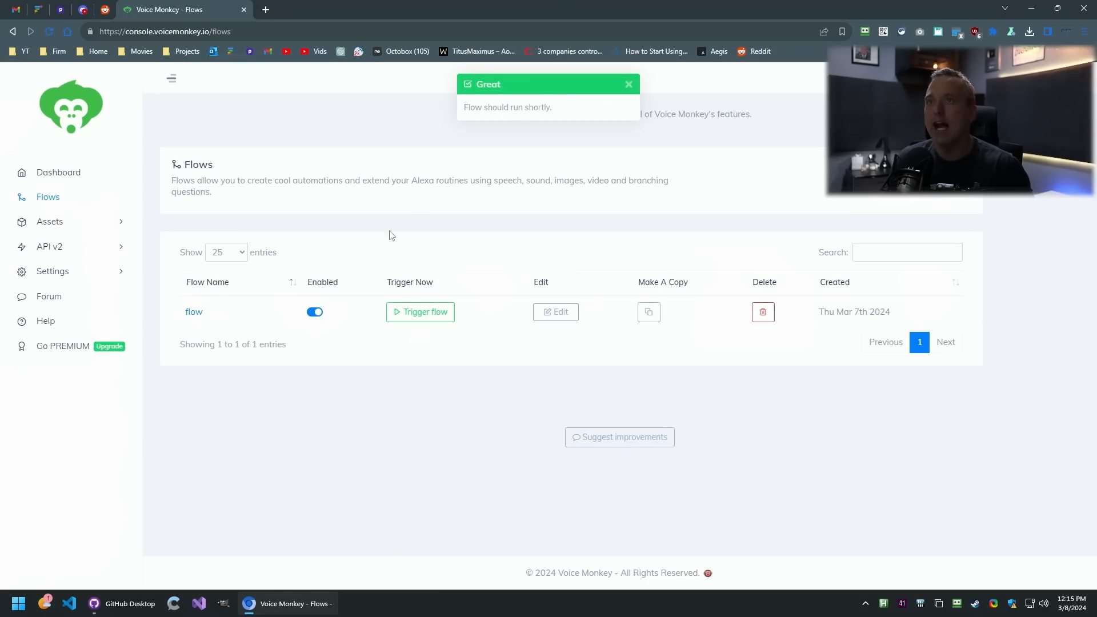
{"action": "mouse_move", "coordinate": [556, 158]}
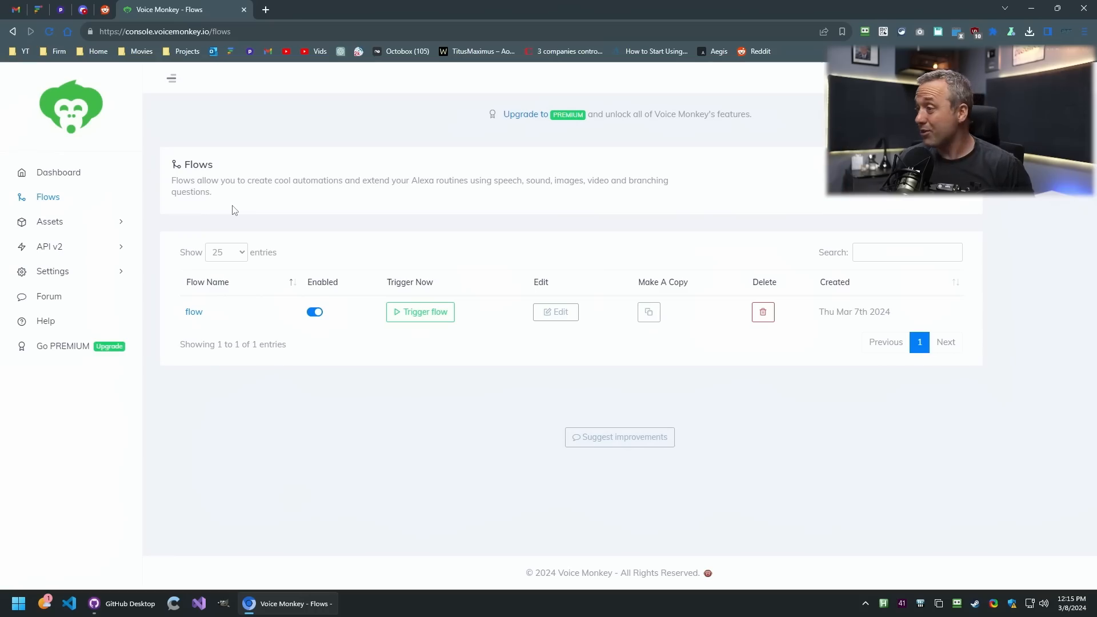
{"action": "mouse_move", "coordinate": [453, 462]}
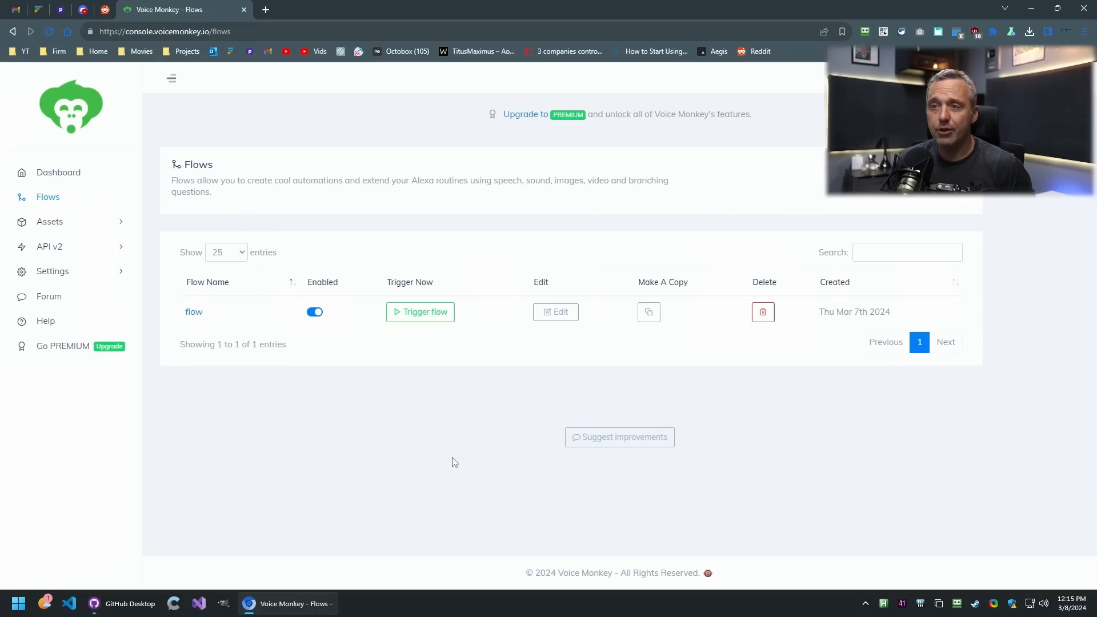
{"action": "mouse_move", "coordinate": [60, 253]}
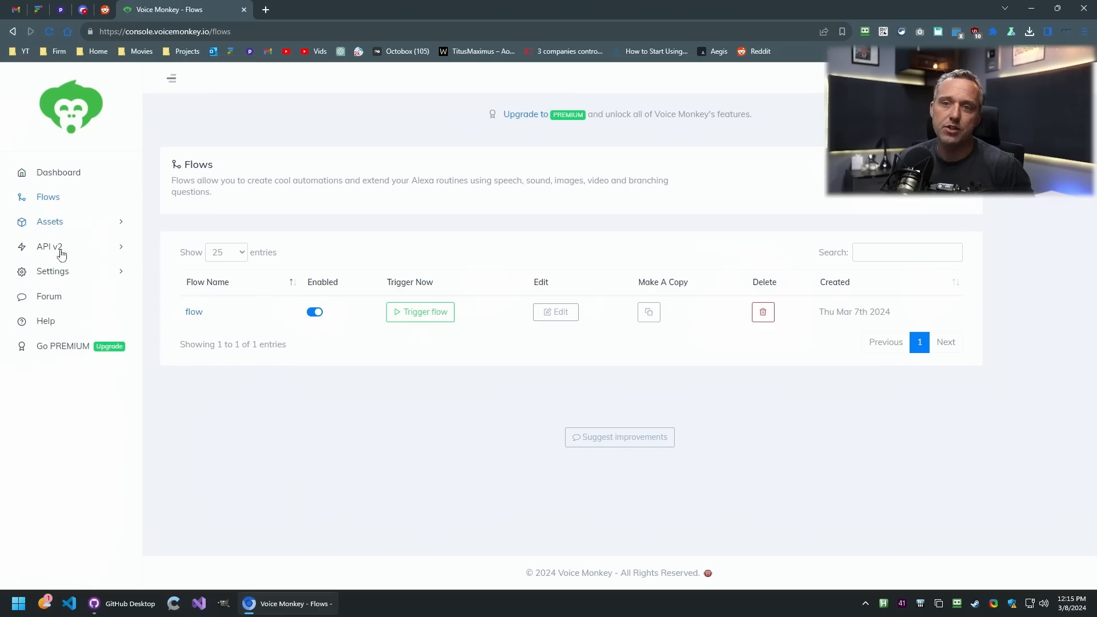
{"action": "mouse_move", "coordinate": [355, 158]}
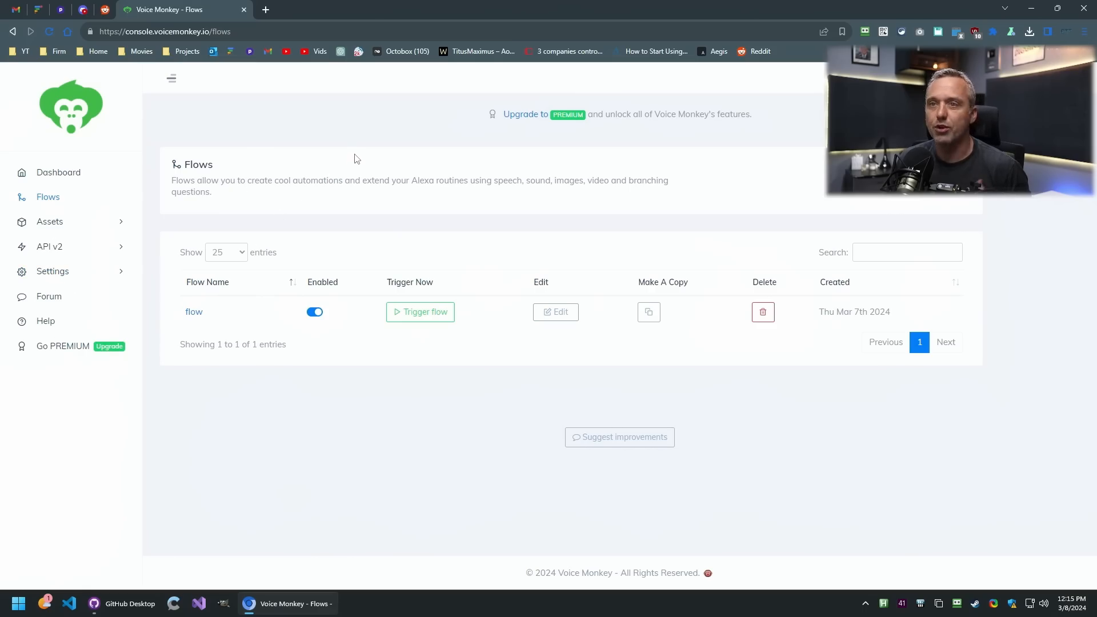
{"action": "mouse_move", "coordinate": [238, 206]}
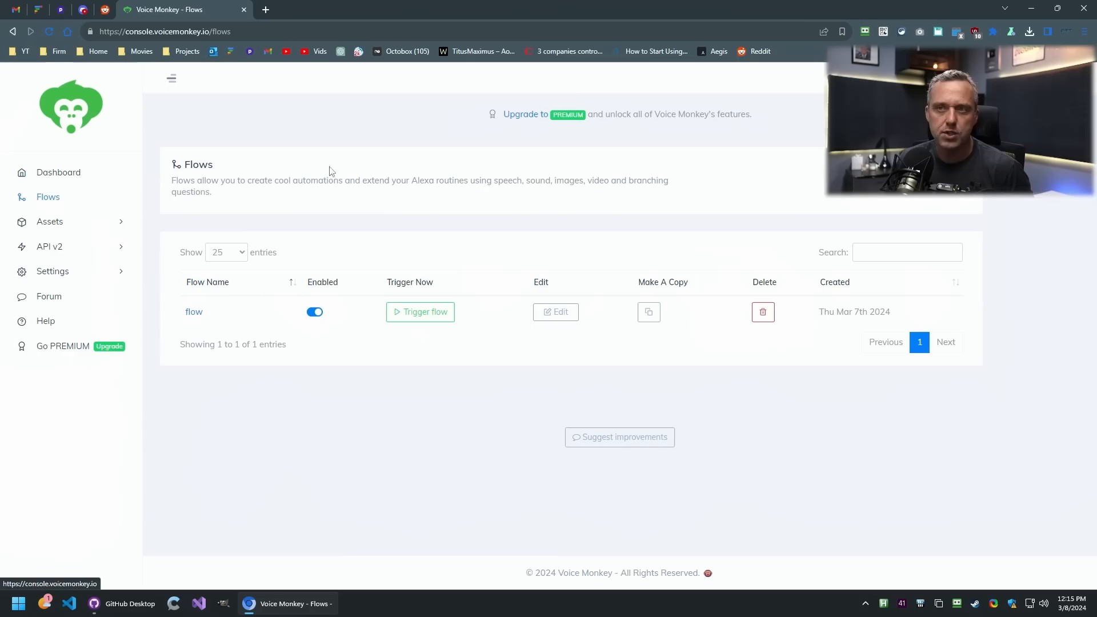
{"action": "mouse_move", "coordinate": [279, 331]}
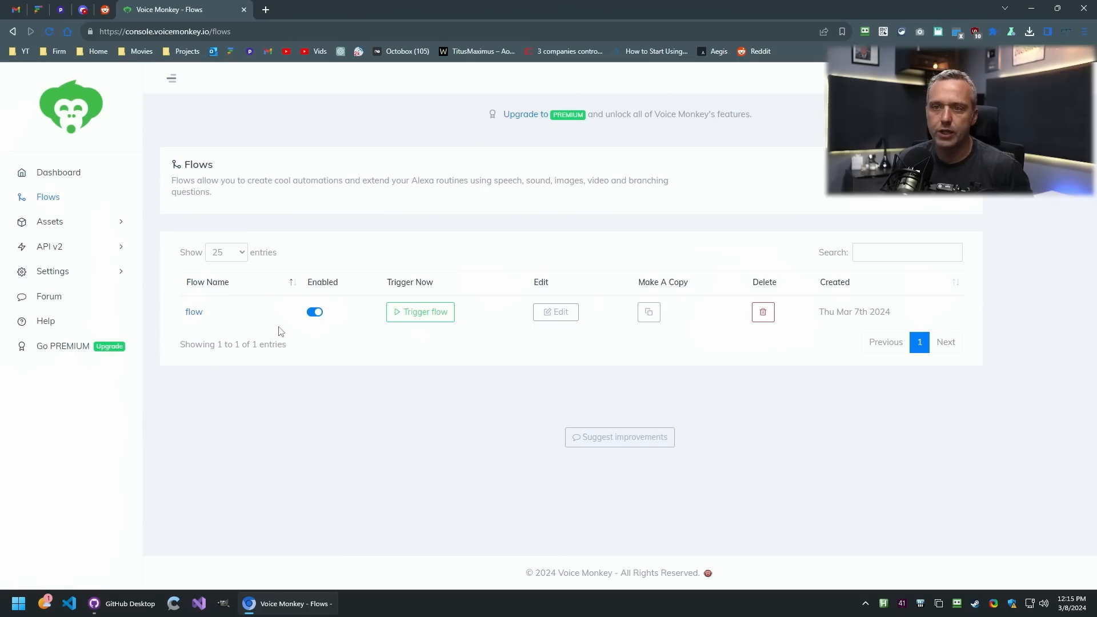